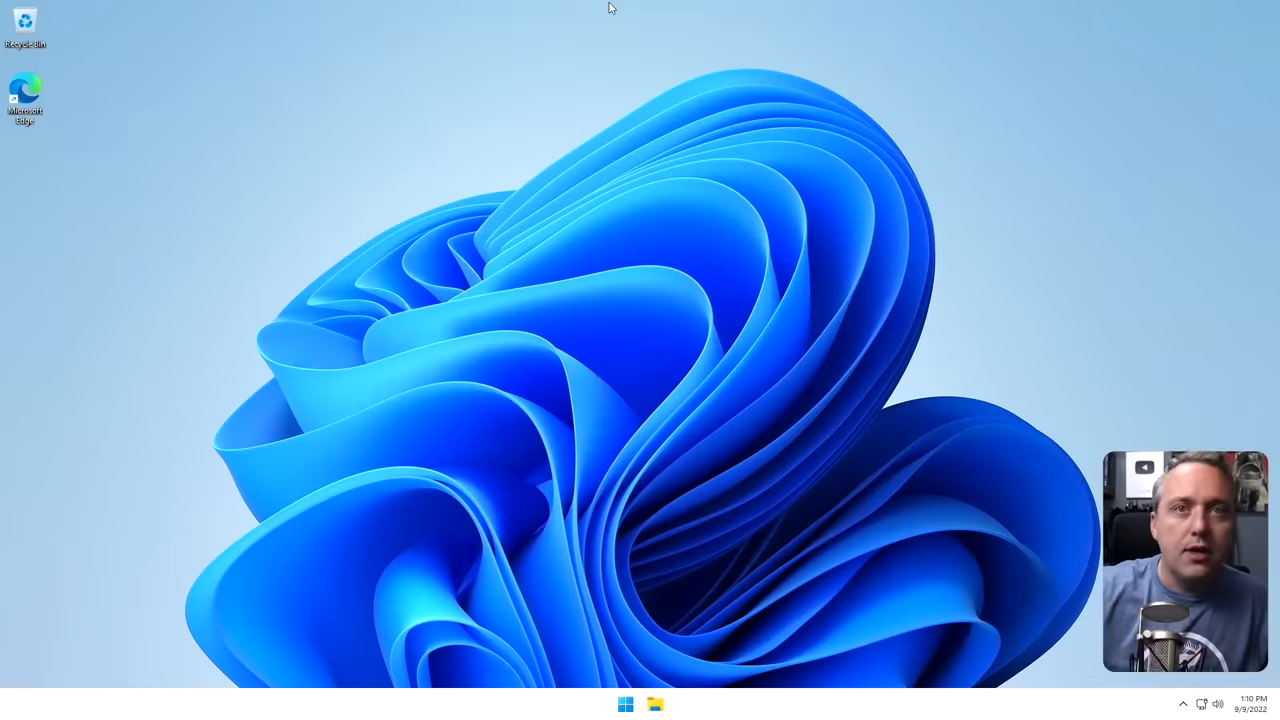
{"action": "mouse_move", "coordinate": [576, 402]}
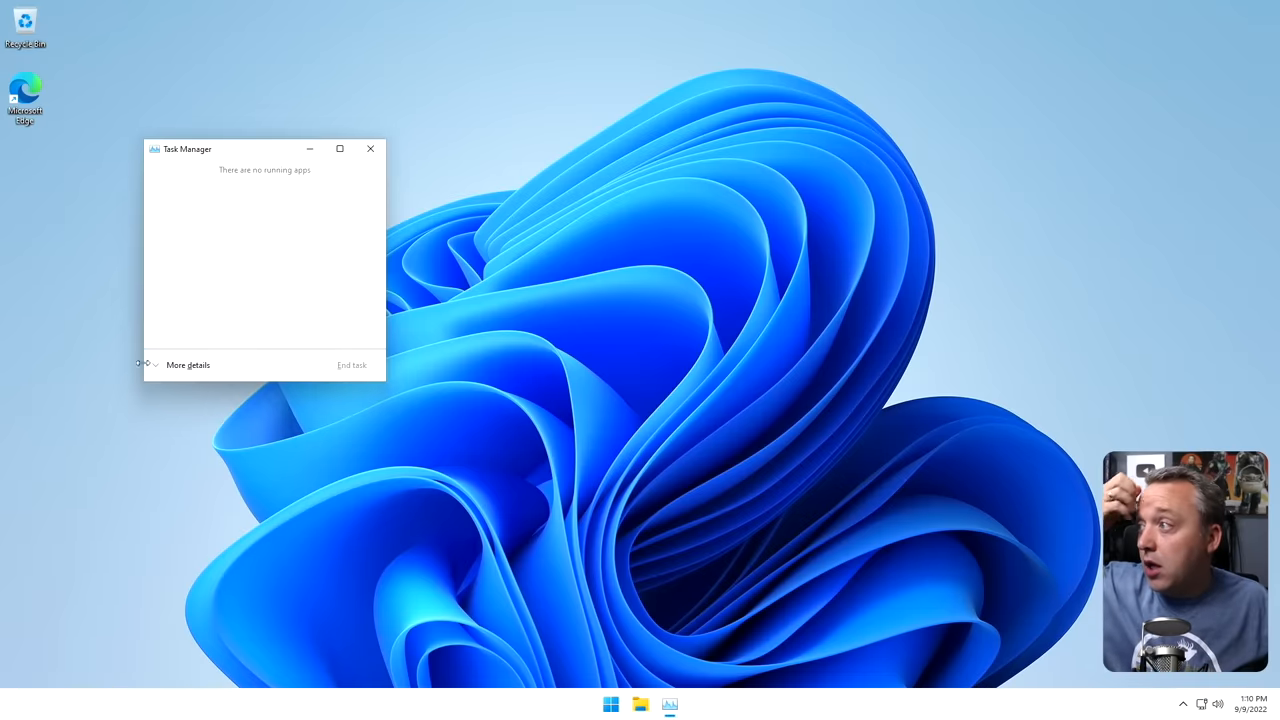
Expand Task Manager to its full details view and show the CPU performance graph.
{"action": "left_click", "coordinate": [188, 364]}
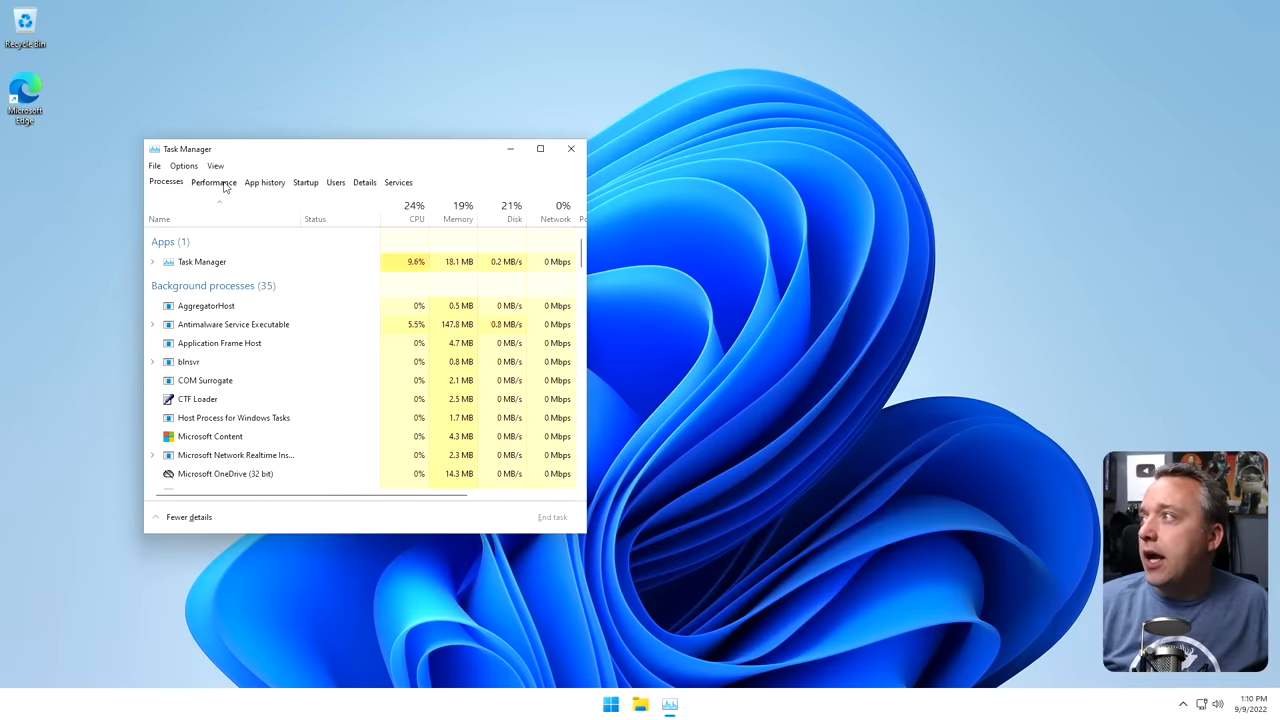
{"action": "left_click", "coordinate": [212, 182]}
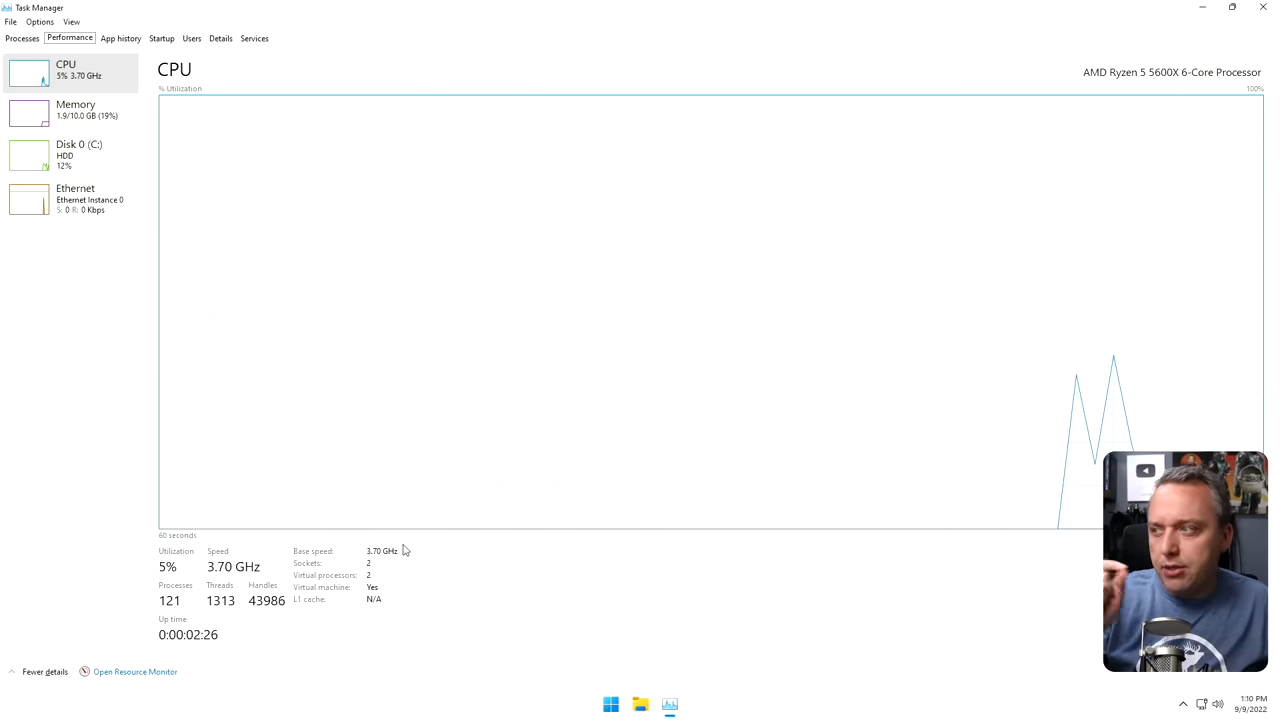
{"action": "mouse_move", "coordinate": [322, 676]}
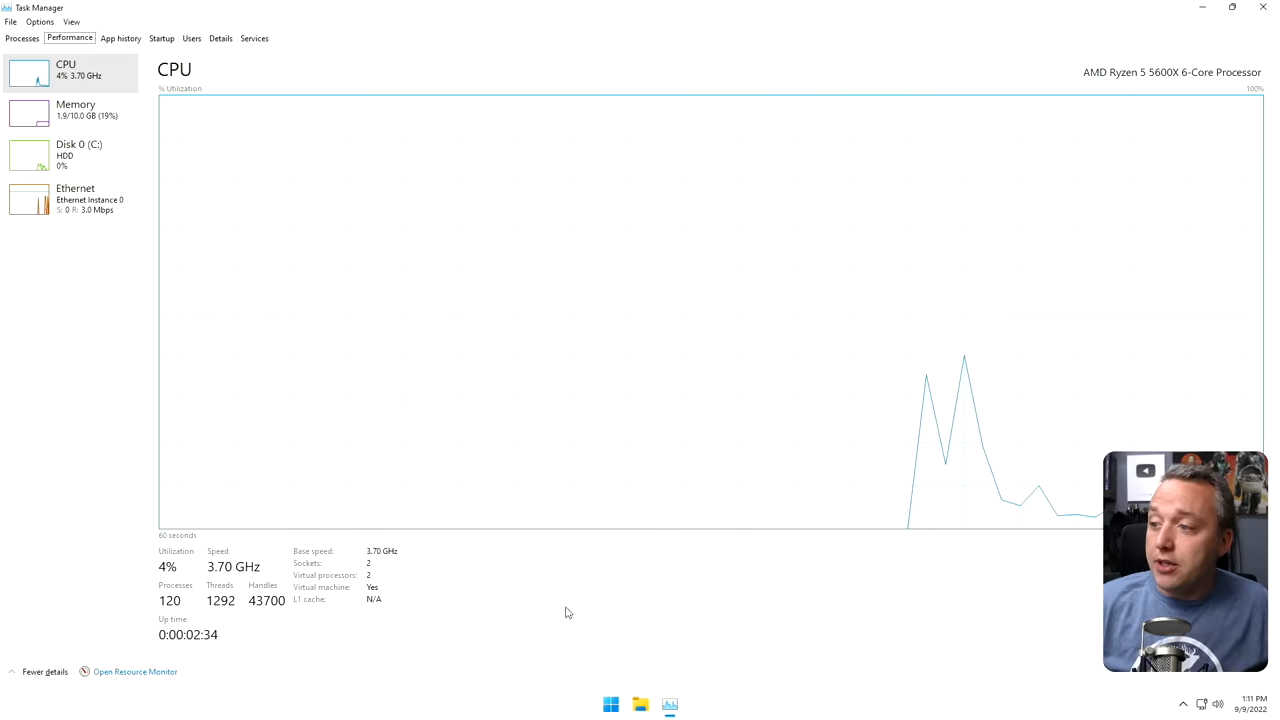
Launch Windows Terminal with administrator rights from Start and allow the UAC prompt.
{"action": "right_click", "coordinate": [612, 704]}
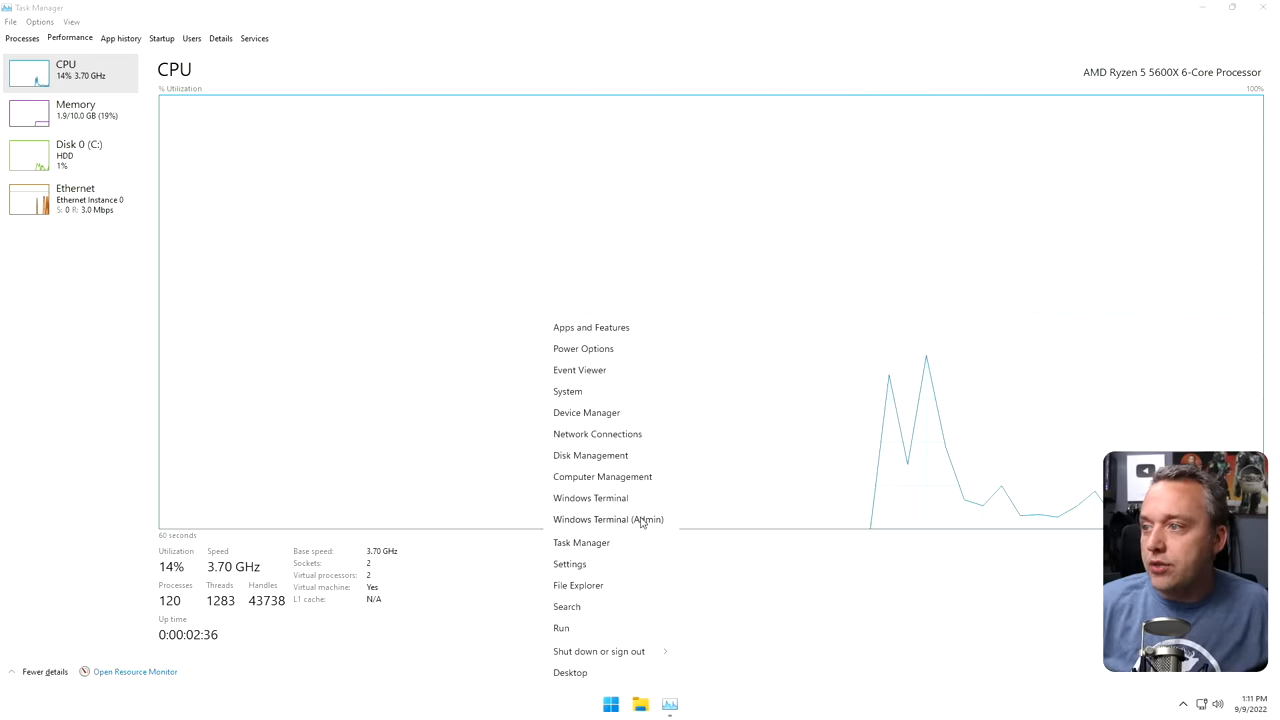
{"action": "left_click", "coordinate": [608, 520]}
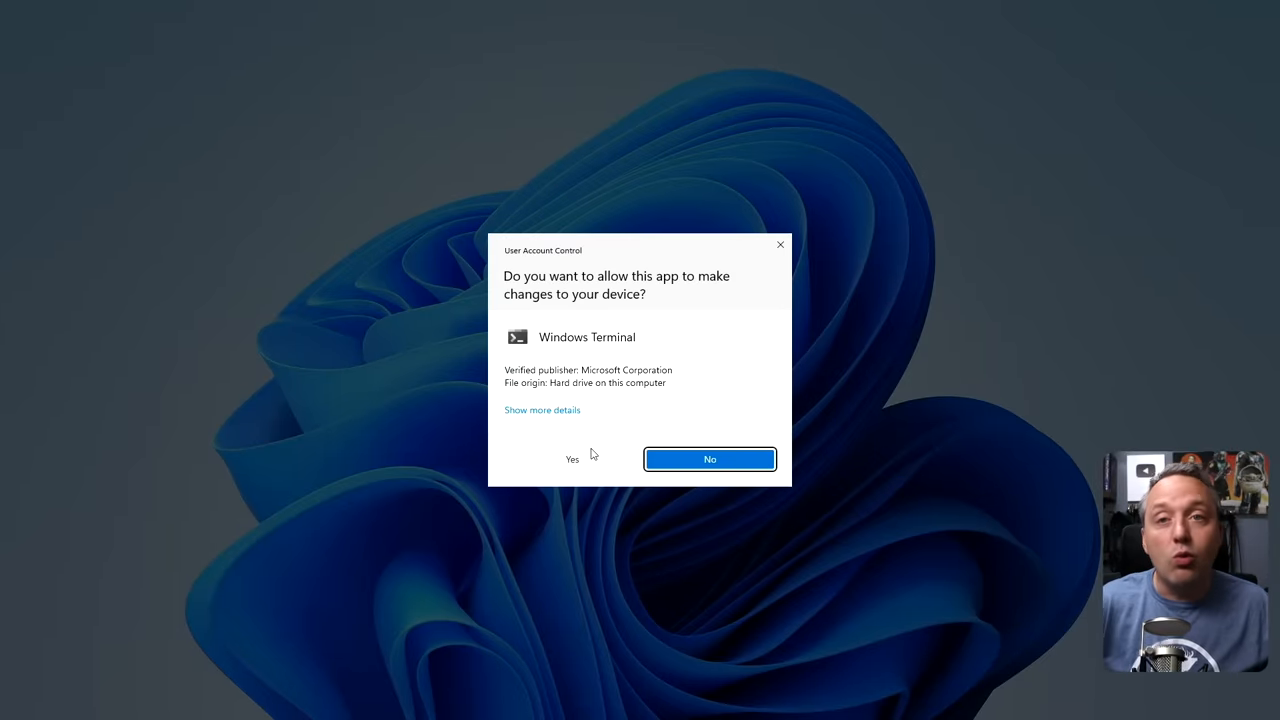
{"action": "left_click", "coordinate": [572, 458]}
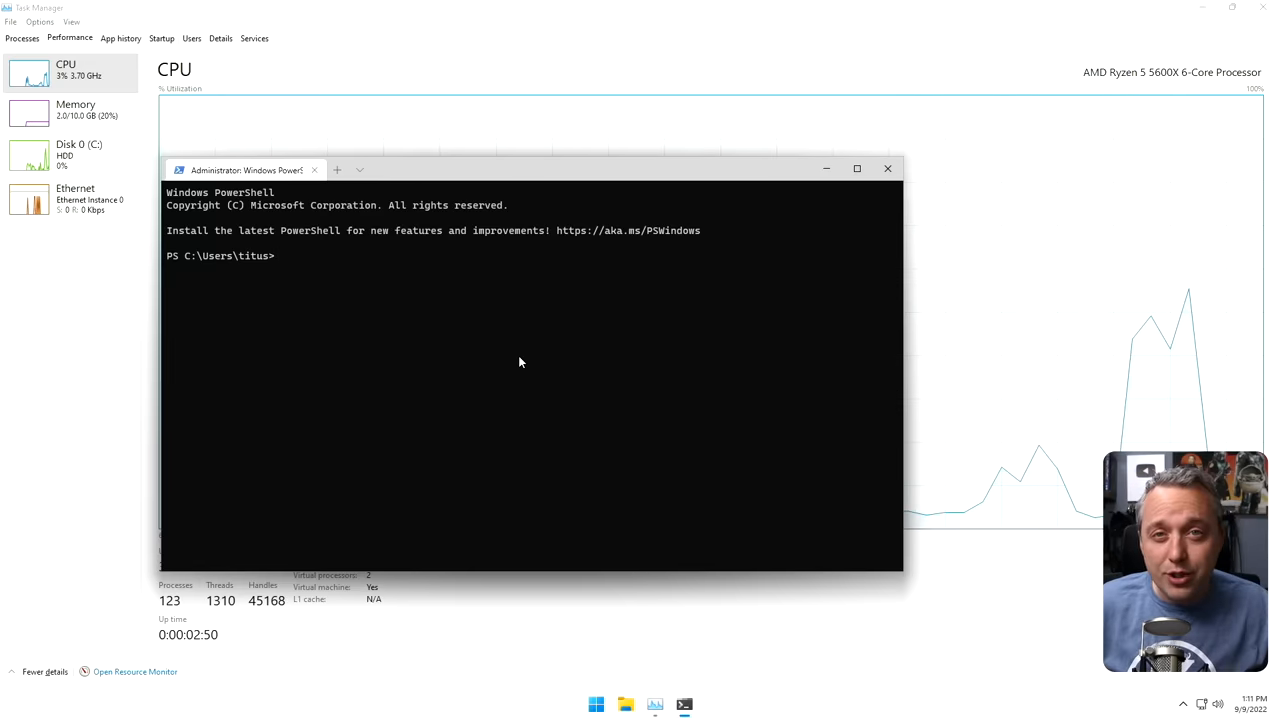
{"action": "type", "text": "iwr"}
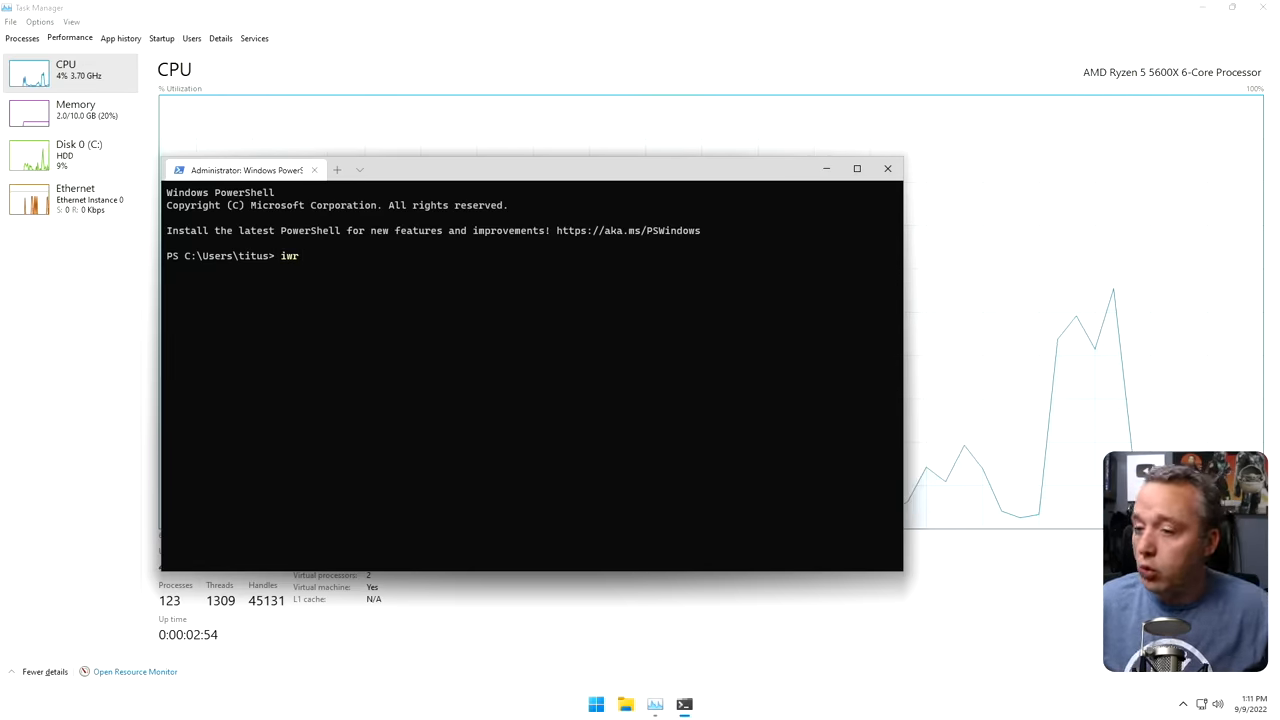
{"action": "type", "text": "-usev"}
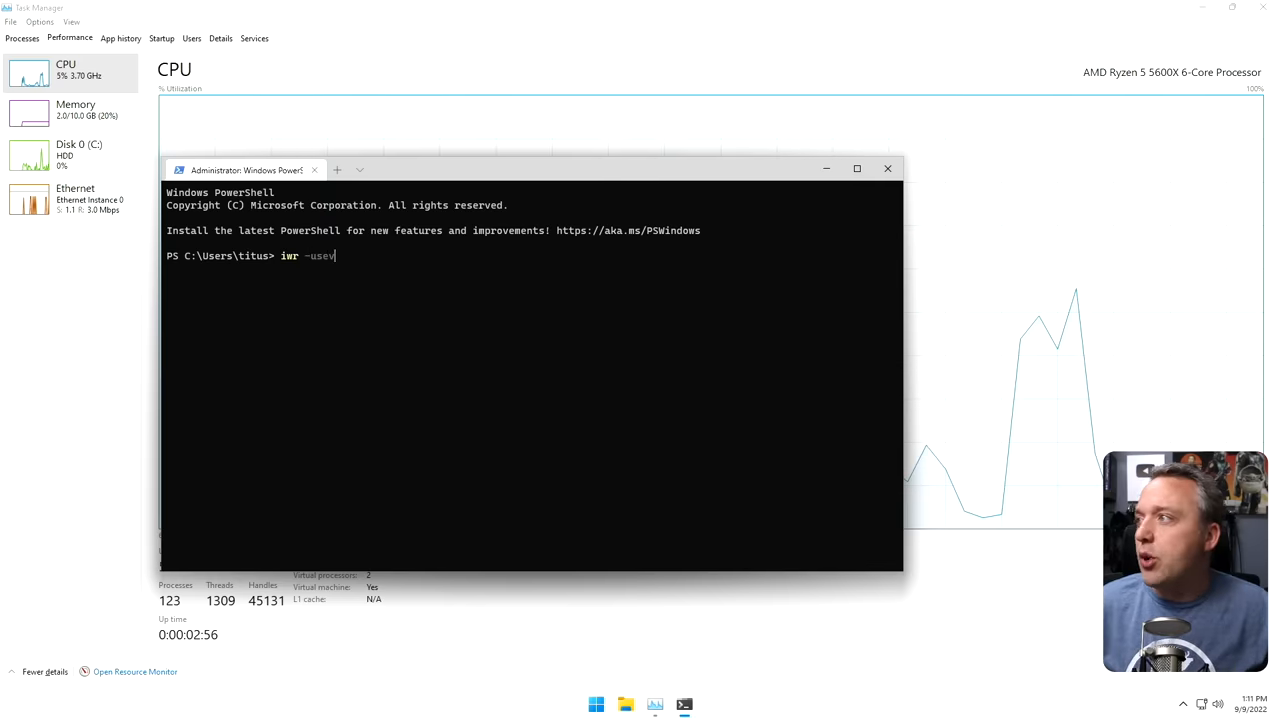
{"action": "type", "text": "b https"}
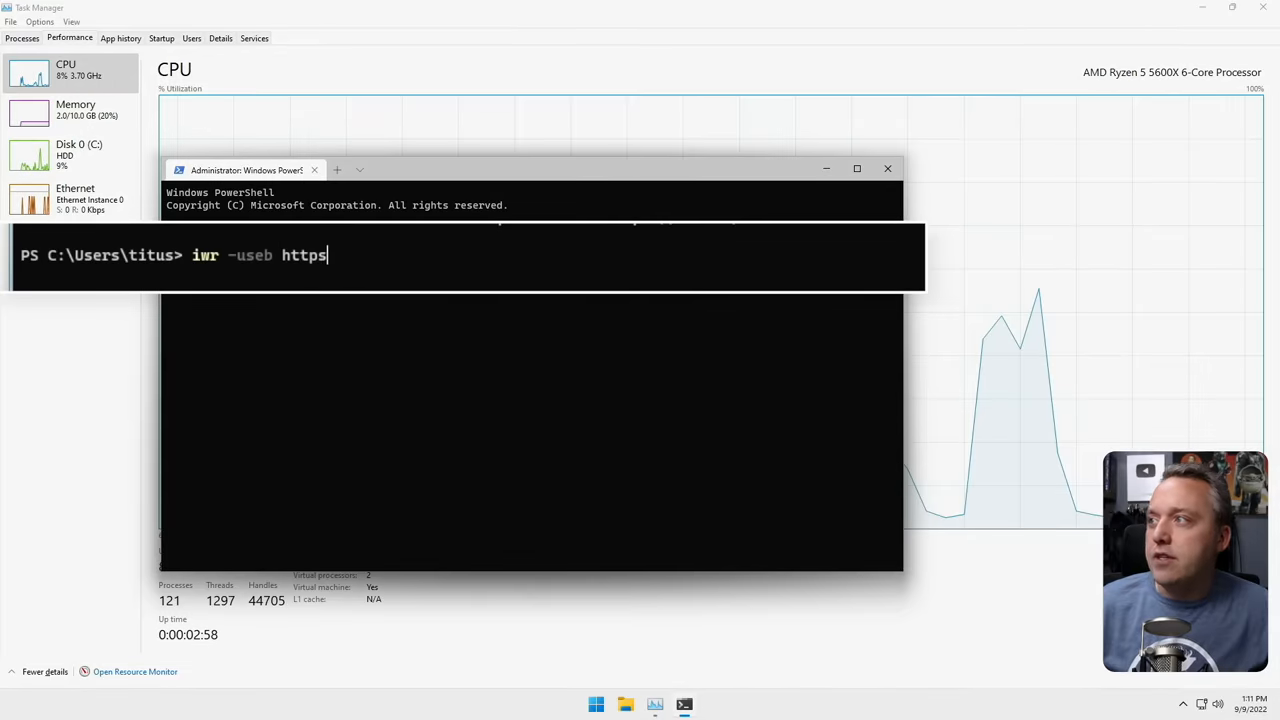
{"action": "type", "text": "://christitus.com/win"}
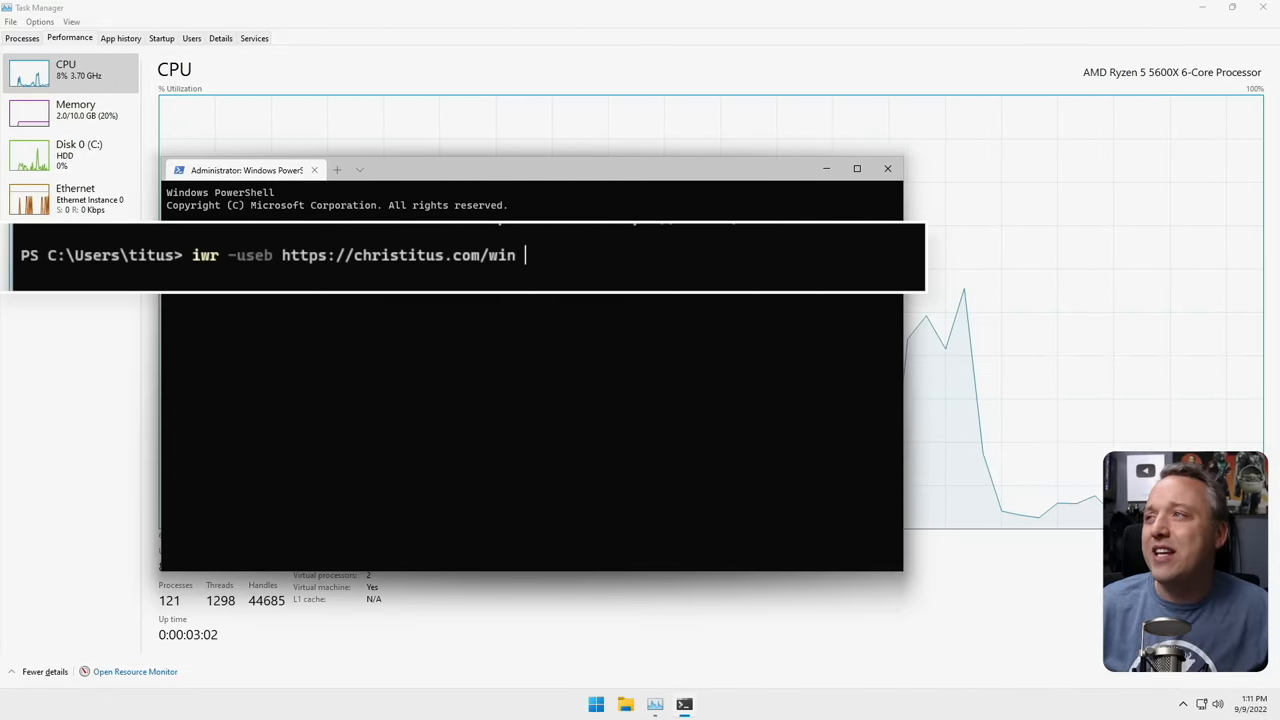
{"action": "type", "text": "| iex"}
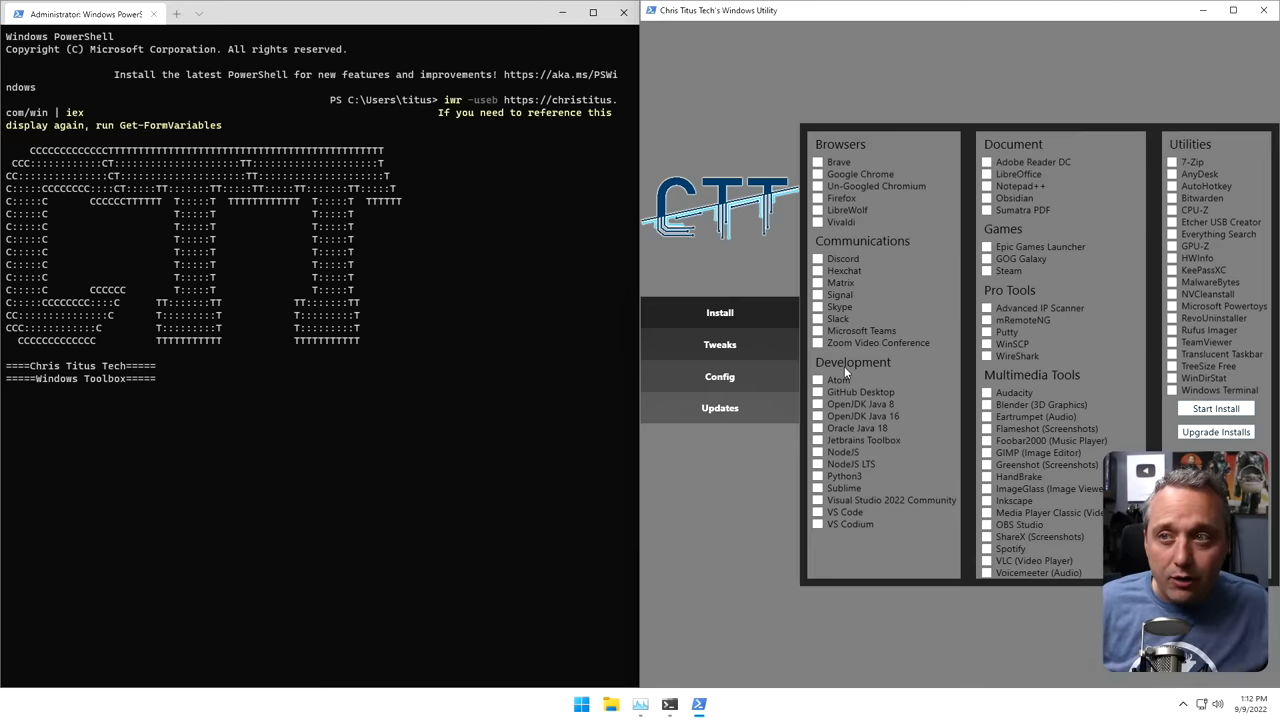
{"action": "mouse_move", "coordinate": [844, 372]}
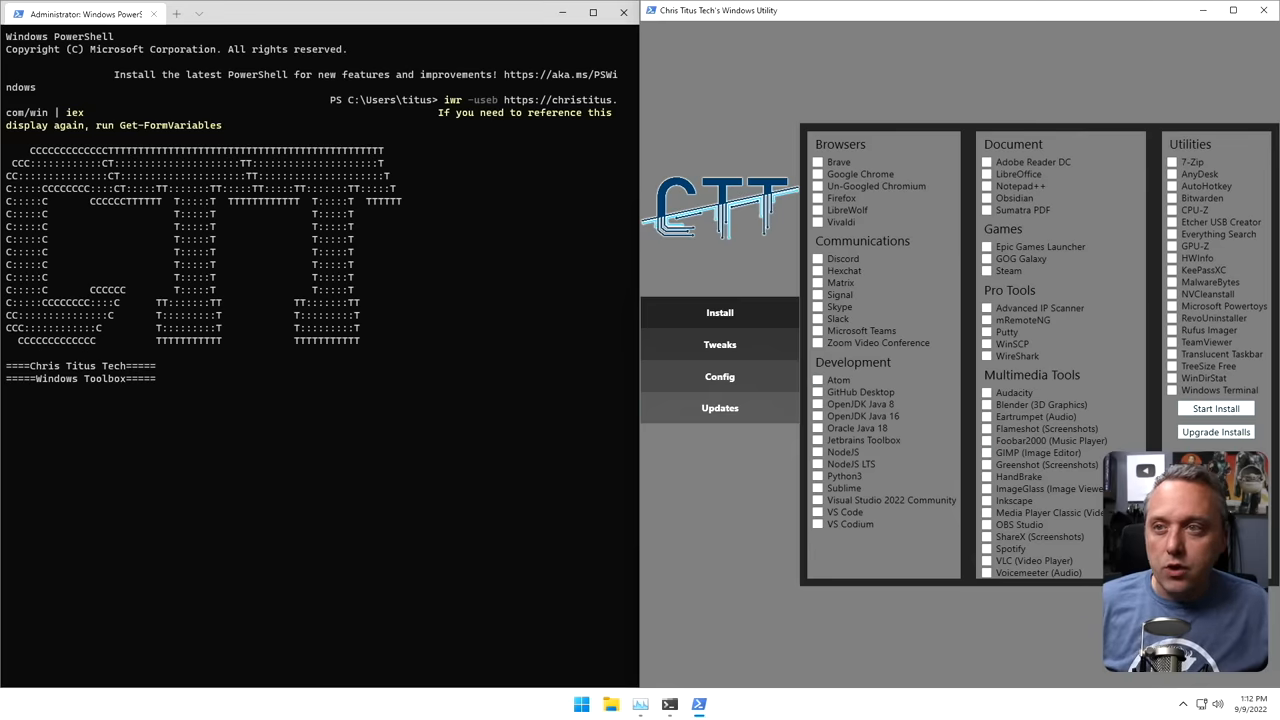
Bring the Windows Utility's Install tab of applications into focus beside the terminal.
{"action": "left_click", "coordinate": [988, 418]}
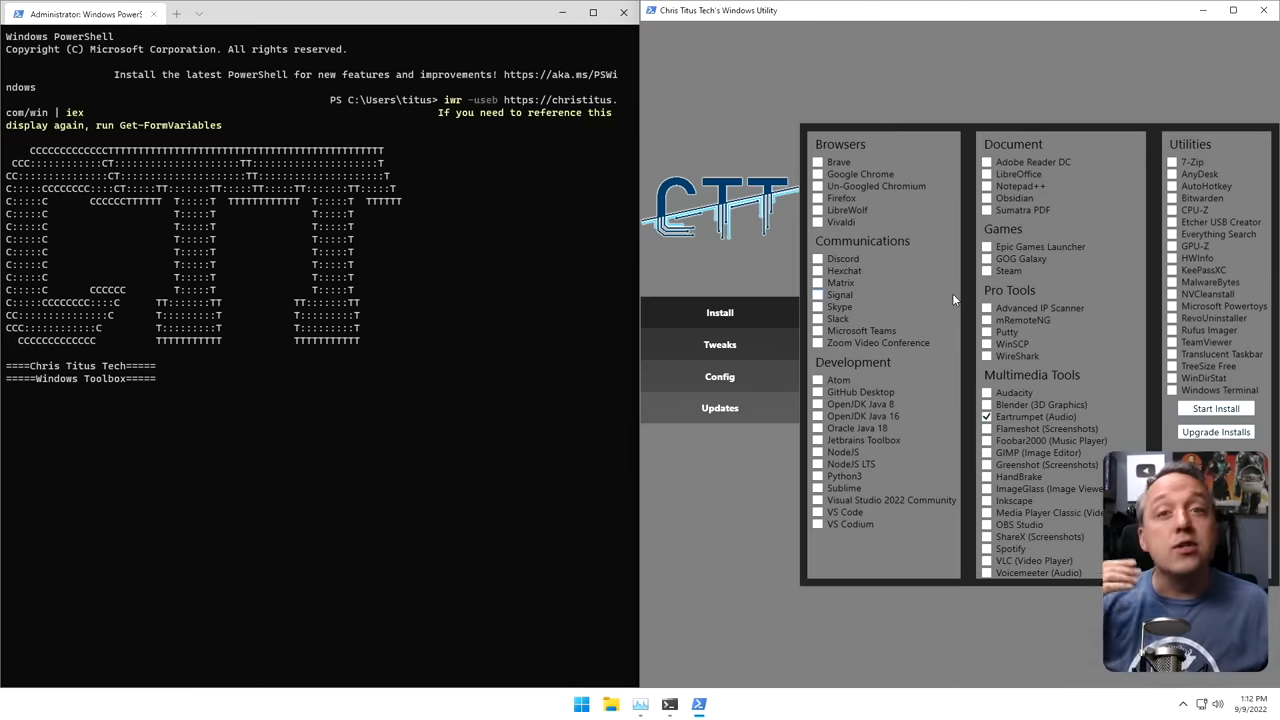
{"action": "mouse_move", "coordinate": [944, 304]}
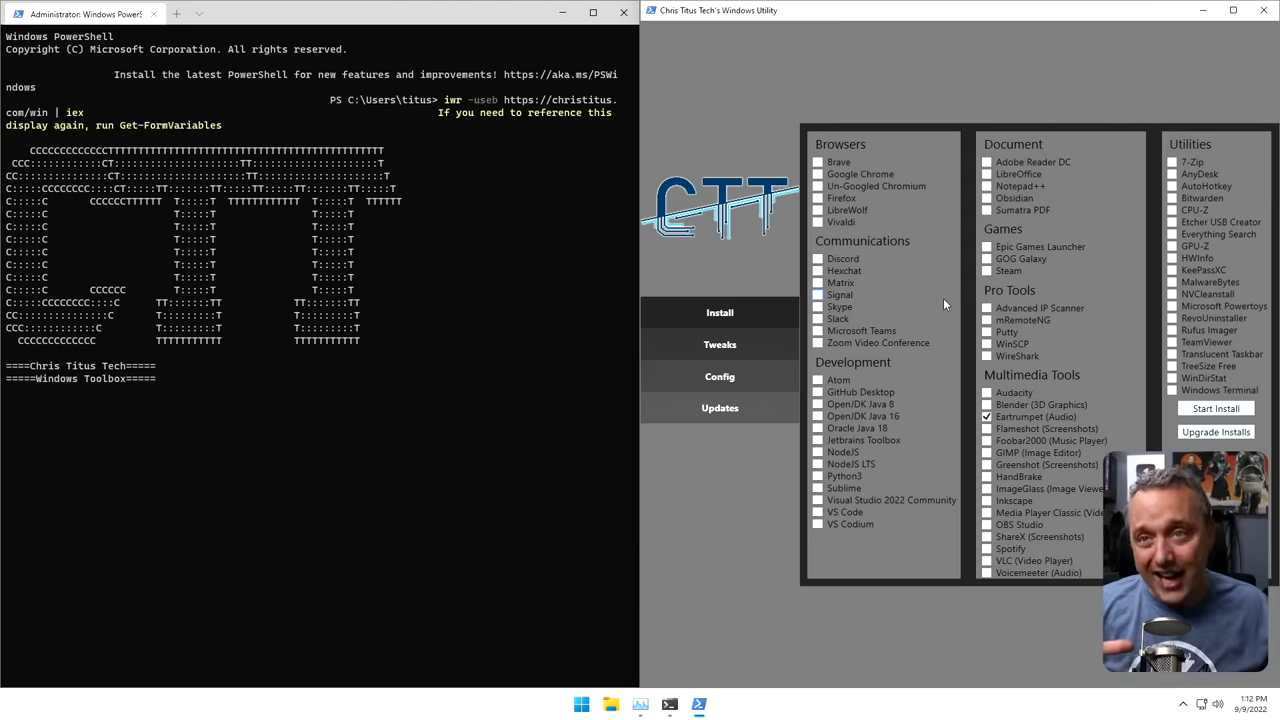
{"action": "mouse_move", "coordinate": [990, 322]}
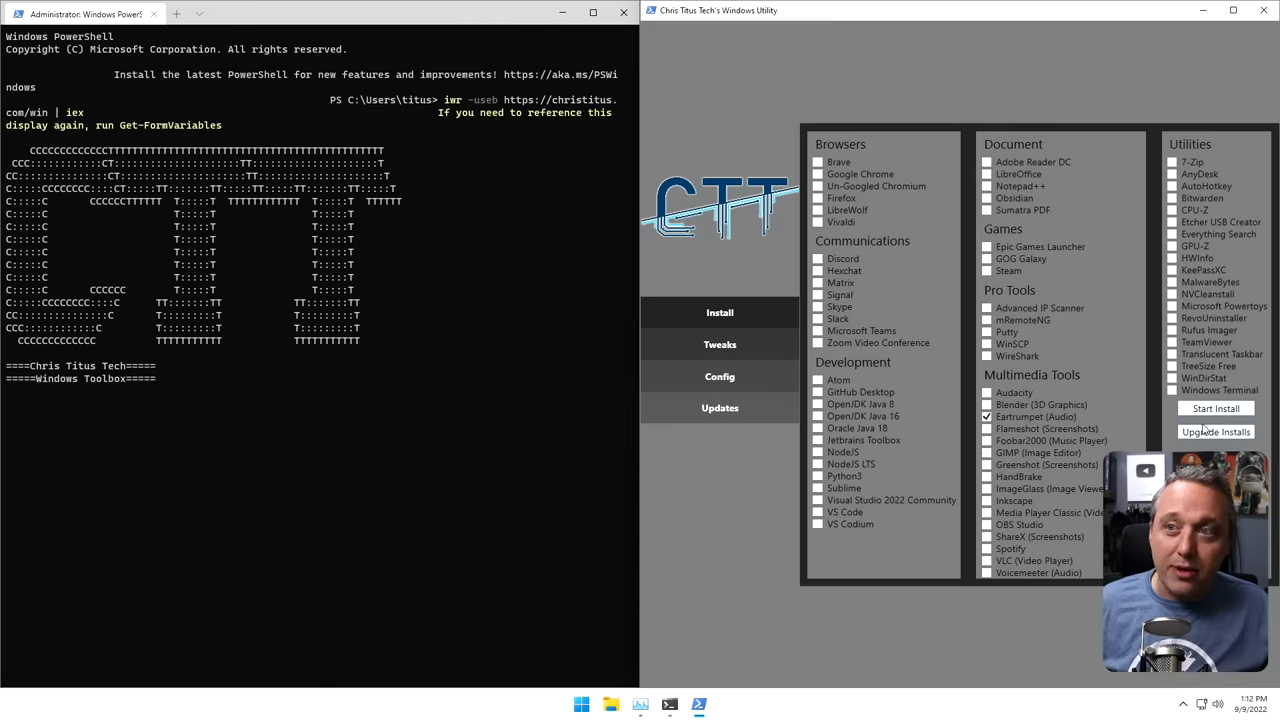
Upgrade all installed programs, acknowledge completion, then start installing the checked programs.
{"action": "left_click", "coordinate": [988, 418]}
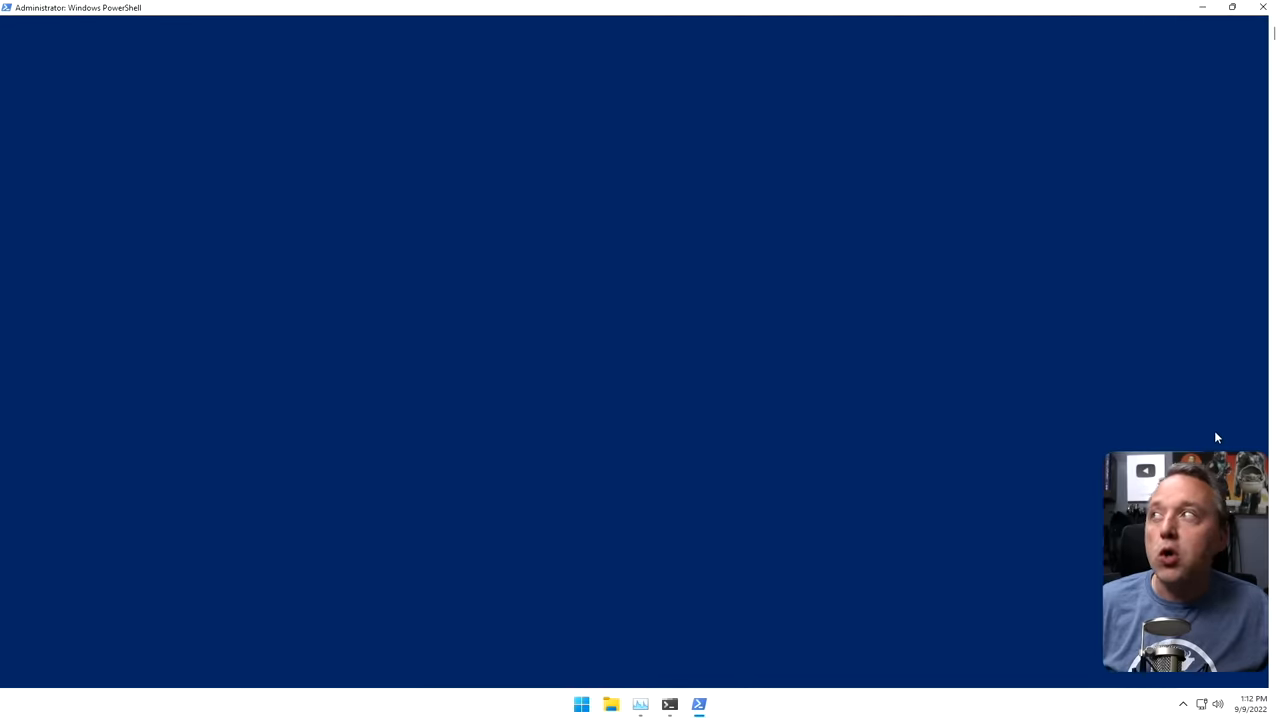
{"action": "mouse_move", "coordinate": [700, 348]}
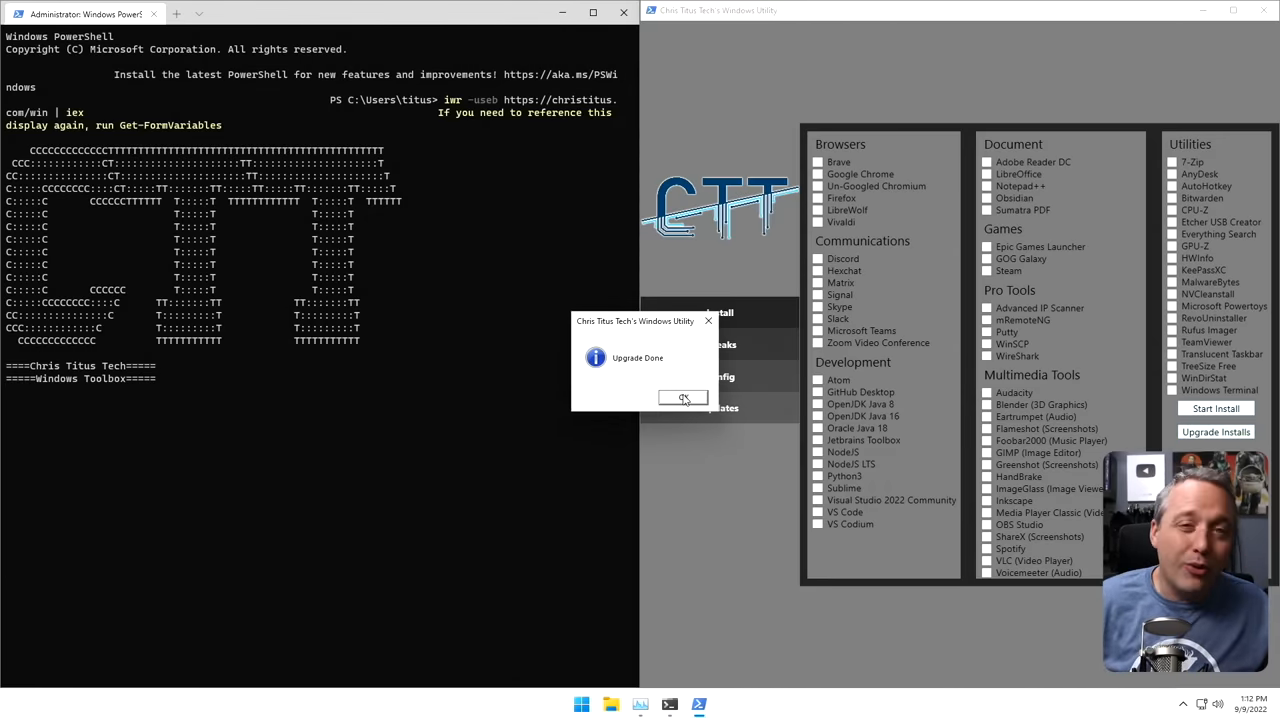
{"action": "left_click", "coordinate": [684, 396]}
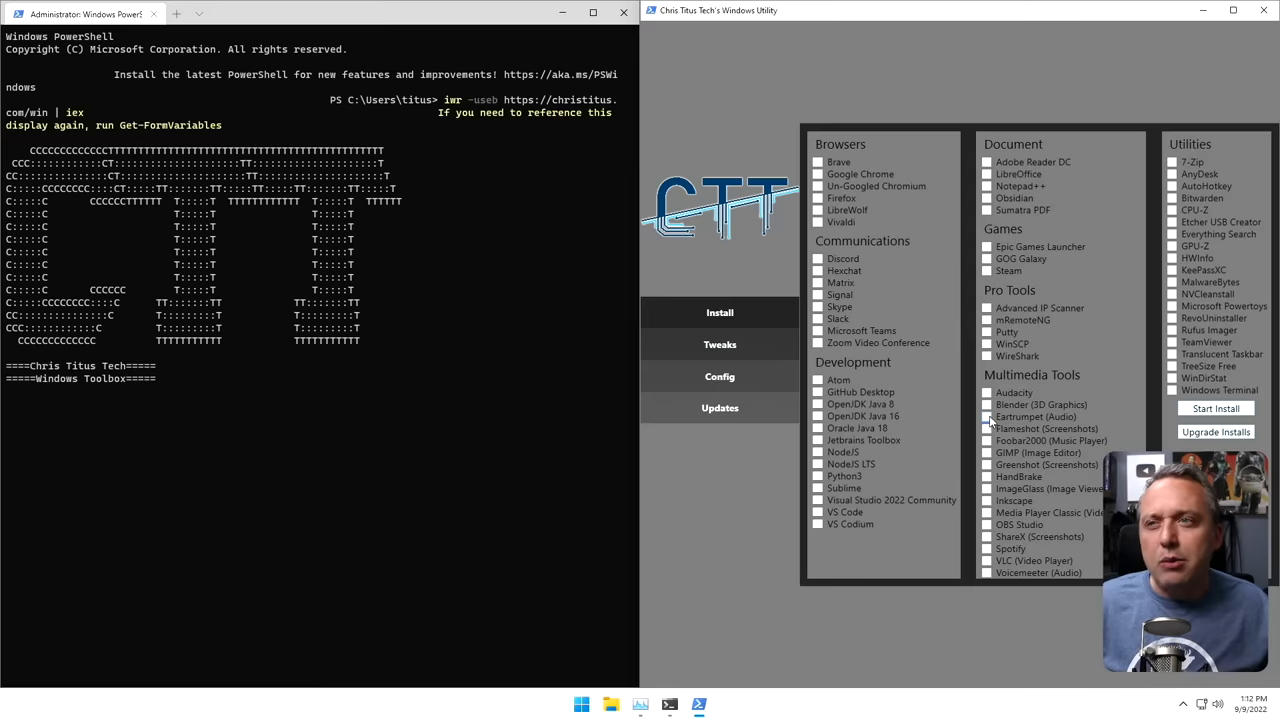
{"action": "left_click", "coordinate": [988, 418]}
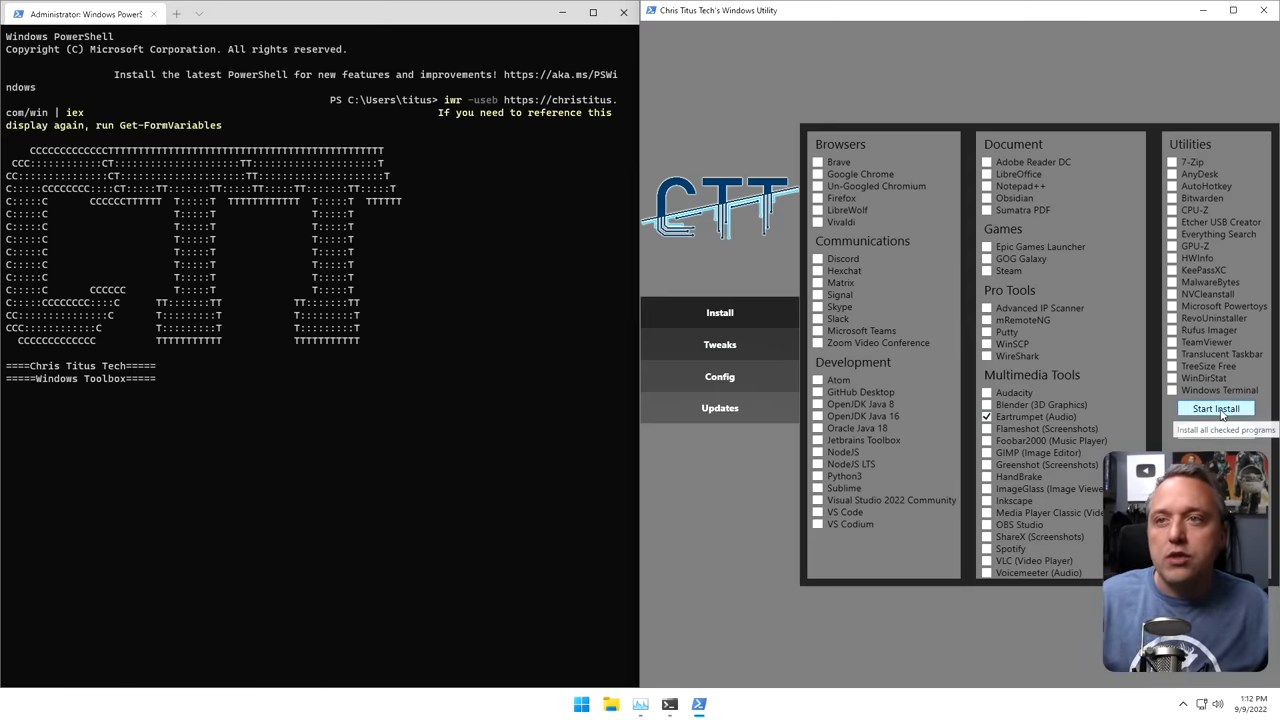
{"action": "left_click", "coordinate": [1216, 408]}
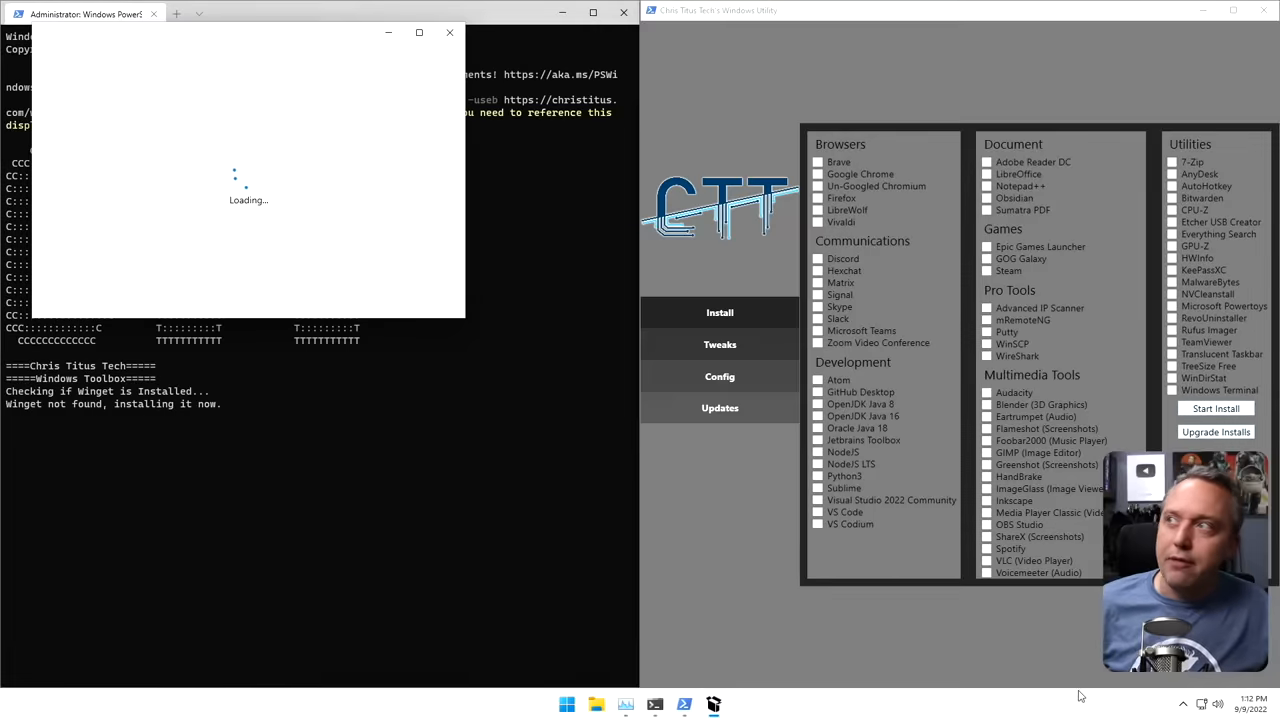
{"action": "mouse_move", "coordinate": [218, 188]}
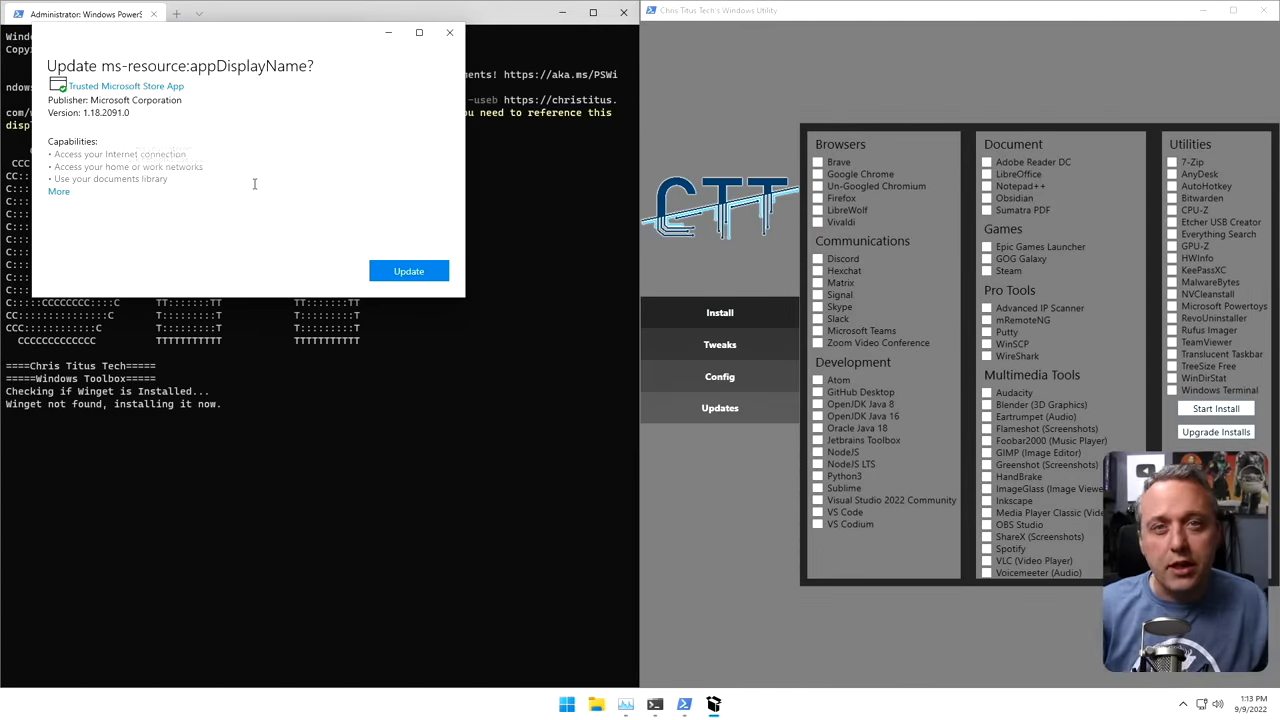
{"action": "mouse_move", "coordinate": [284, 238]}
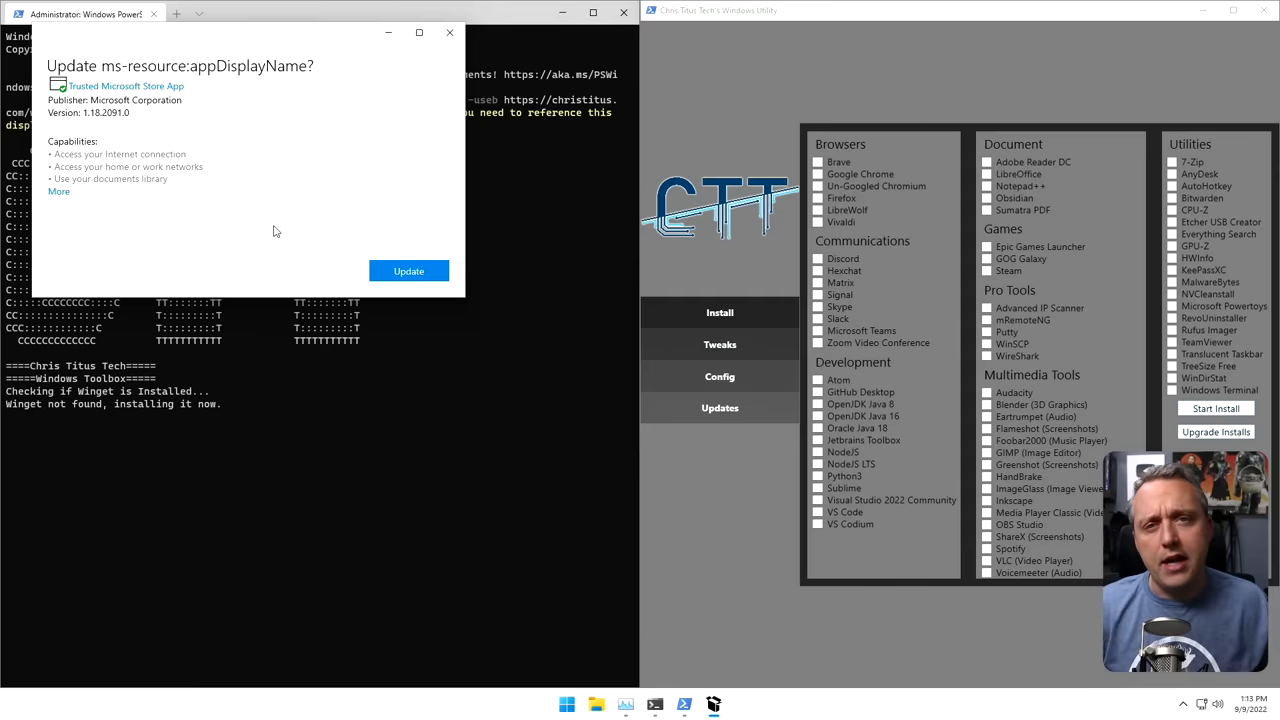
{"action": "mouse_move", "coordinate": [268, 224]}
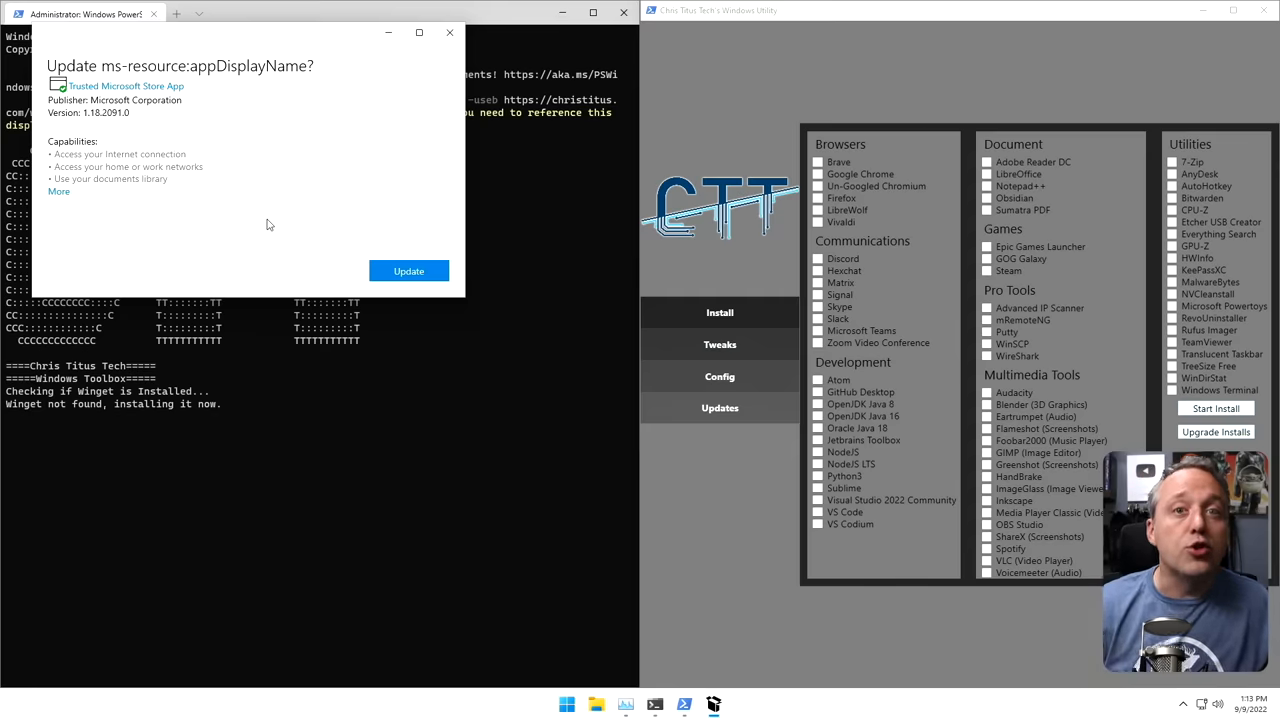
{"action": "mouse_move", "coordinate": [196, 200]}
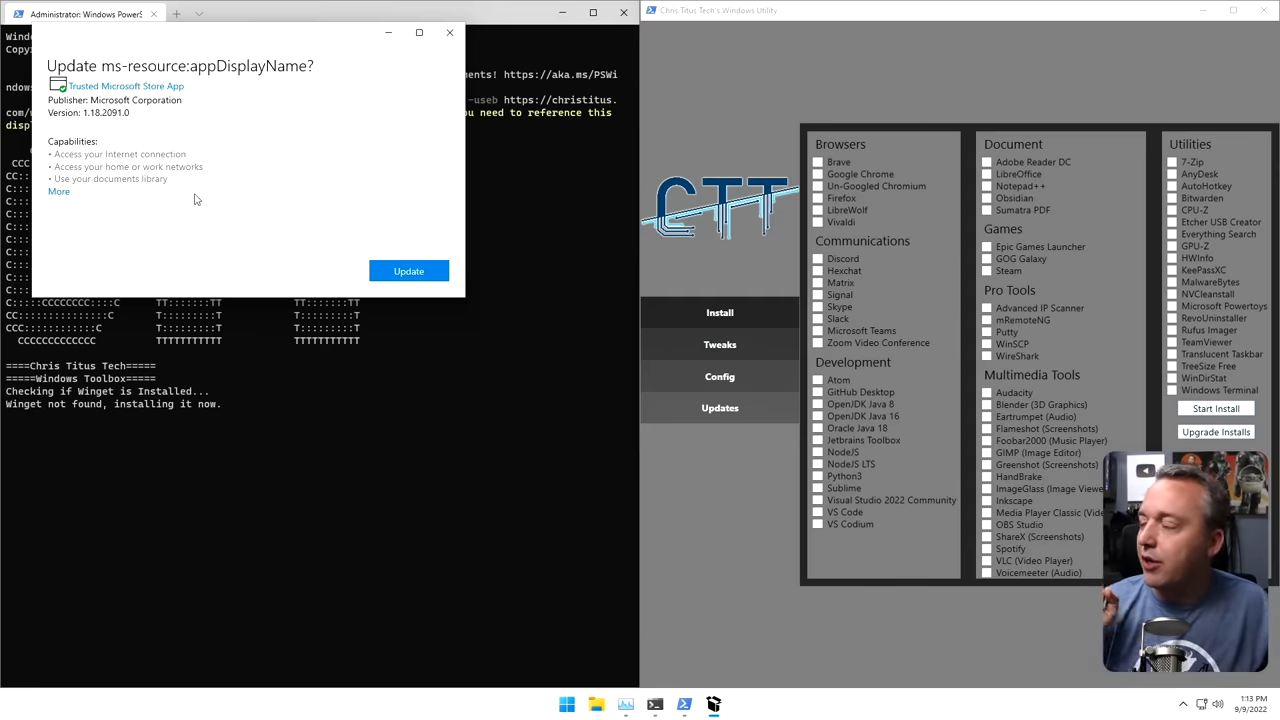
Attempt the App Installer update for winget and dismiss the failed package install error.
{"action": "left_click", "coordinate": [408, 272]}
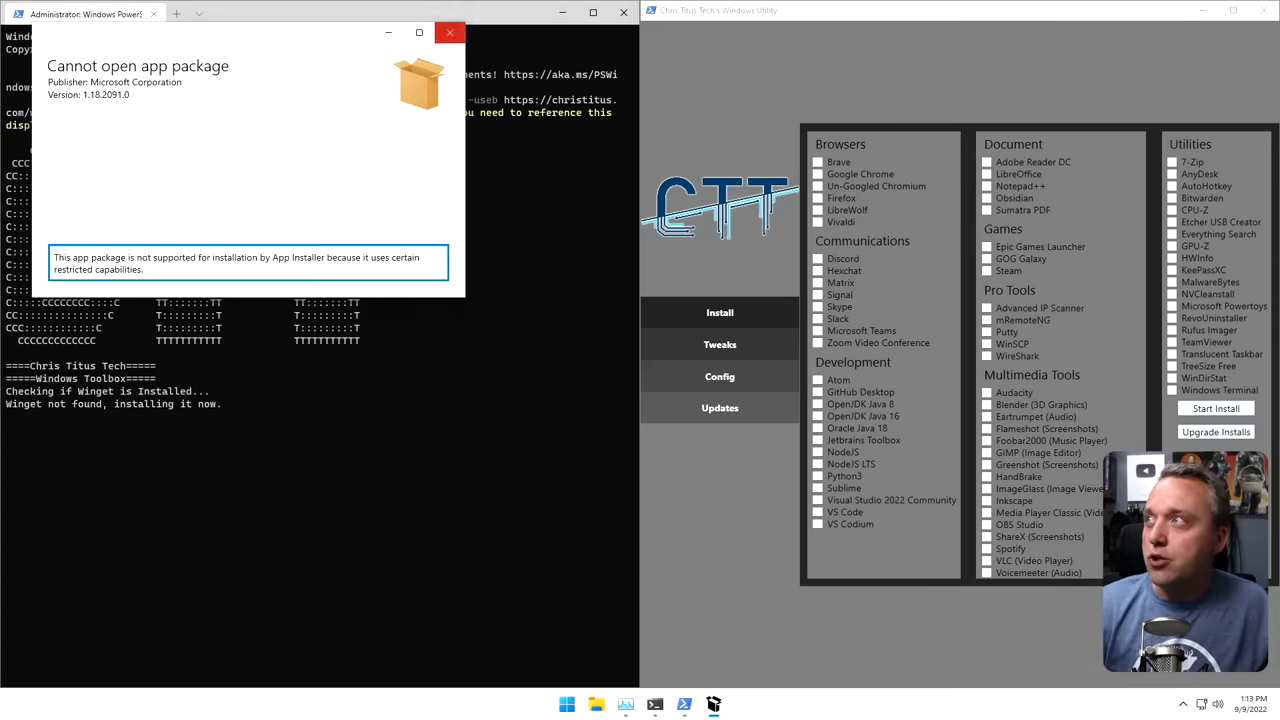
{"action": "left_click", "coordinate": [448, 32]}
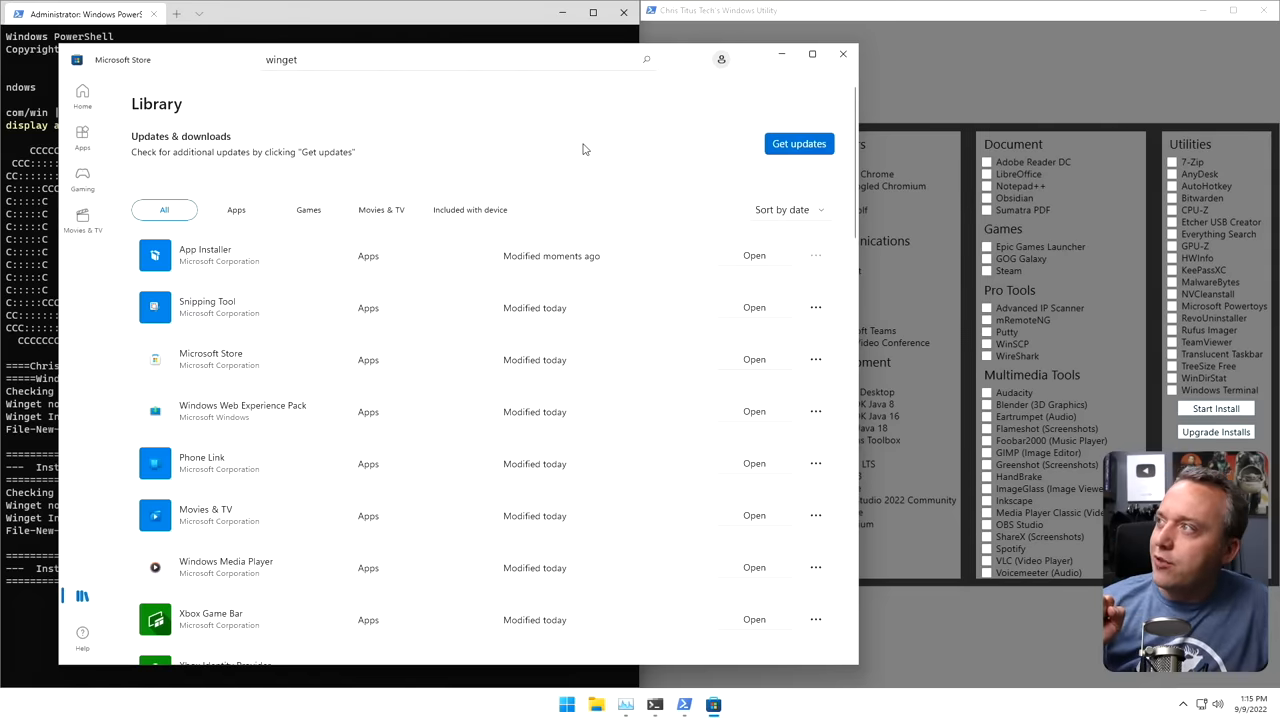
{"action": "mouse_move", "coordinate": [580, 148]}
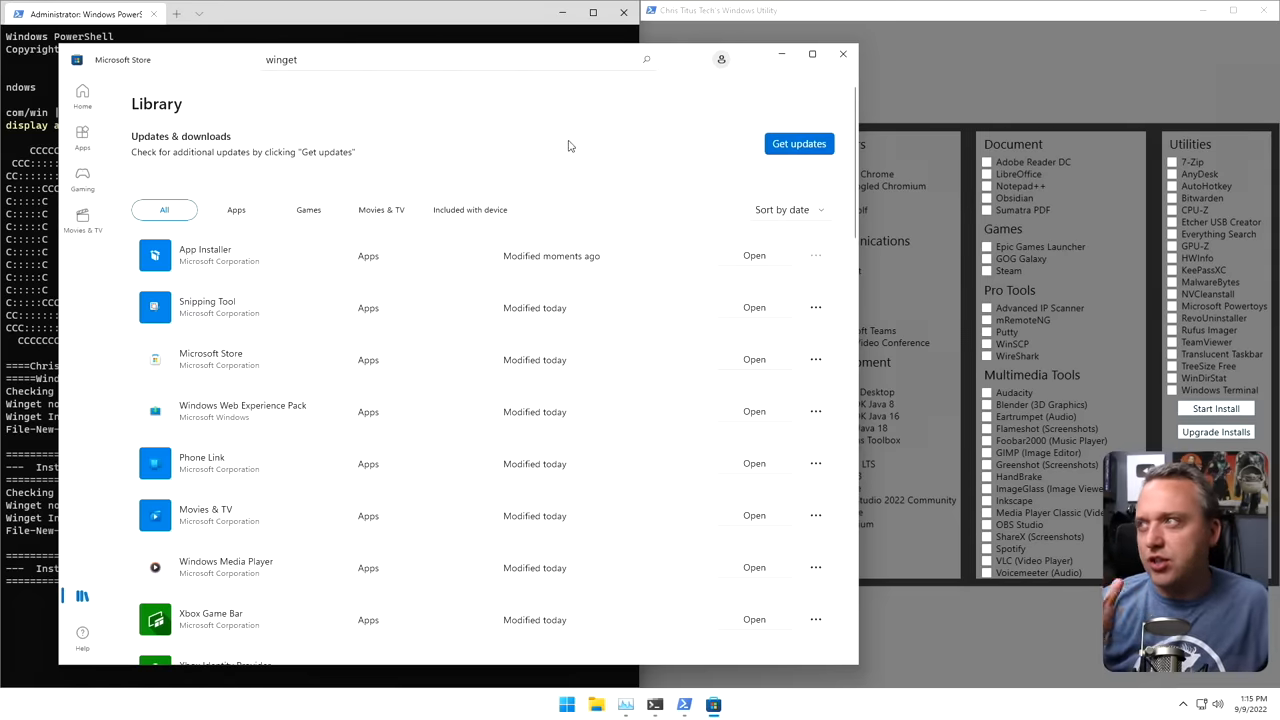
{"action": "mouse_move", "coordinate": [536, 176]}
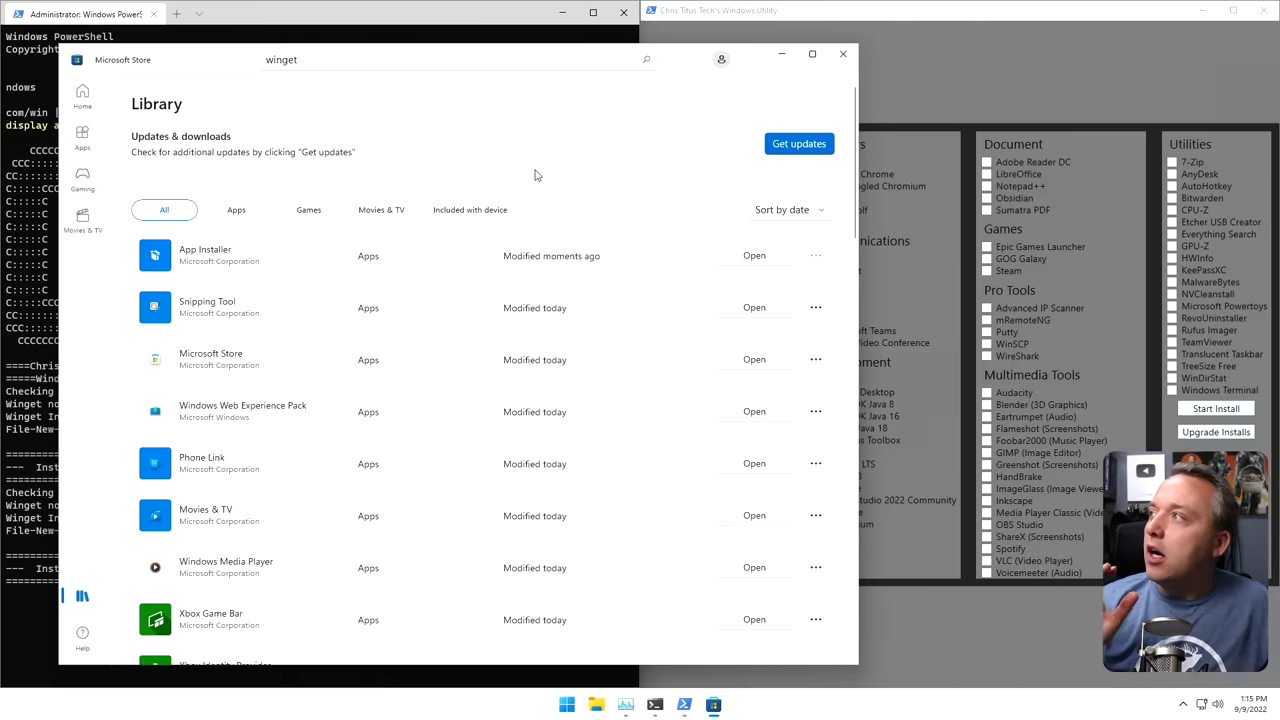
{"action": "mouse_move", "coordinate": [248, 264]}
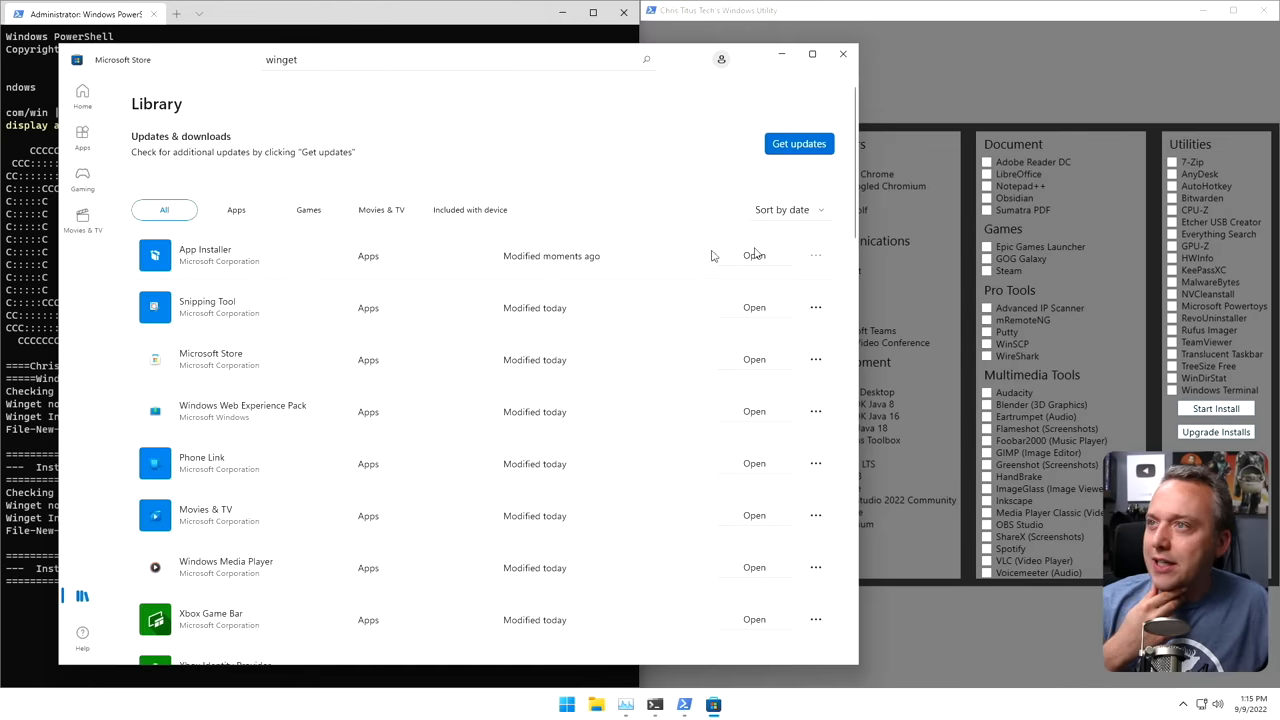
{"action": "mouse_move", "coordinate": [504, 250]}
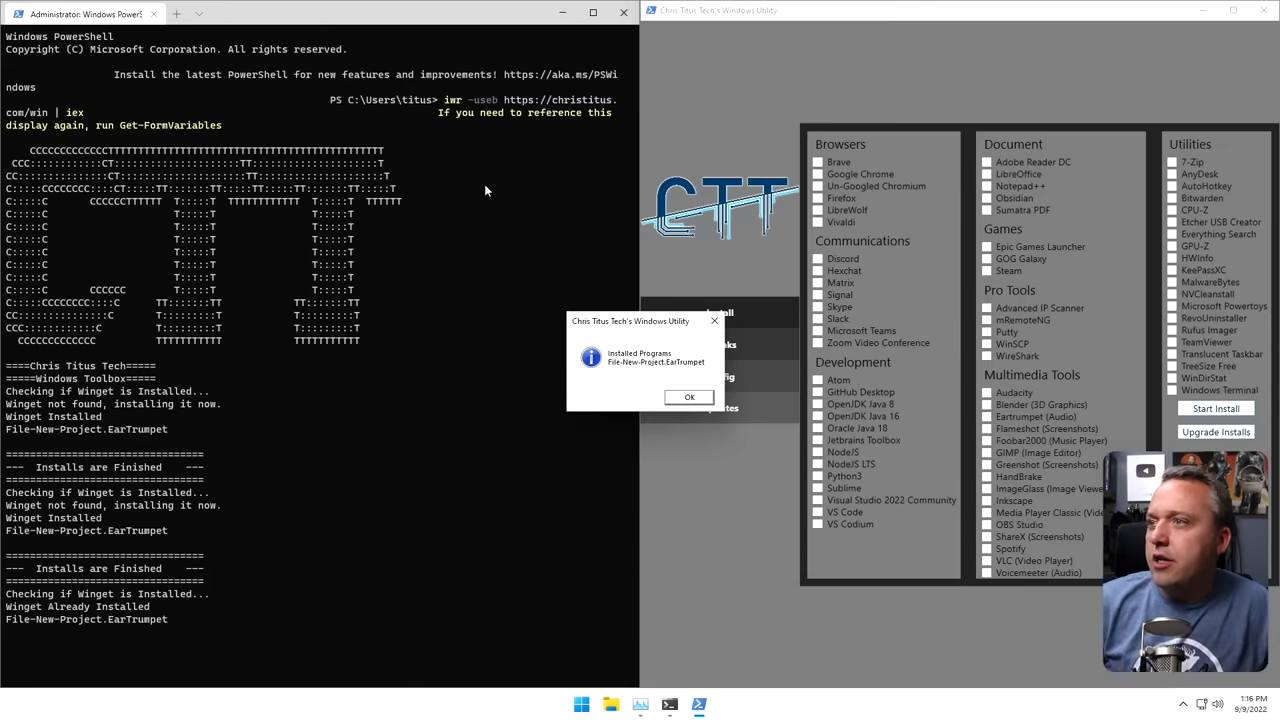
{"action": "mouse_move", "coordinate": [714, 412]}
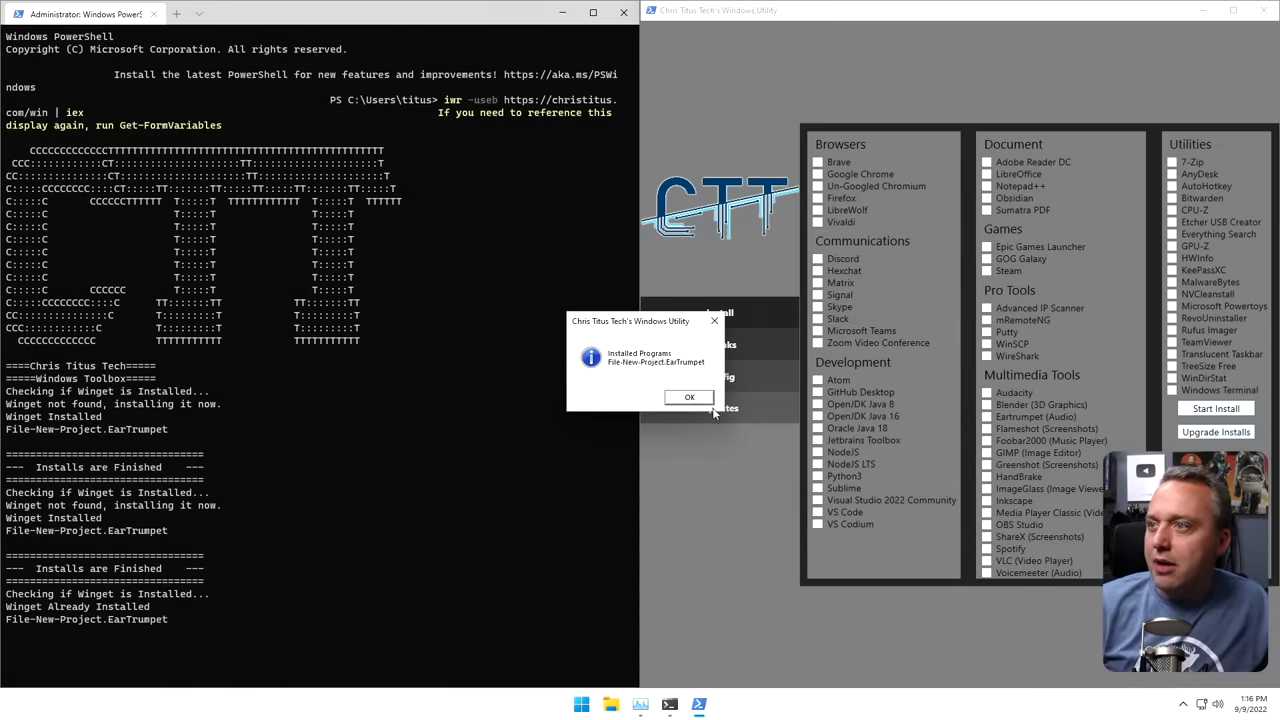
Dismiss the Installed Programs message confirming EarTrumpet was installed.
{"action": "left_click", "coordinate": [688, 396]}
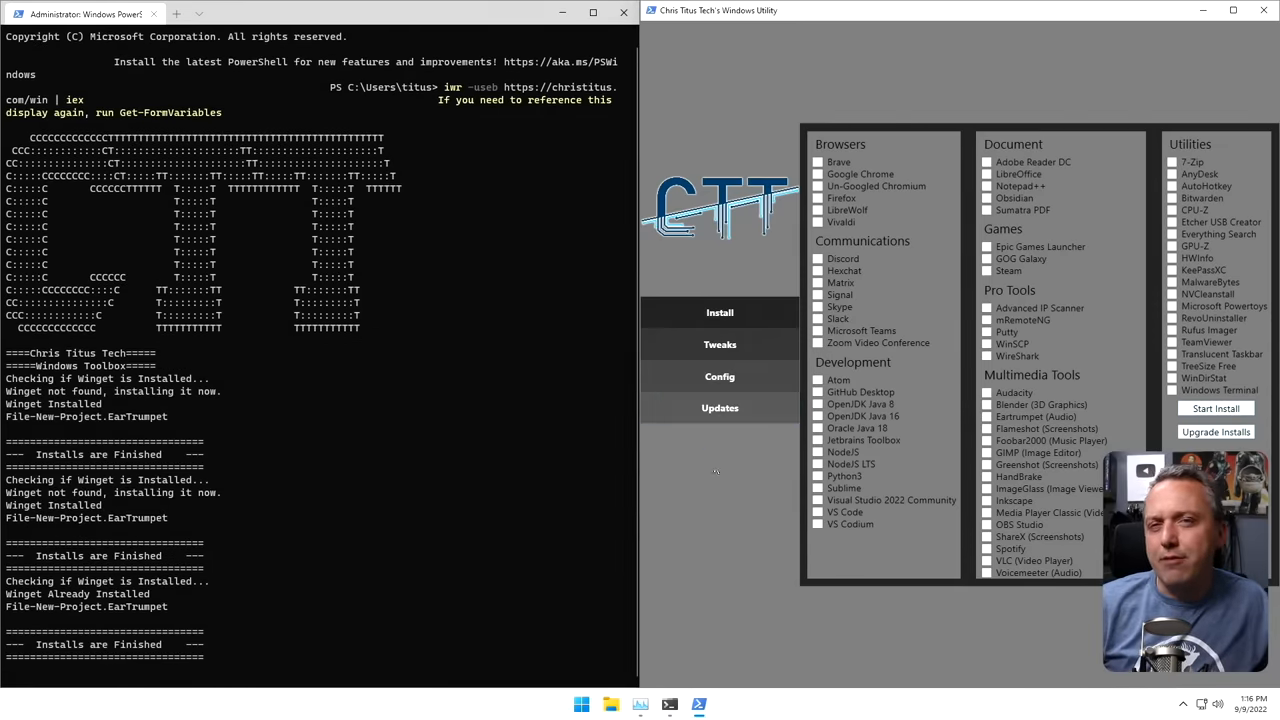
{"action": "mouse_move", "coordinate": [744, 492]}
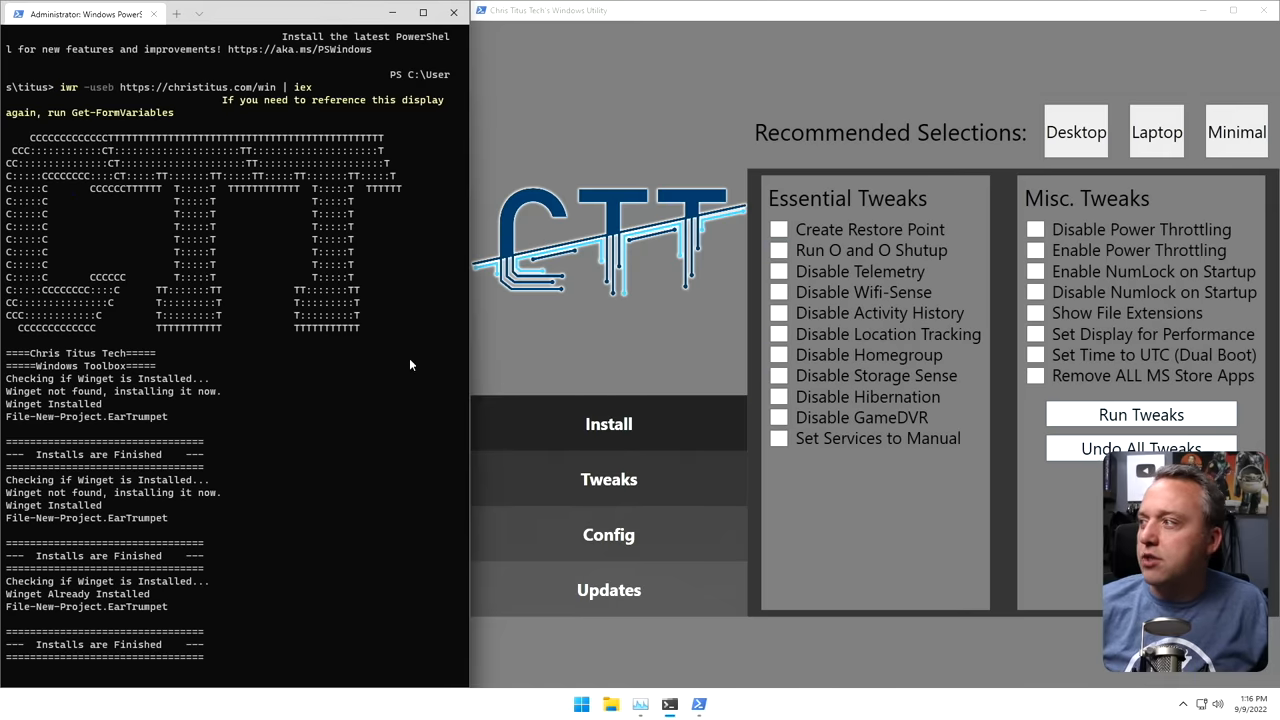
Select the Desktop recommended tweak set and run the tweaks on Windows.
{"action": "left_click", "coordinate": [1076, 132]}
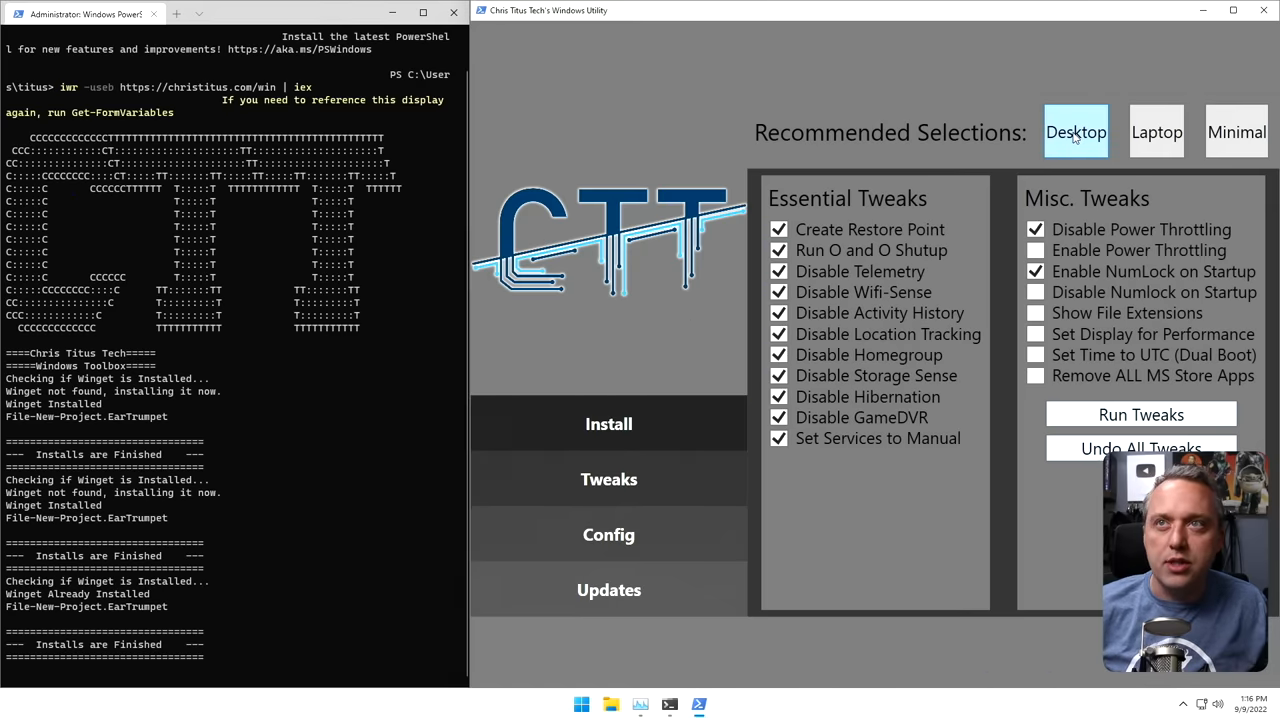
{"action": "left_click", "coordinate": [1140, 414]}
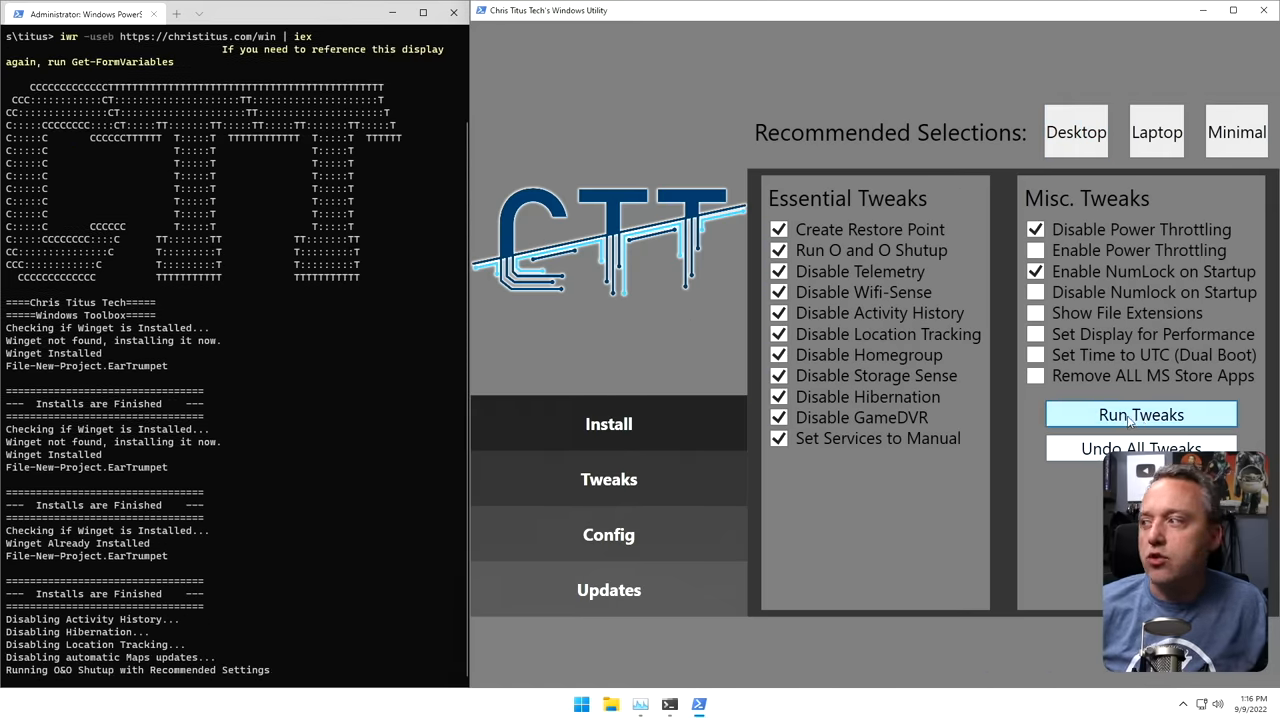
{"action": "mouse_move", "coordinate": [404, 556]}
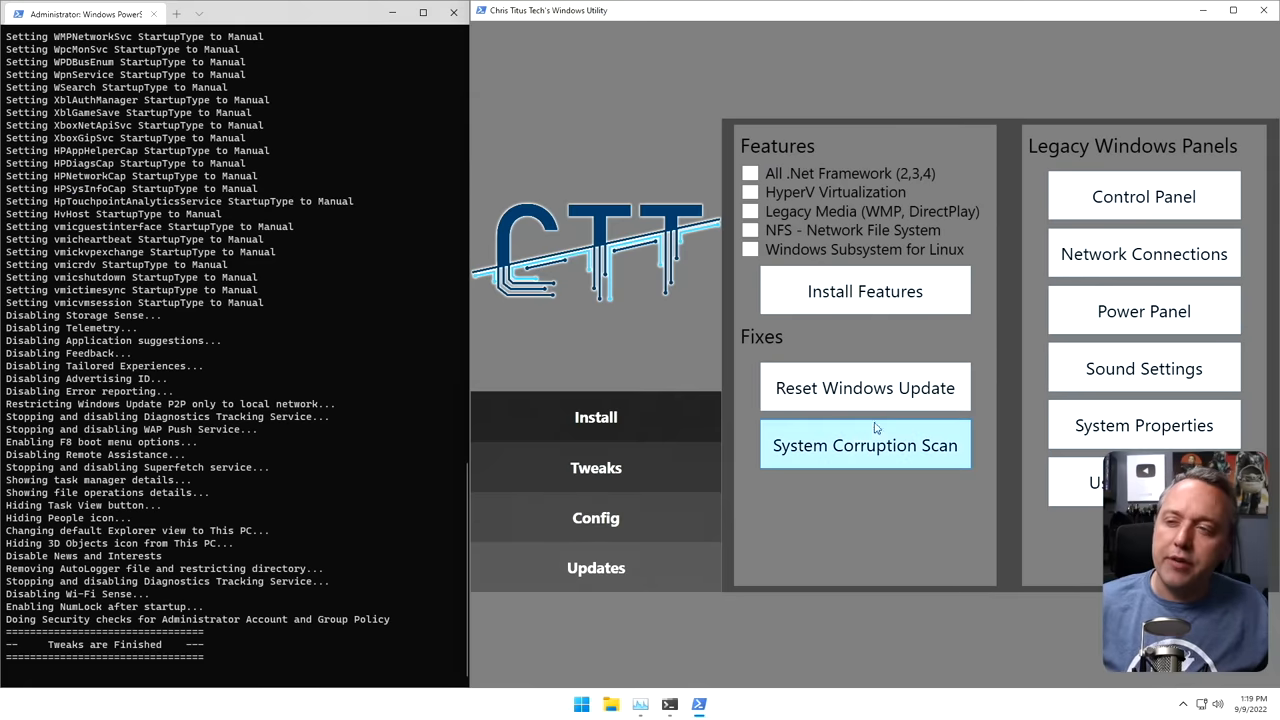
{"action": "mouse_move", "coordinate": [868, 384]}
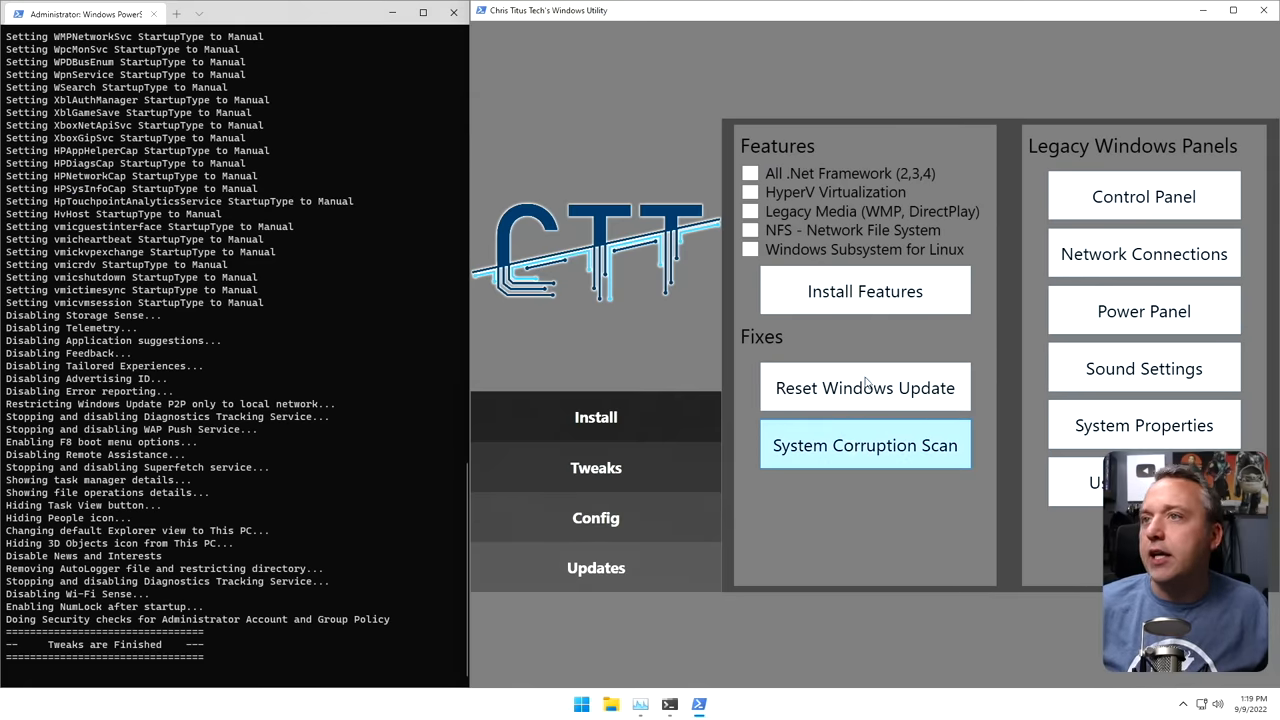
{"action": "mouse_move", "coordinate": [992, 344]}
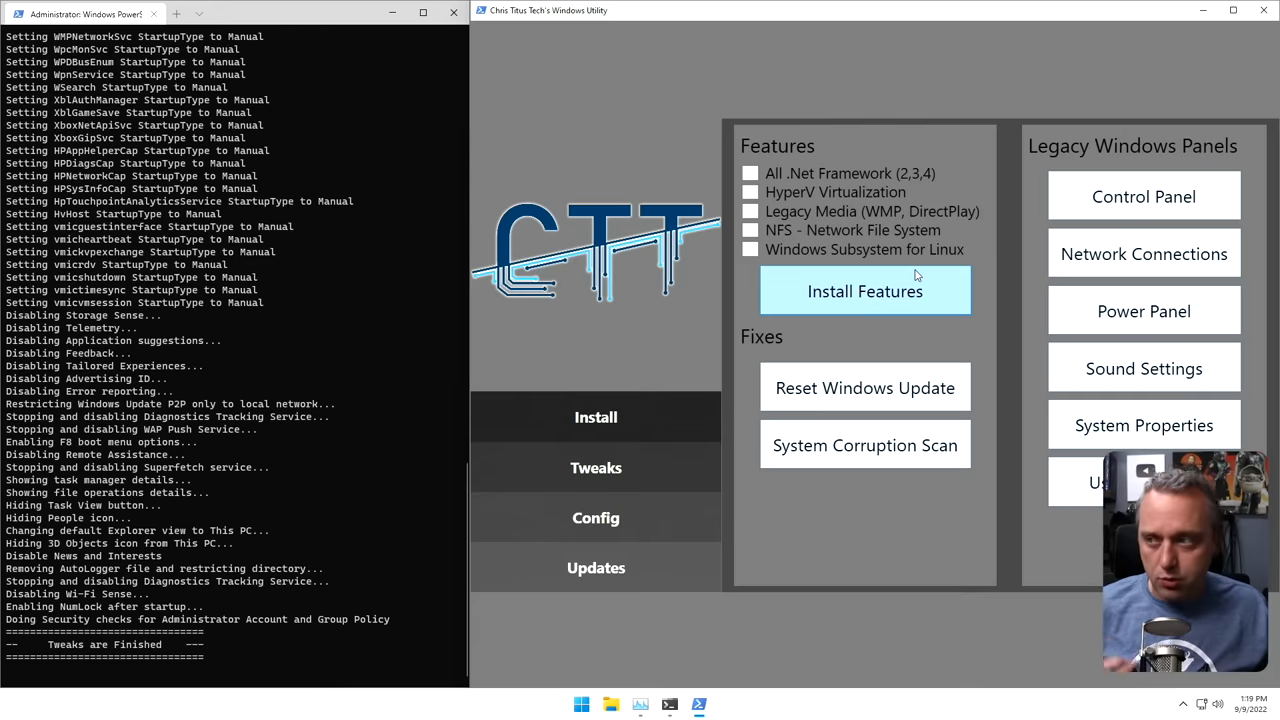
{"action": "mouse_move", "coordinate": [1144, 312]}
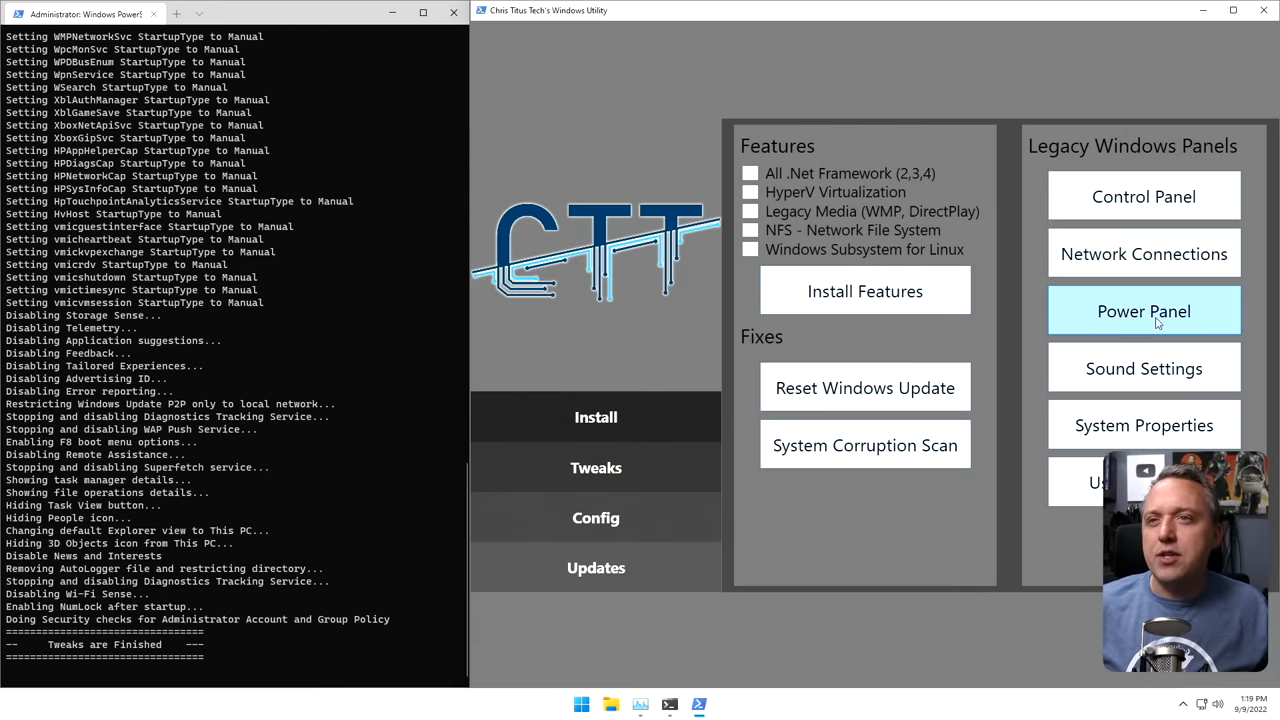
{"action": "left_click", "coordinate": [1144, 368]}
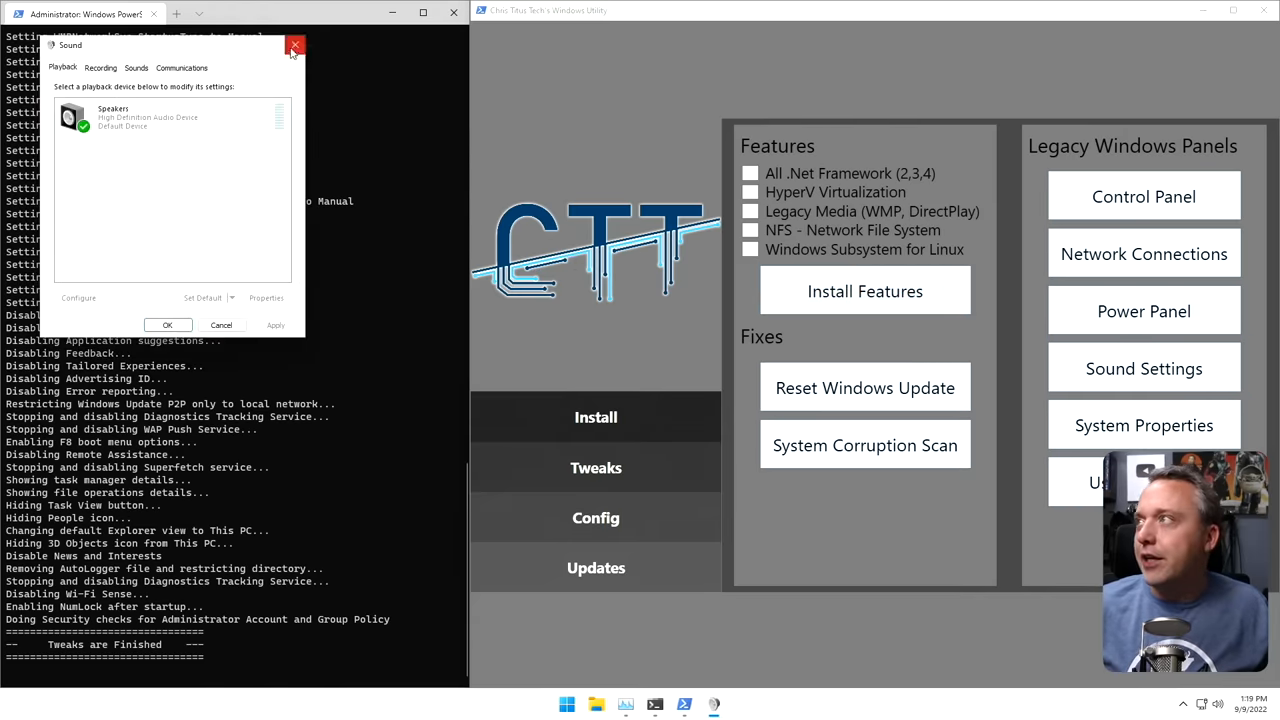
{"action": "left_click", "coordinate": [296, 46]}
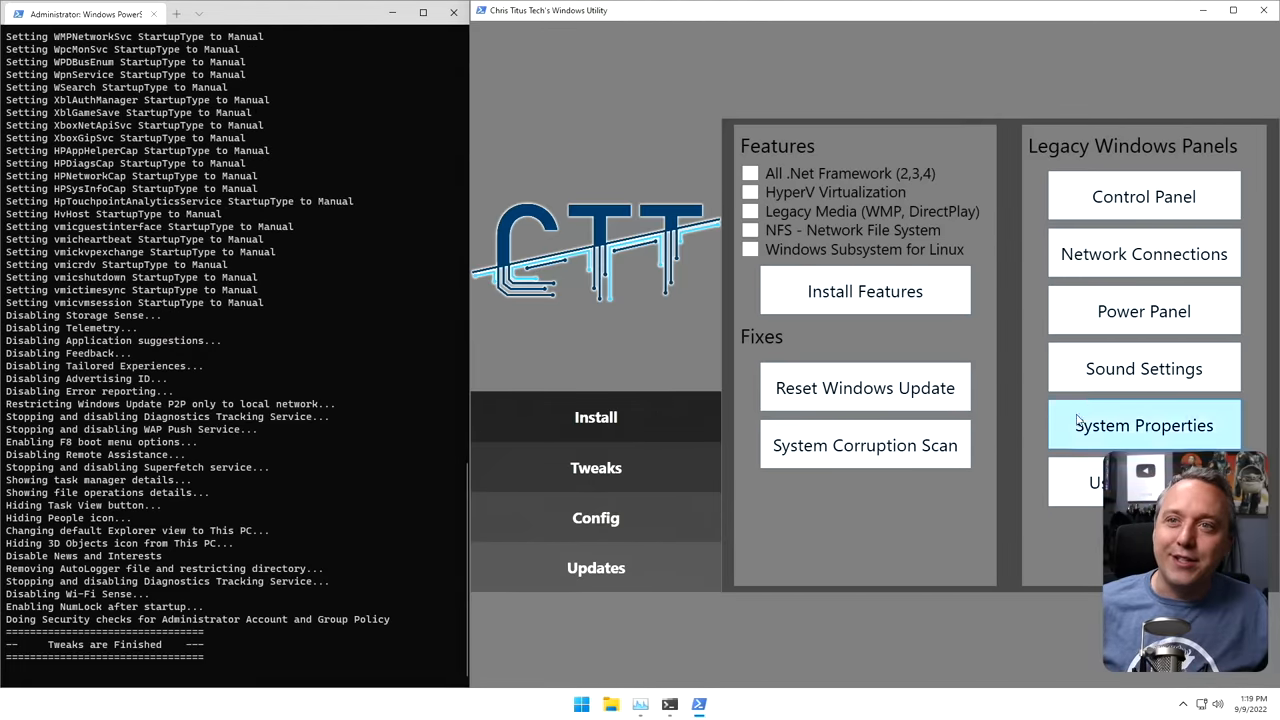
{"action": "left_click", "coordinate": [1144, 368]}
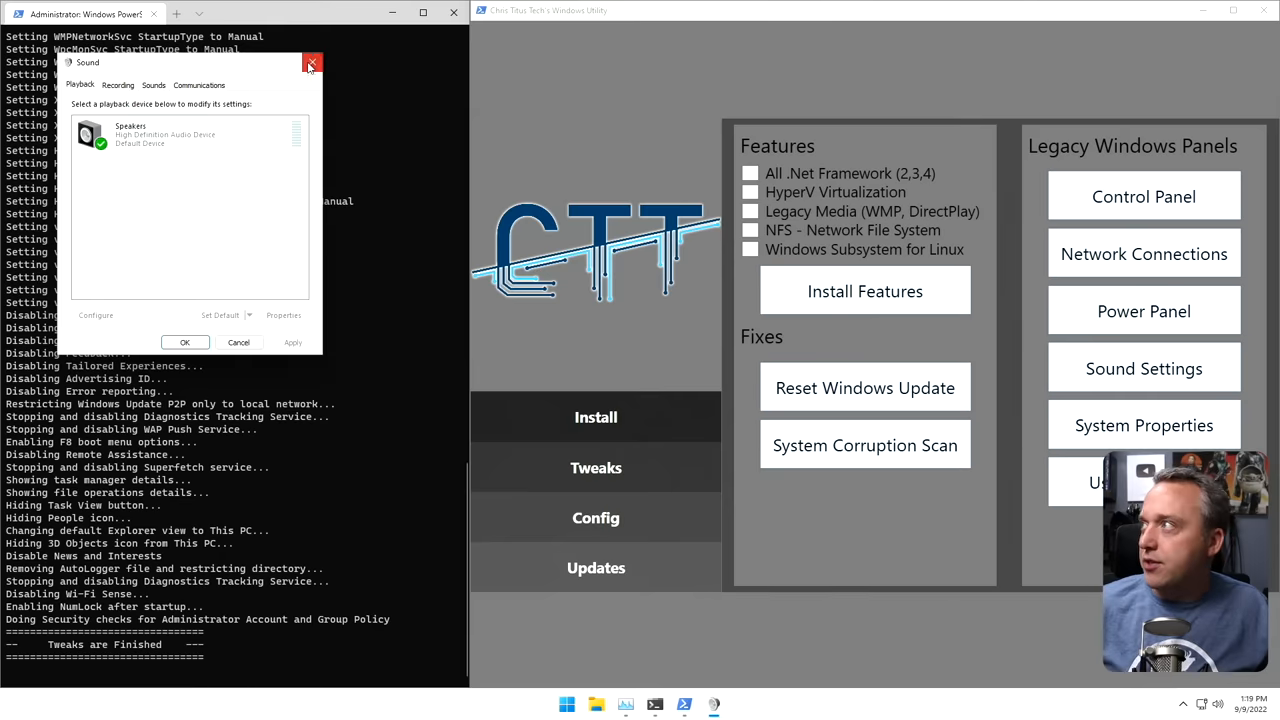
{"action": "left_click", "coordinate": [312, 62]}
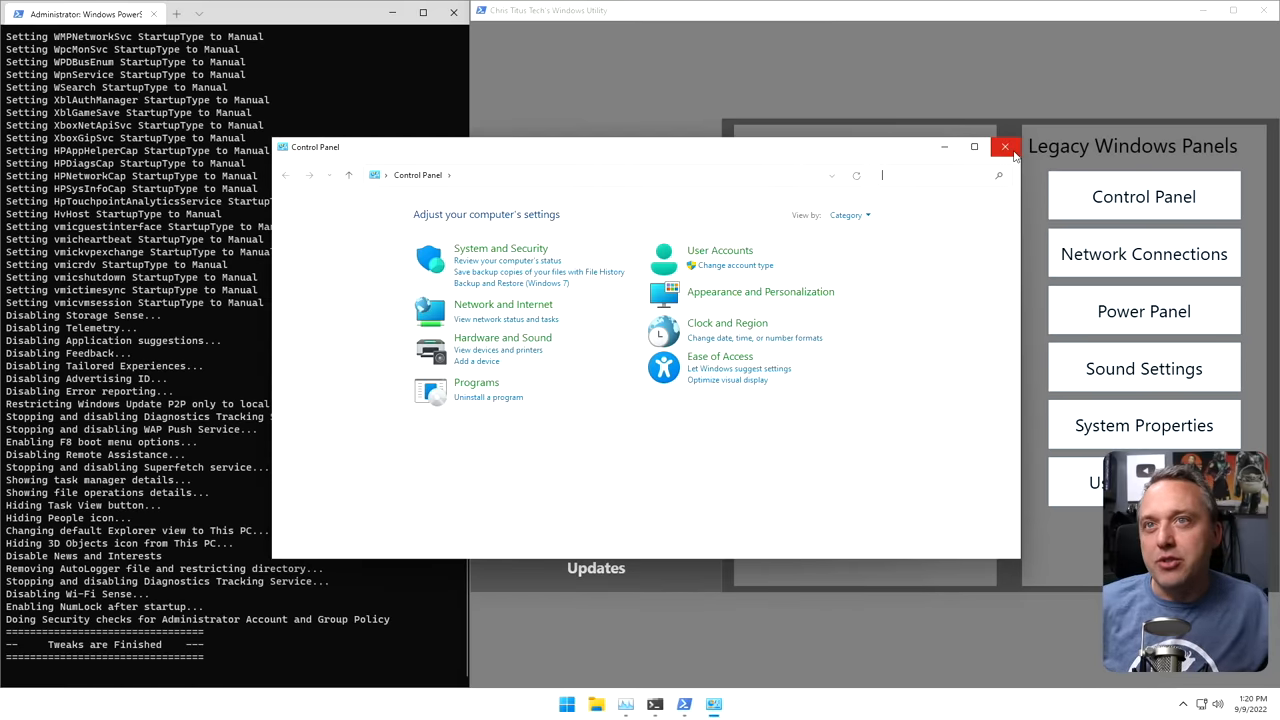
{"action": "mouse_move", "coordinate": [1006, 148]}
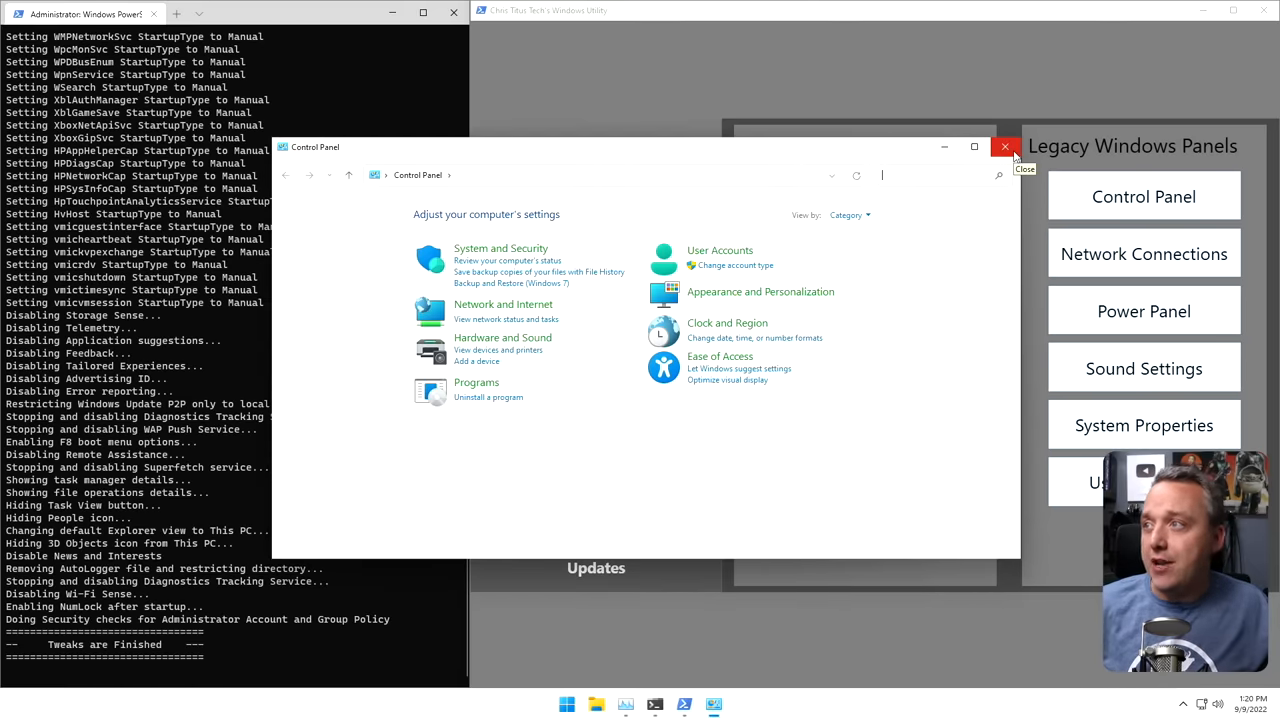
{"action": "left_click", "coordinate": [1006, 148]}
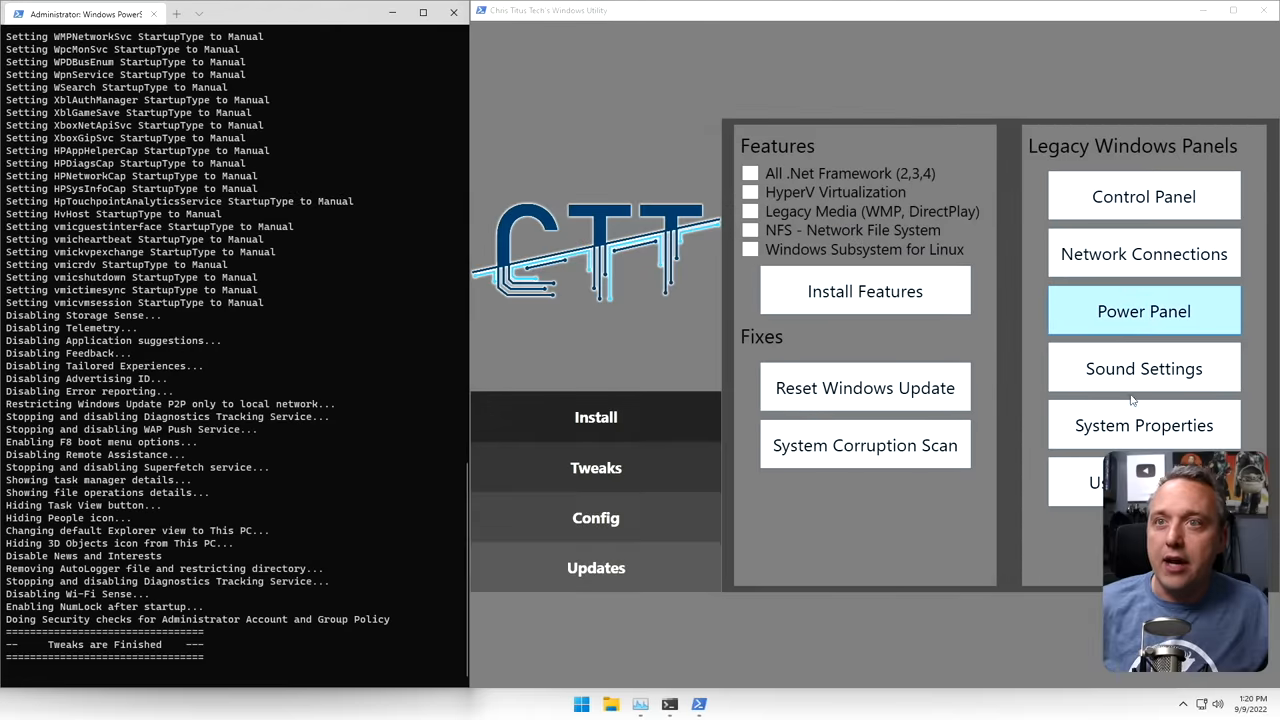
{"action": "mouse_move", "coordinate": [940, 356]}
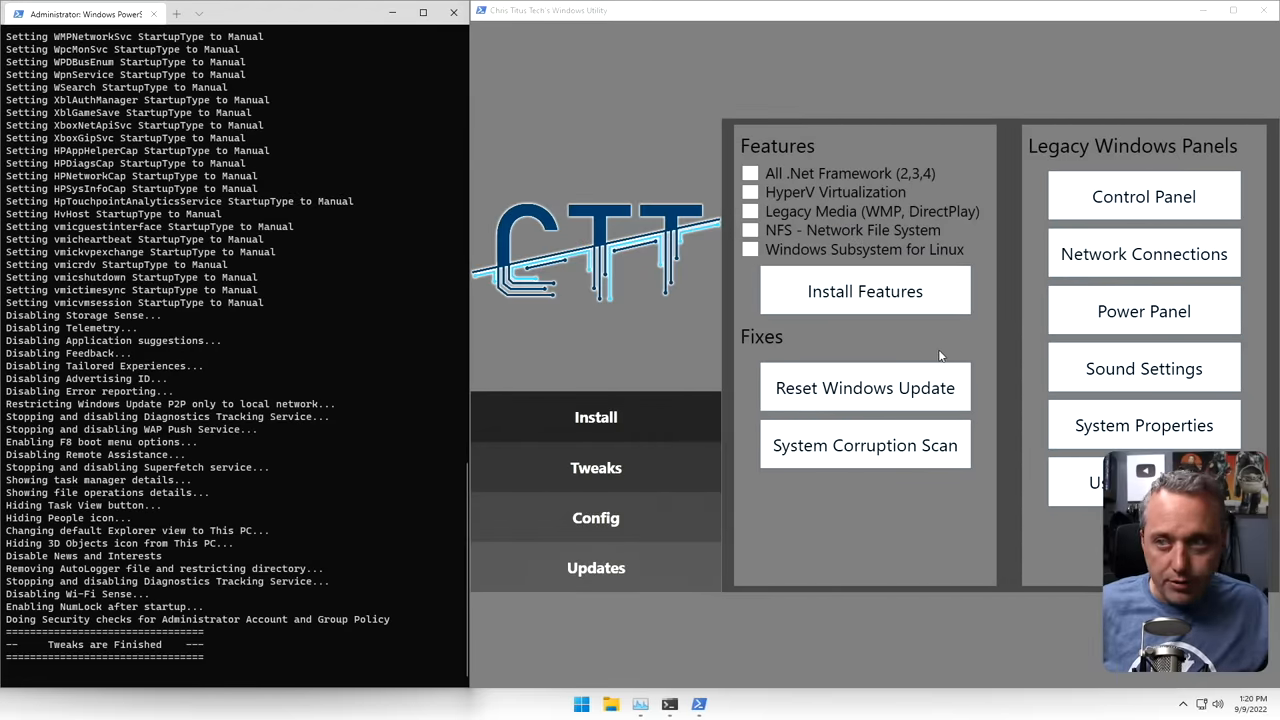
{"action": "left_click", "coordinate": [580, 704]}
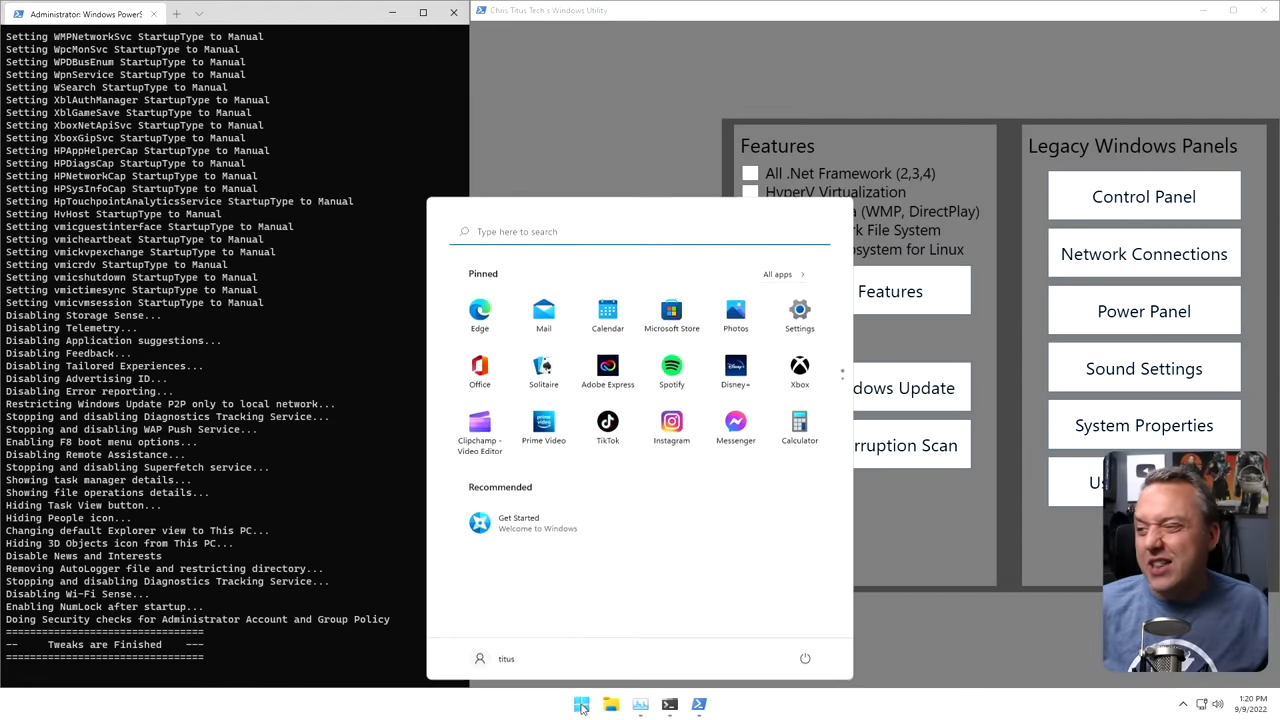
{"action": "left_click", "coordinate": [800, 312]}
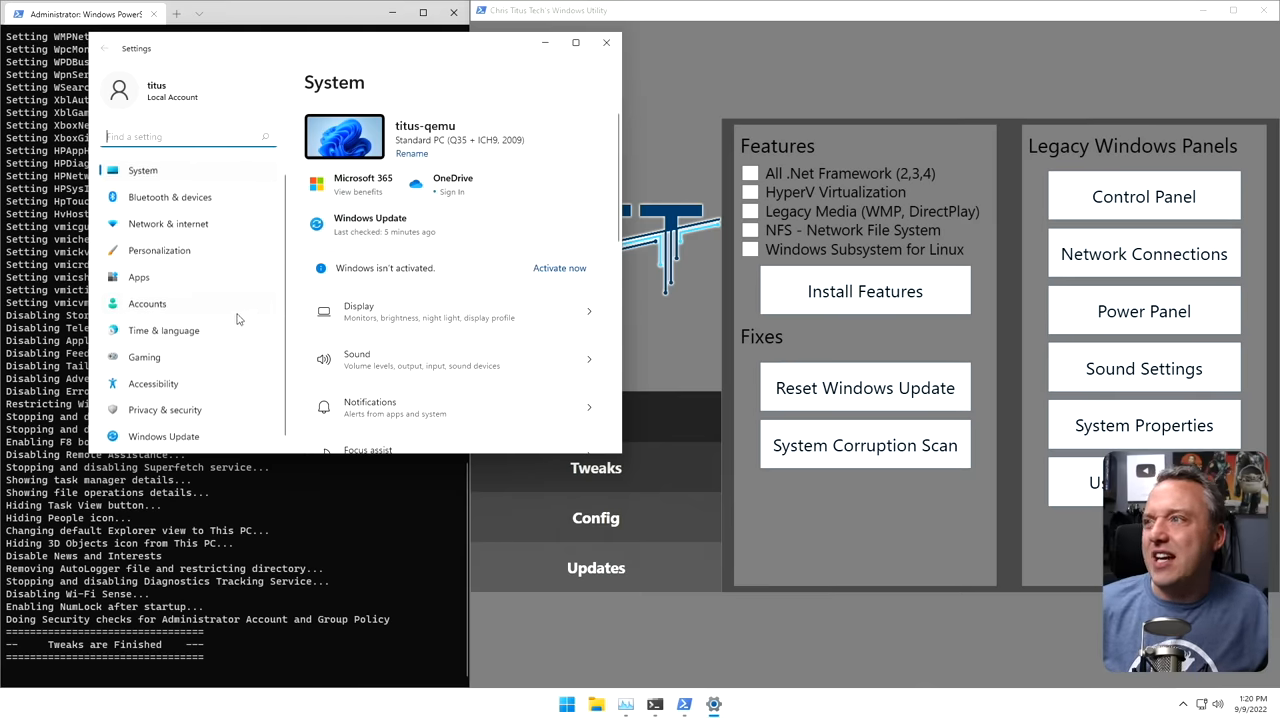
{"action": "left_click", "coordinate": [604, 42]}
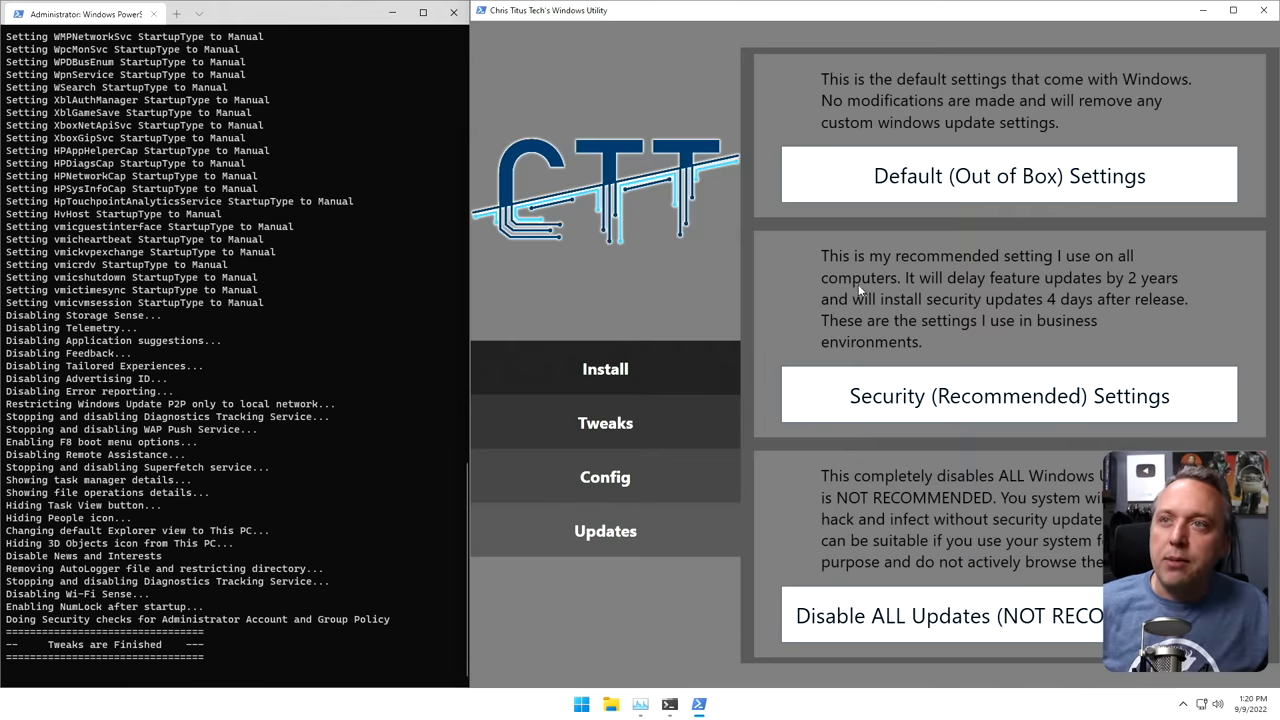
{"action": "mouse_move", "coordinate": [1030, 276]}
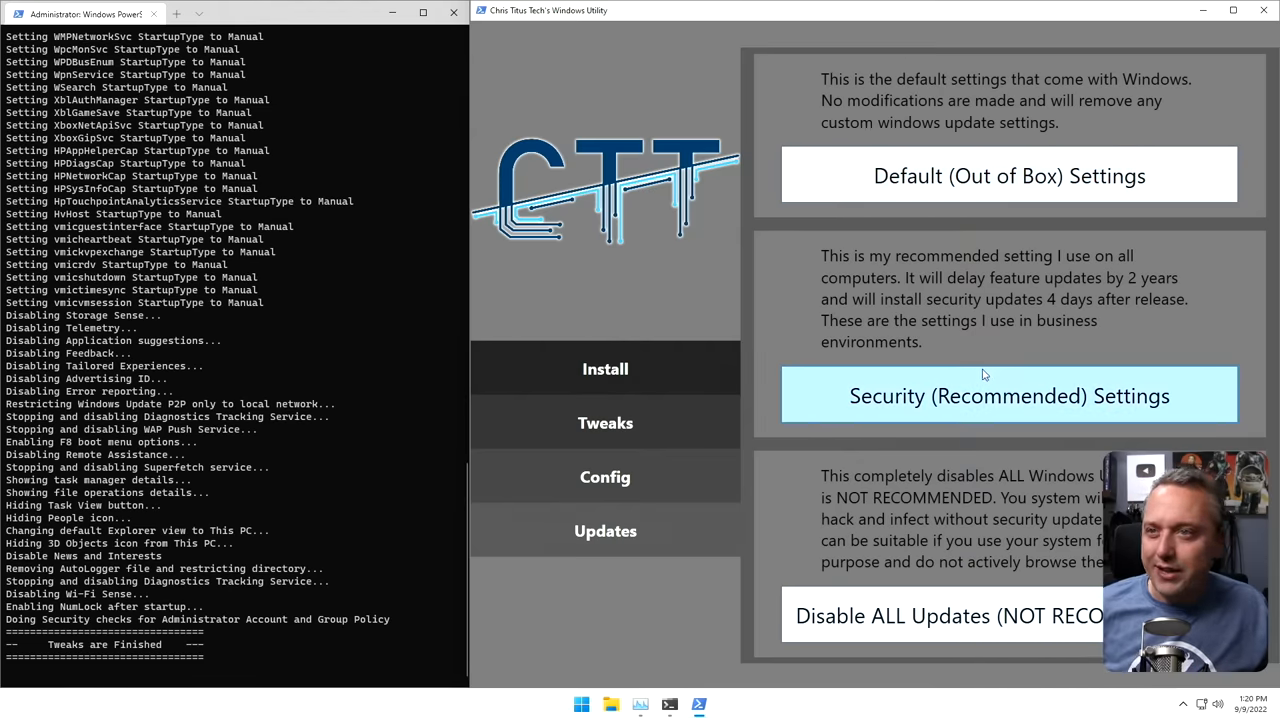
{"action": "mouse_move", "coordinate": [910, 276]}
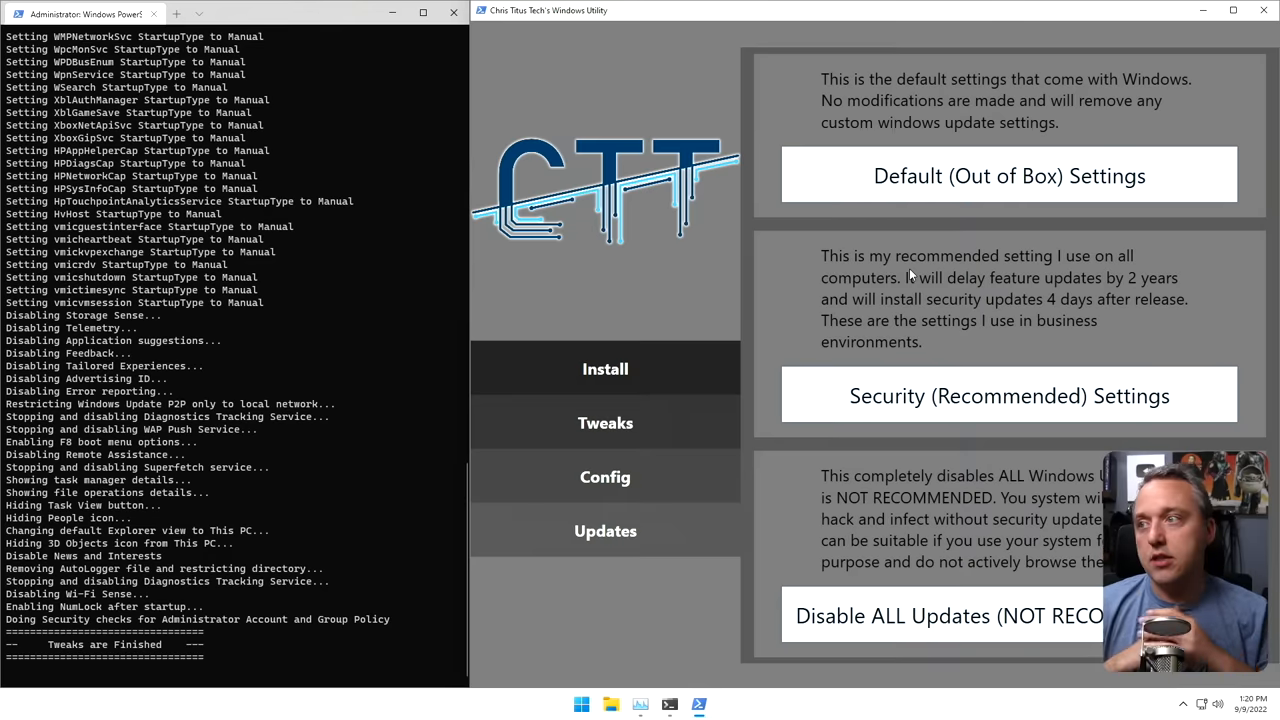
Apply the Security (Recommended) update settings and acknowledge the confirmation.
{"action": "left_click", "coordinate": [1008, 396]}
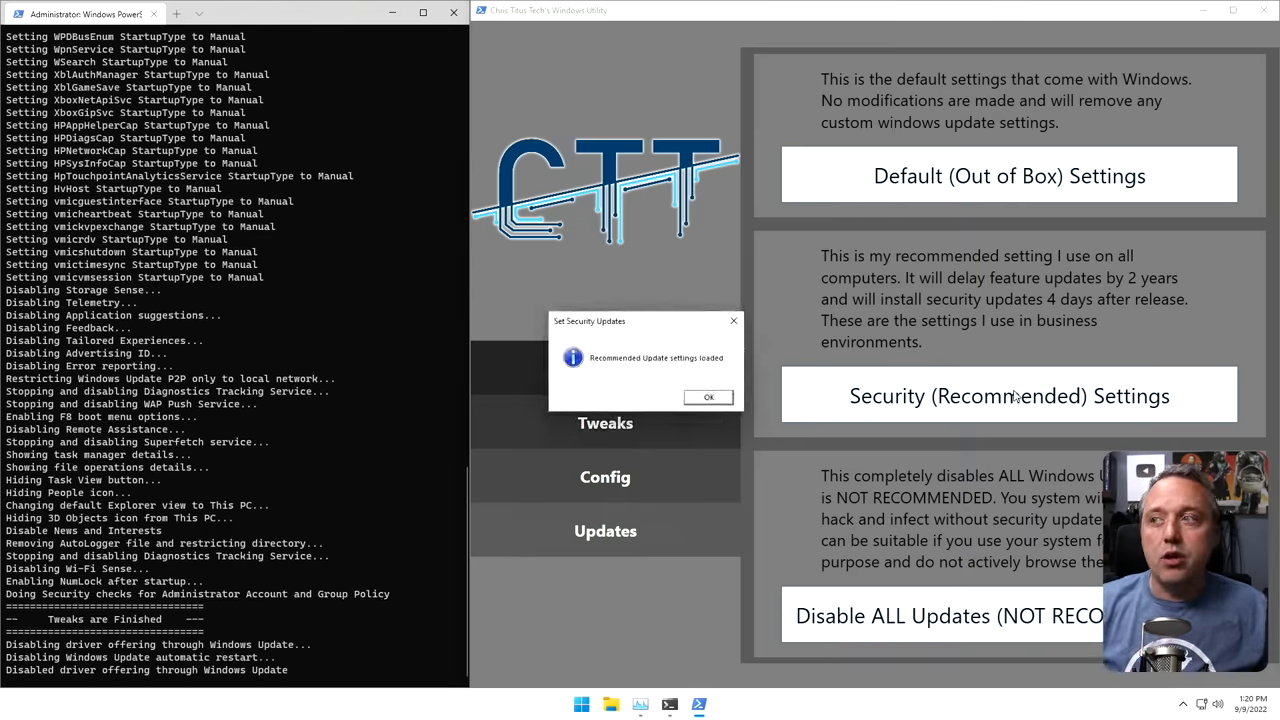
{"action": "left_click", "coordinate": [708, 396]}
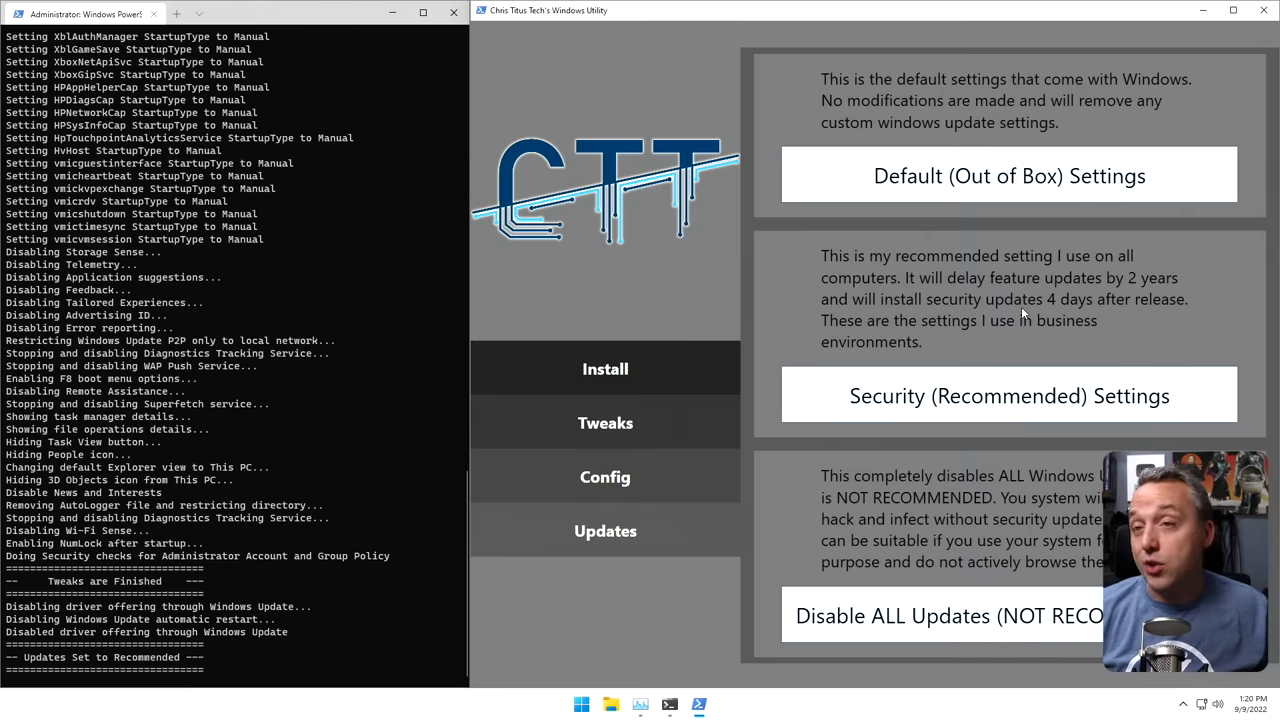
{"action": "mouse_move", "coordinate": [1008, 338]}
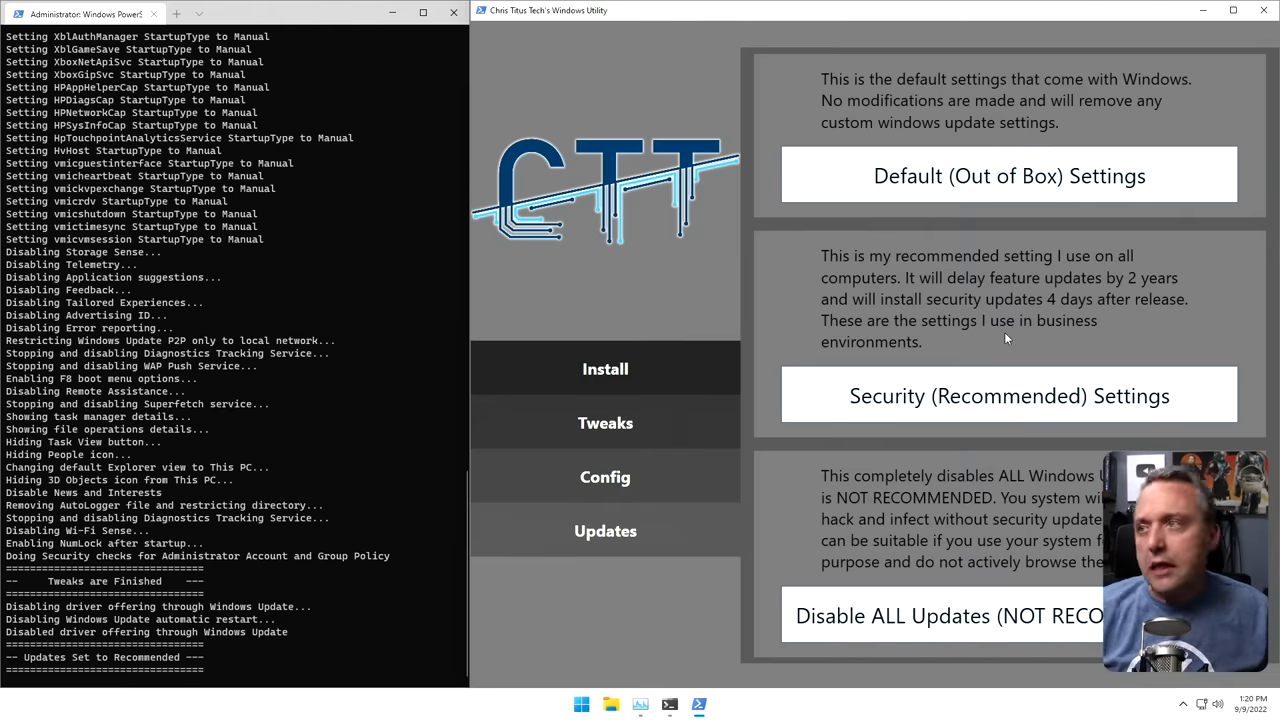
{"action": "mouse_move", "coordinate": [976, 338]}
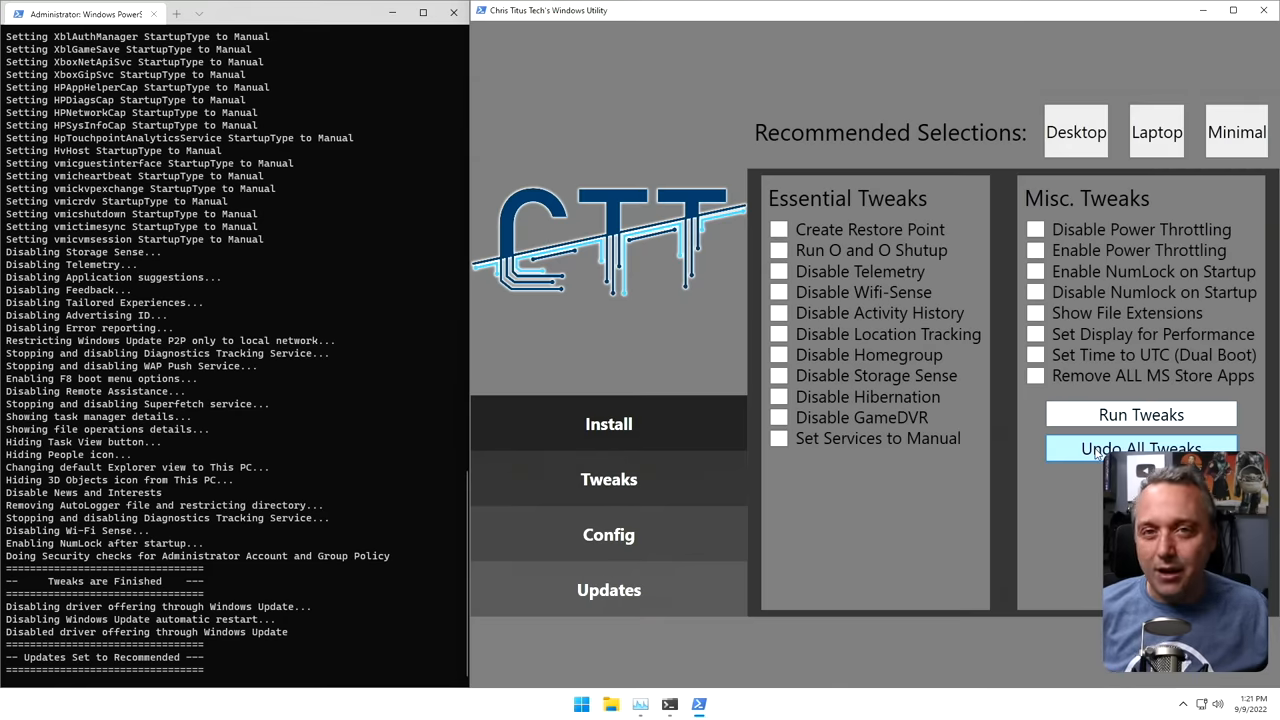
{"action": "mouse_move", "coordinate": [1128, 440]}
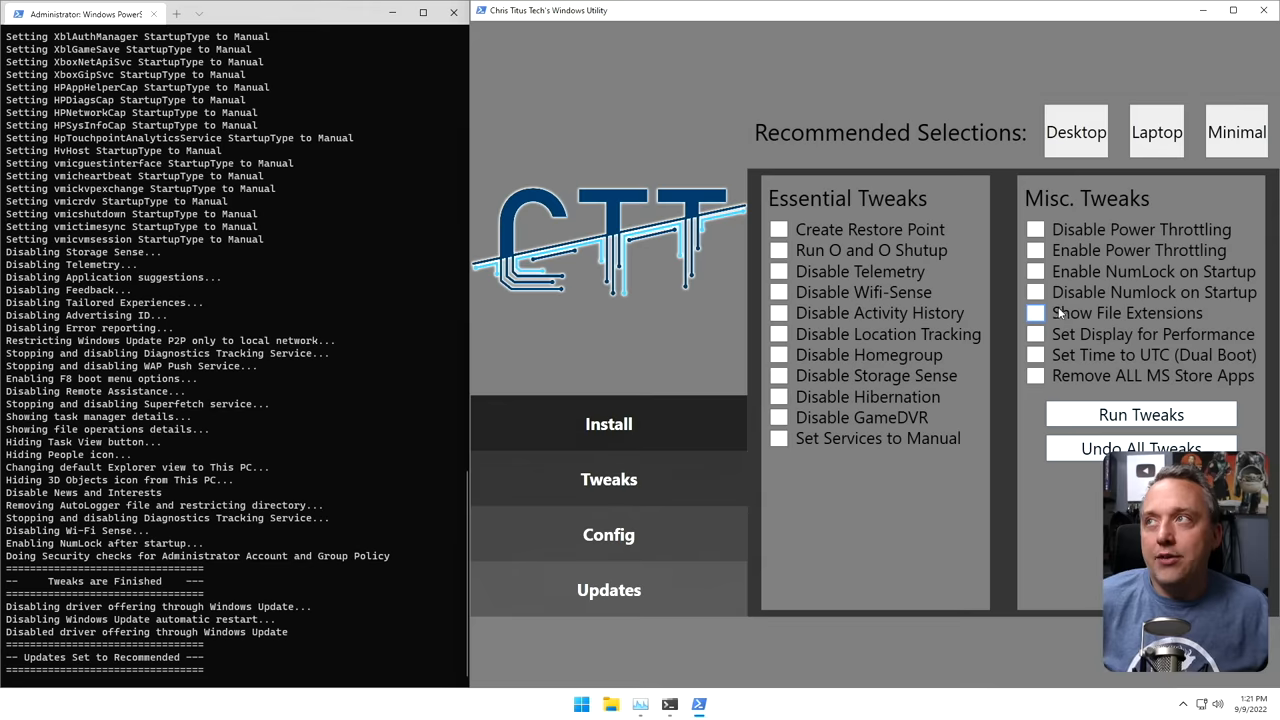
{"action": "mouse_move", "coordinate": [1010, 320]}
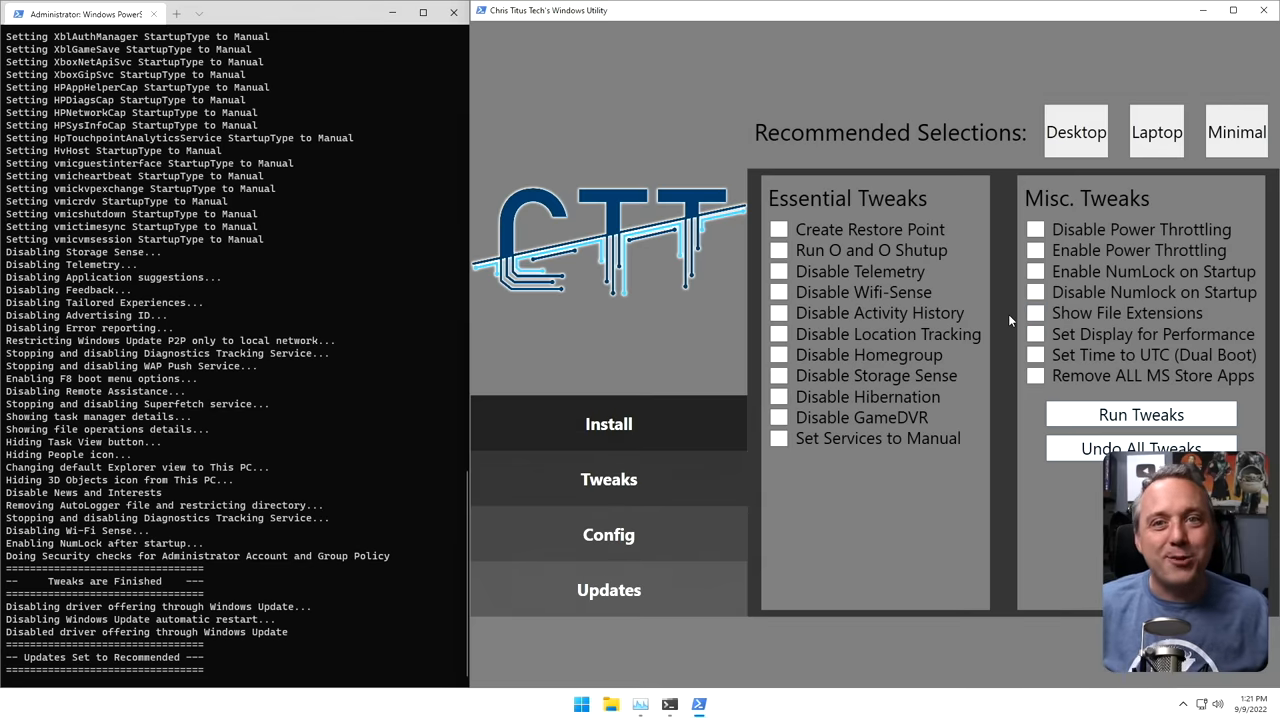
{"action": "mouse_move", "coordinate": [1064, 336]}
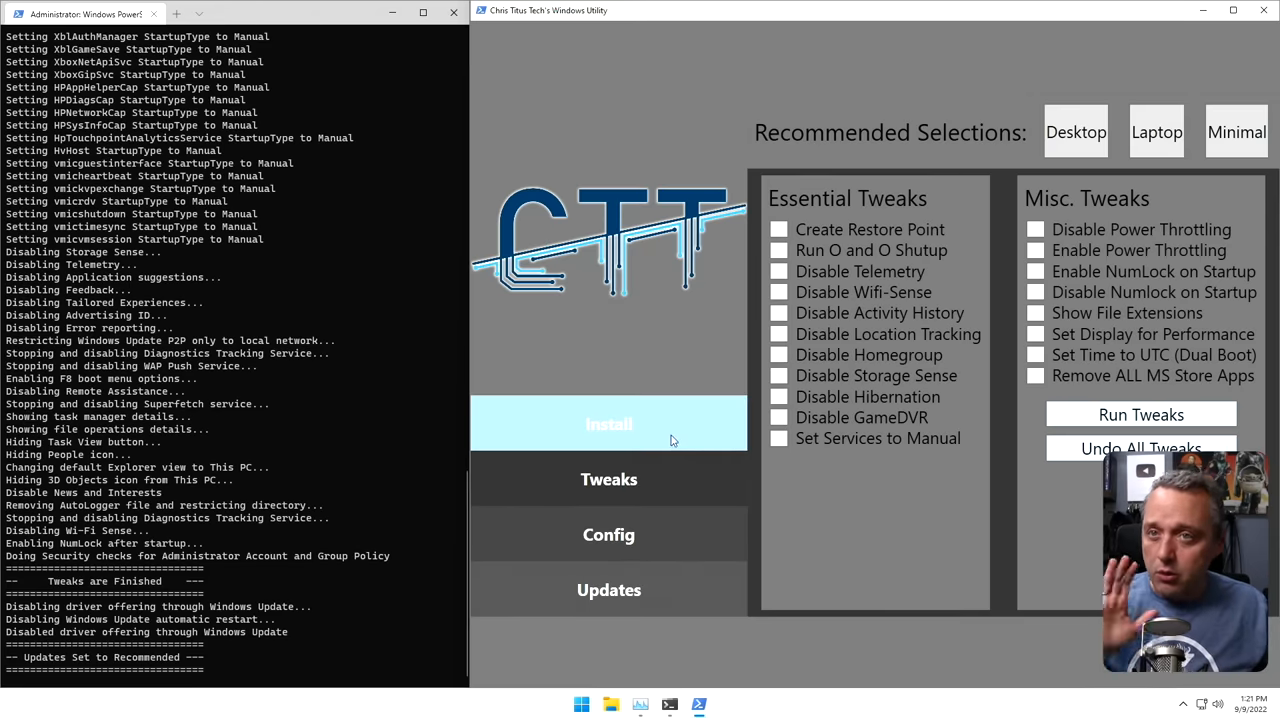
{"action": "mouse_move", "coordinate": [722, 420]}
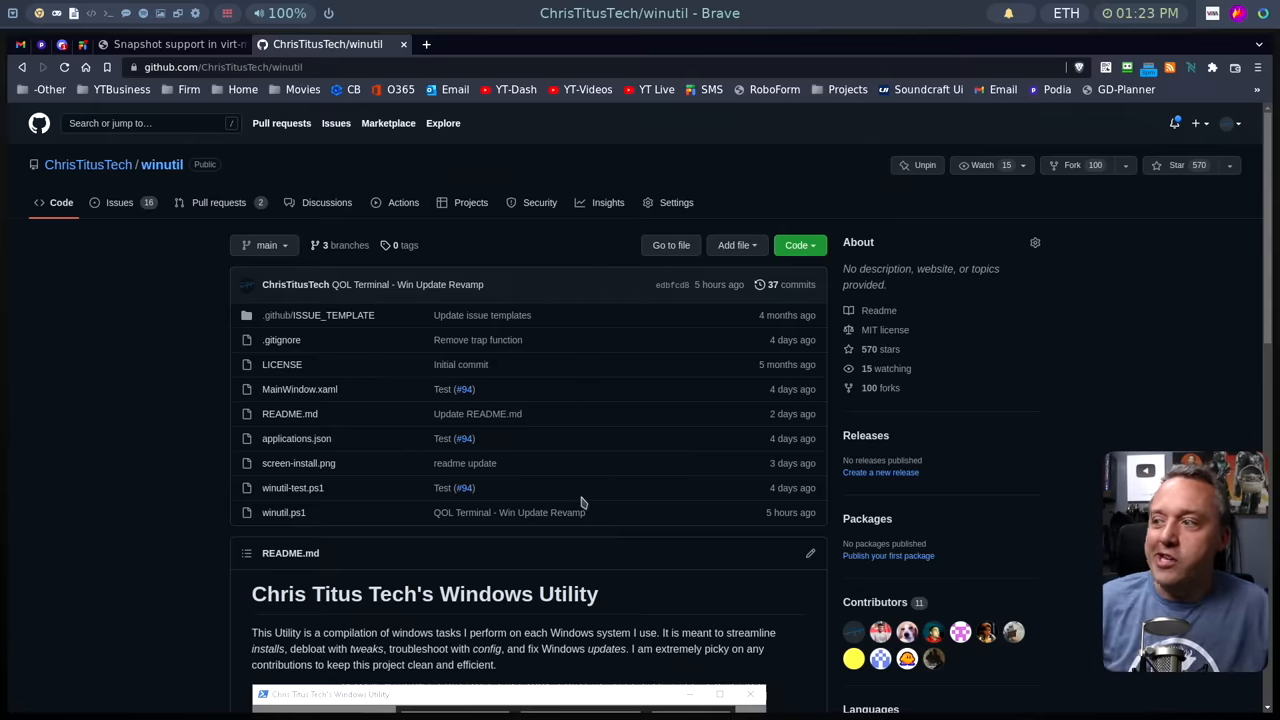
{"action": "mouse_move", "coordinate": [556, 500]}
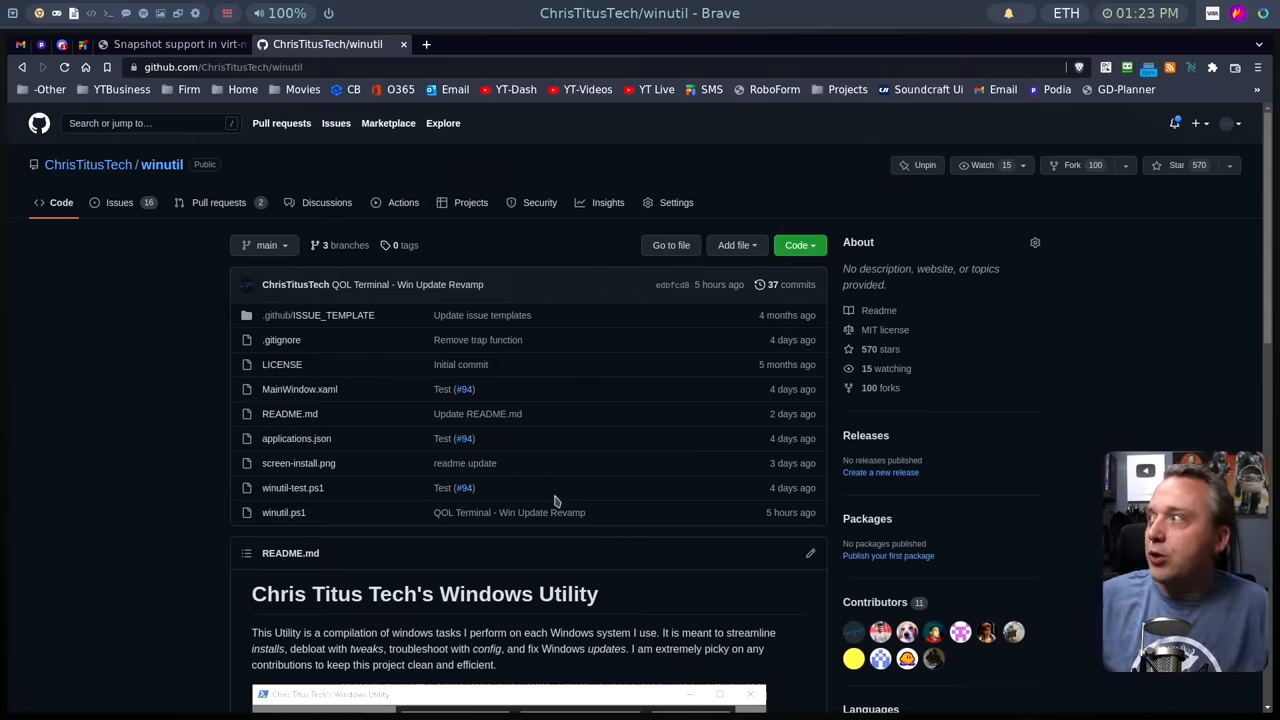
{"action": "mouse_move", "coordinate": [288, 344]}
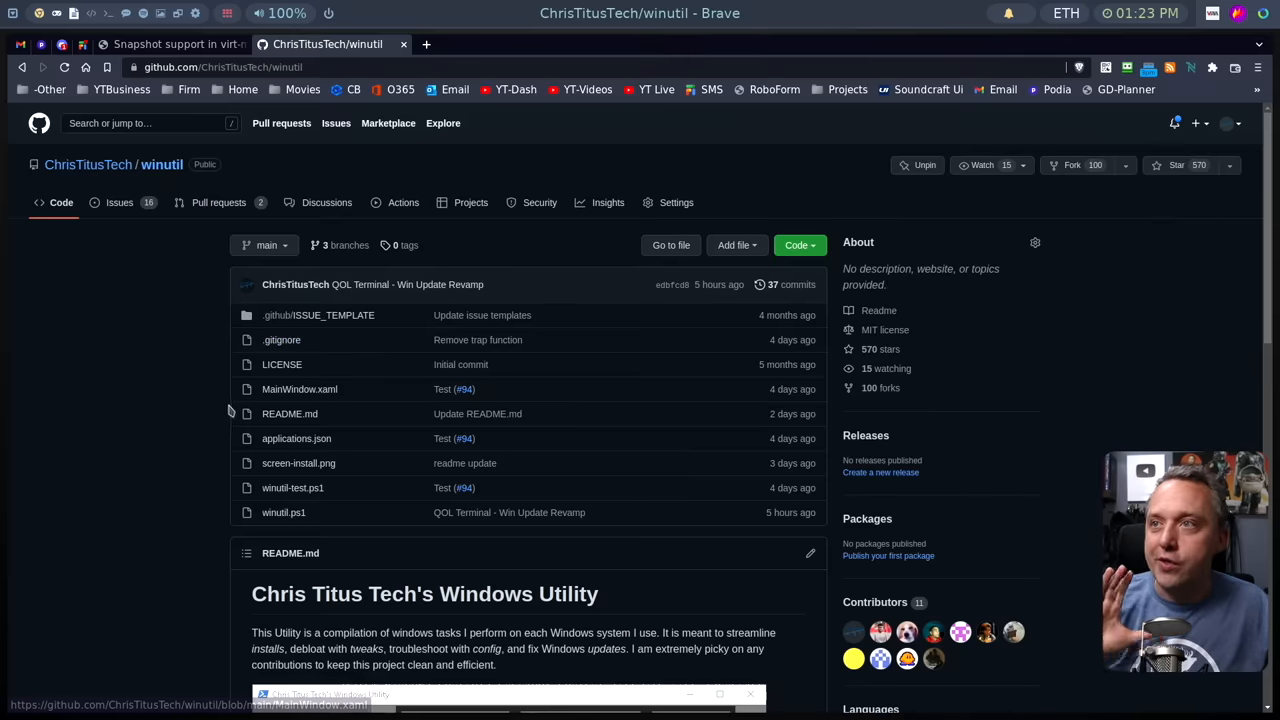
{"action": "scroll", "scroll_direction": "down", "scroll_amount": 3}
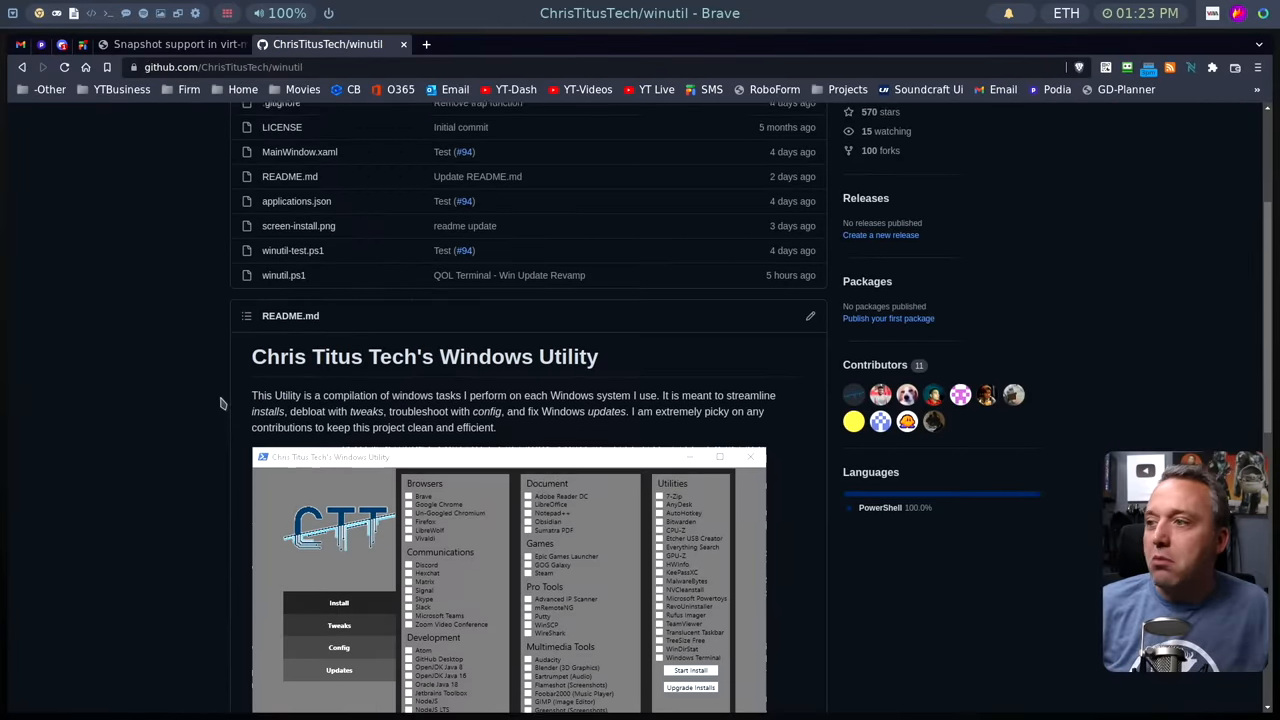
{"action": "scroll", "scroll_direction": "down", "scroll_amount": 3}
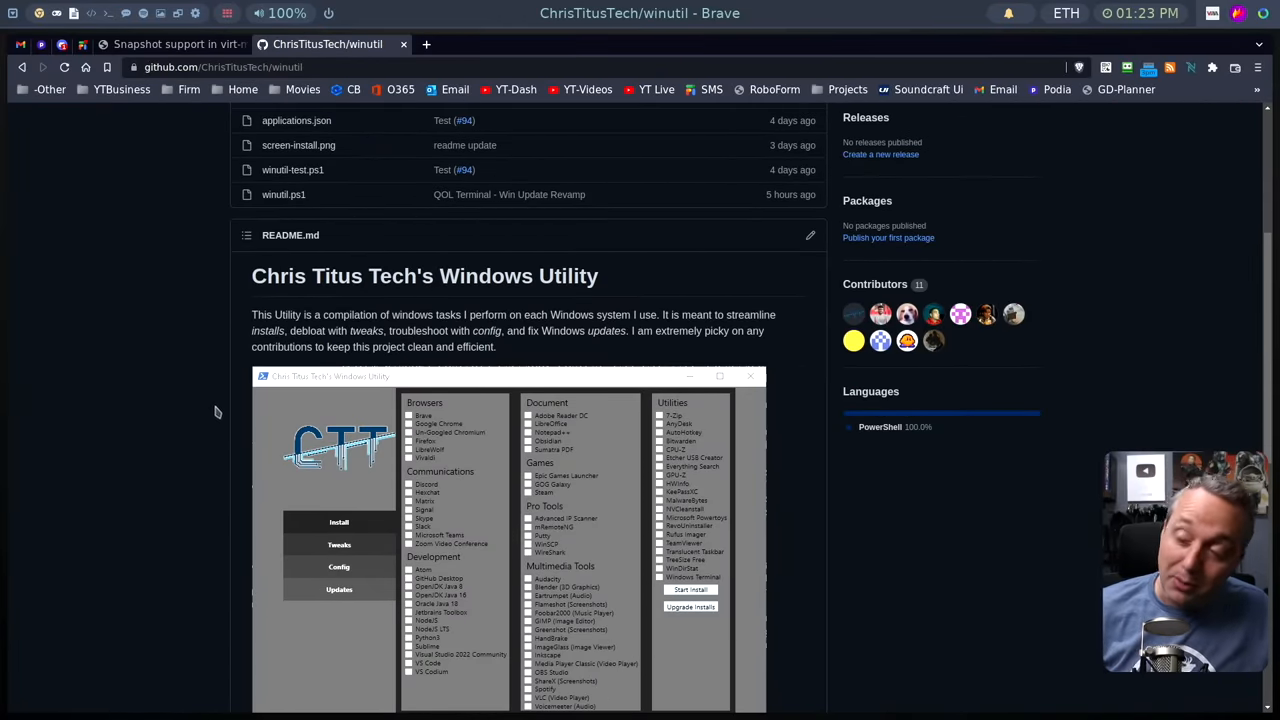
{"action": "scroll", "scroll_direction": "down", "scroll_amount": 3}
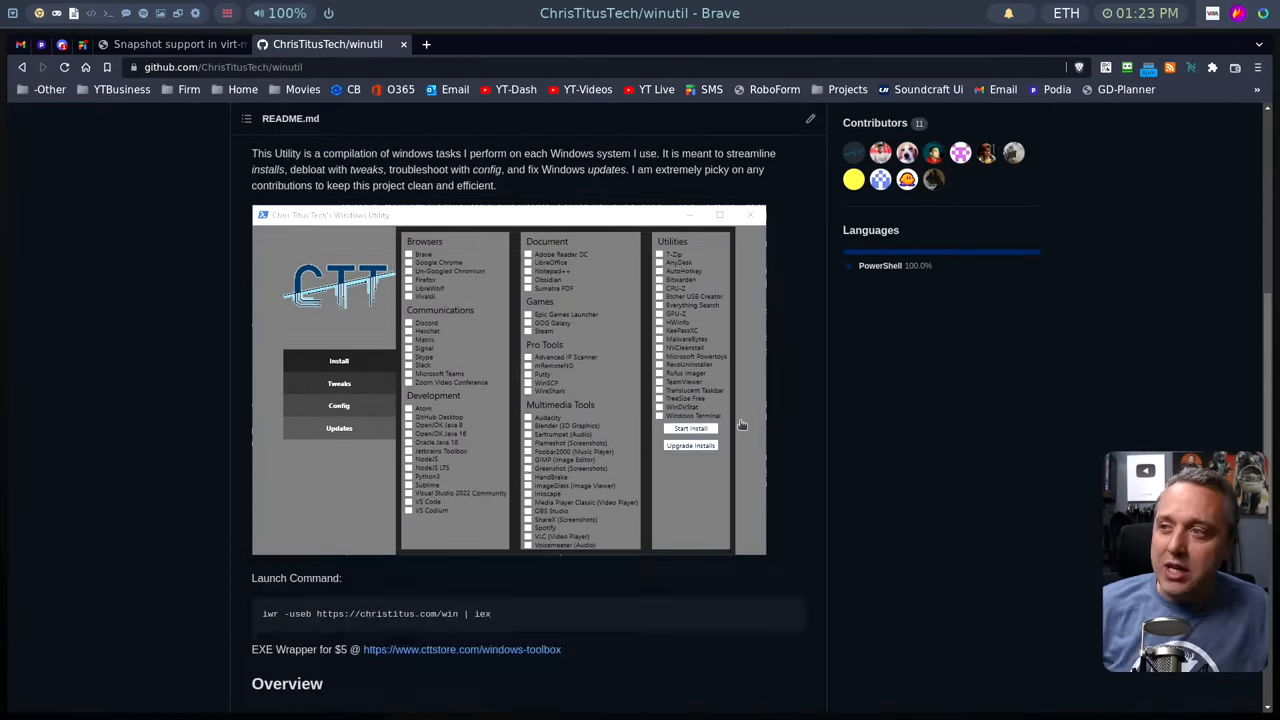
{"action": "scroll", "scroll_direction": "down", "scroll_amount": 3}
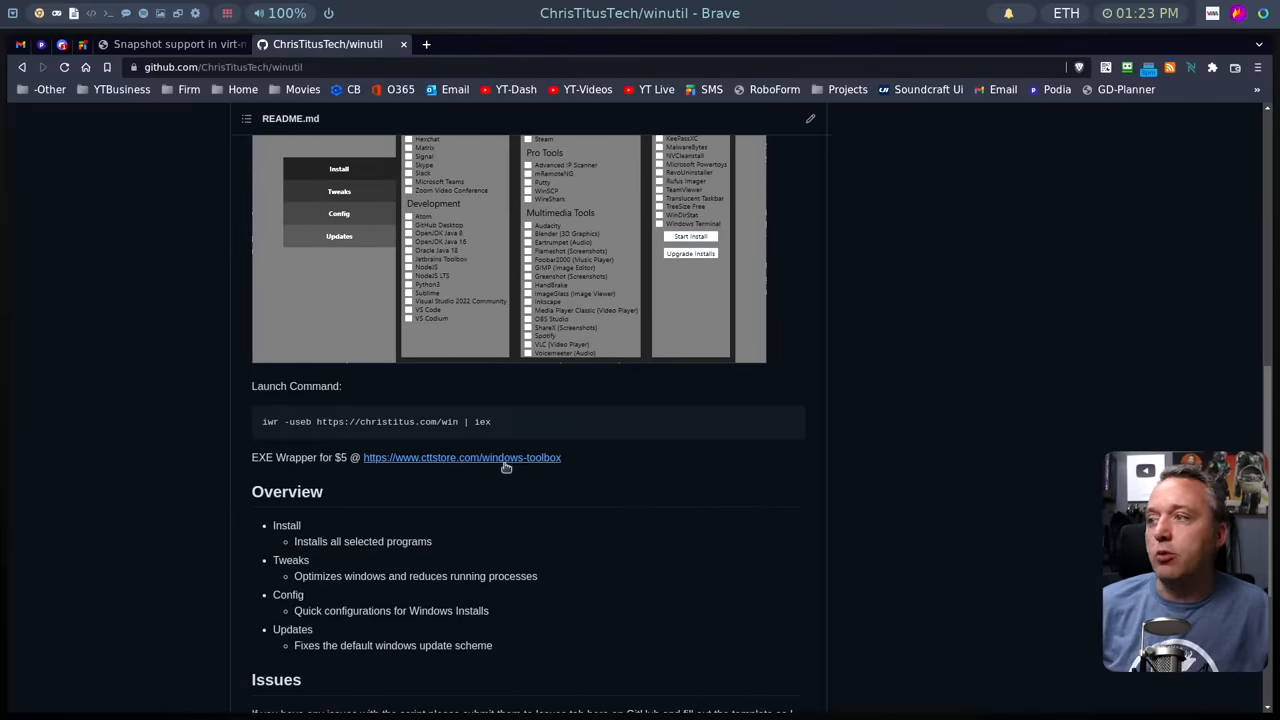
{"action": "mouse_move", "coordinate": [504, 460]}
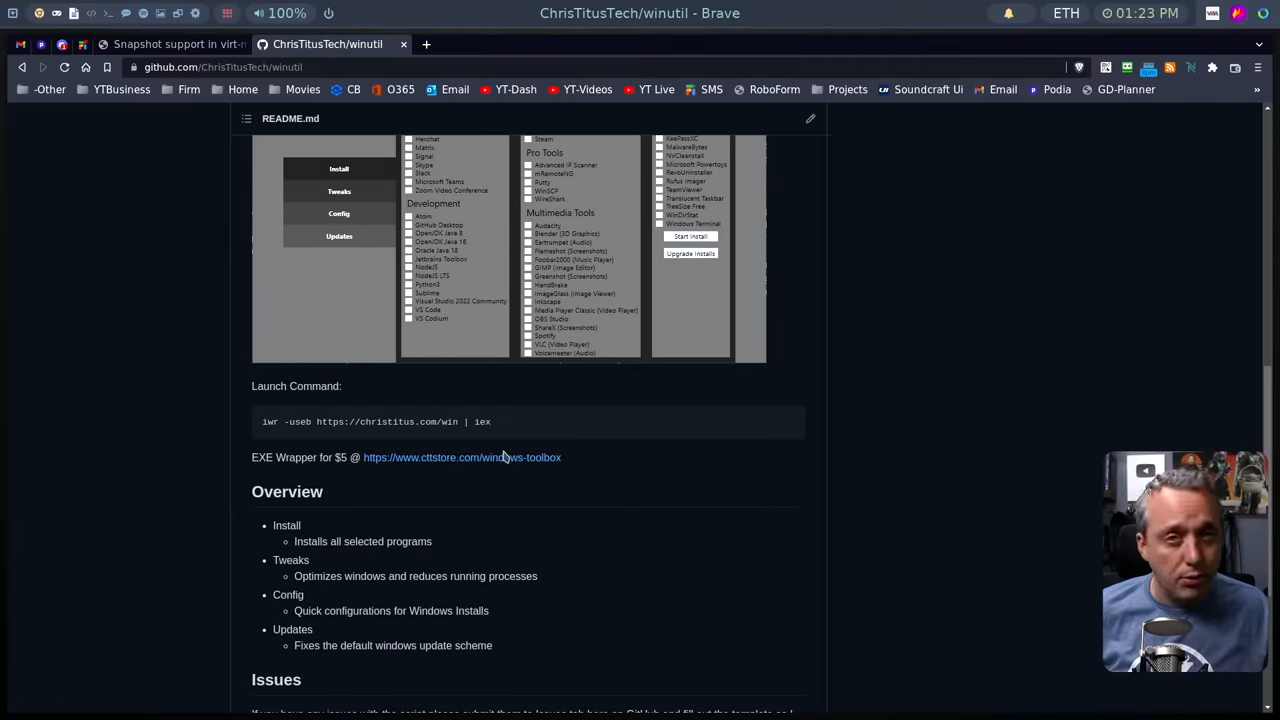
{"action": "mouse_move", "coordinate": [490, 456]}
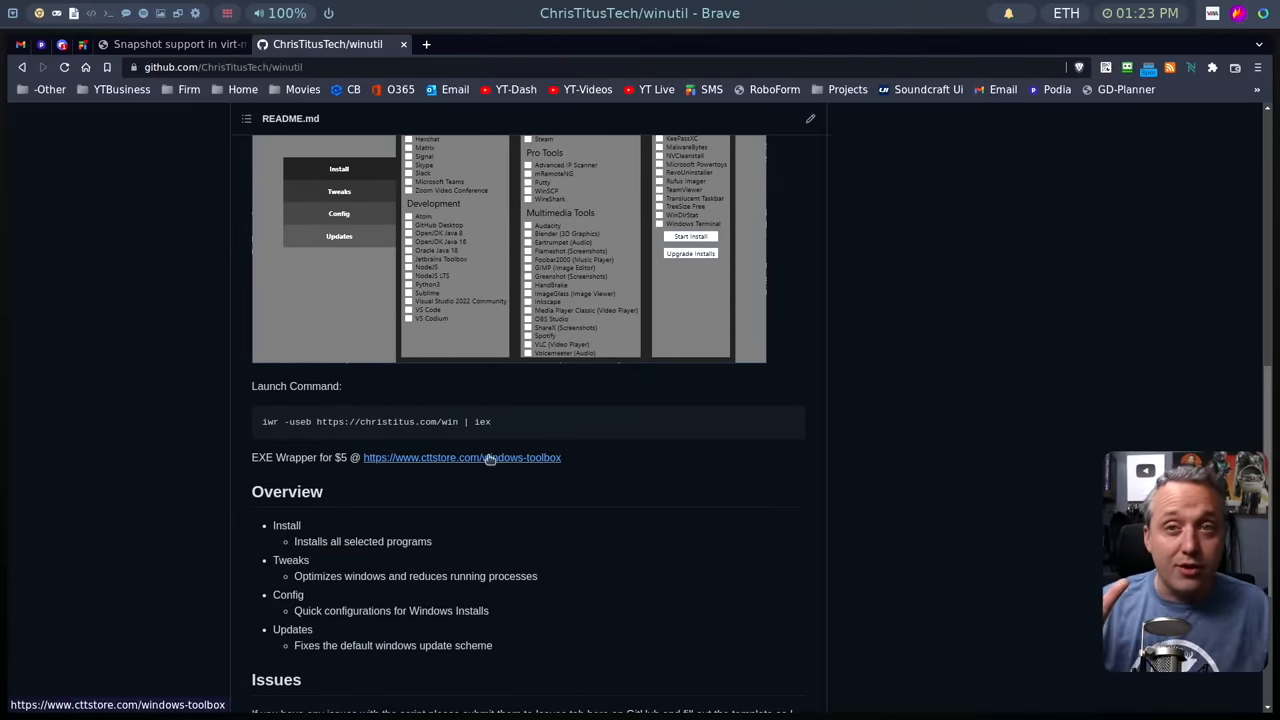
{"action": "mouse_move", "coordinate": [484, 456]}
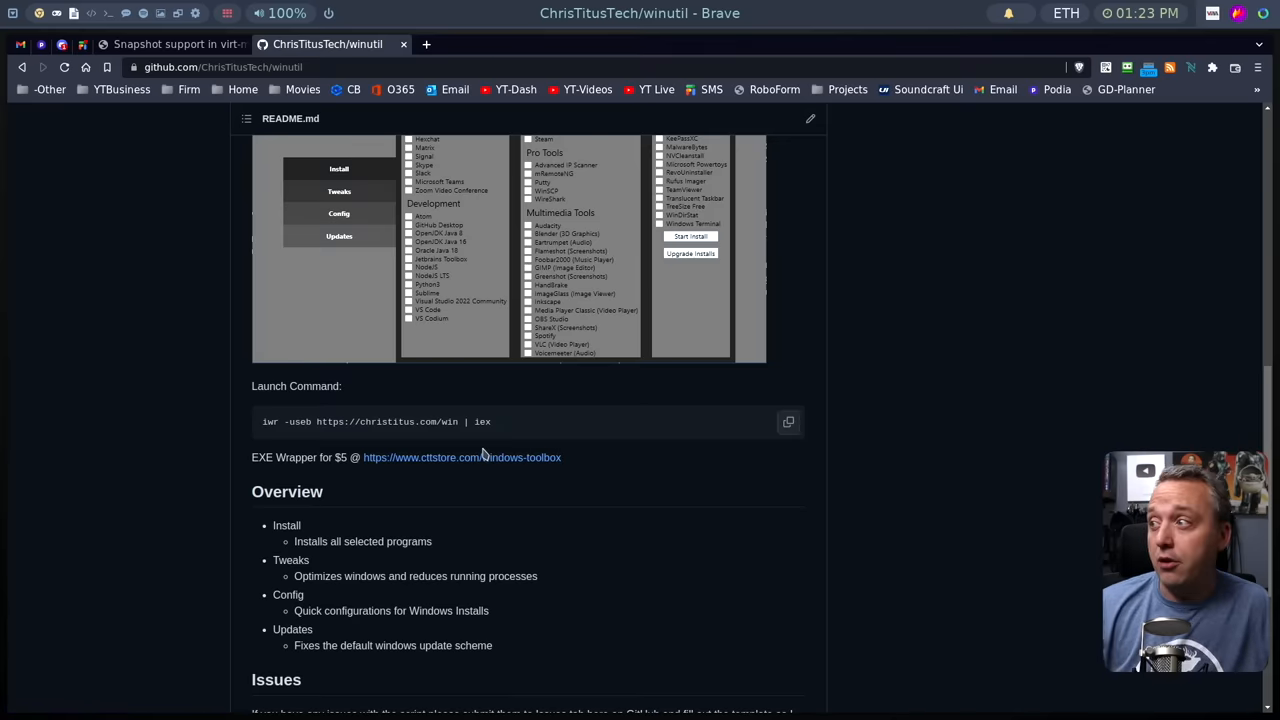
{"action": "mouse_move", "coordinate": [460, 456]}
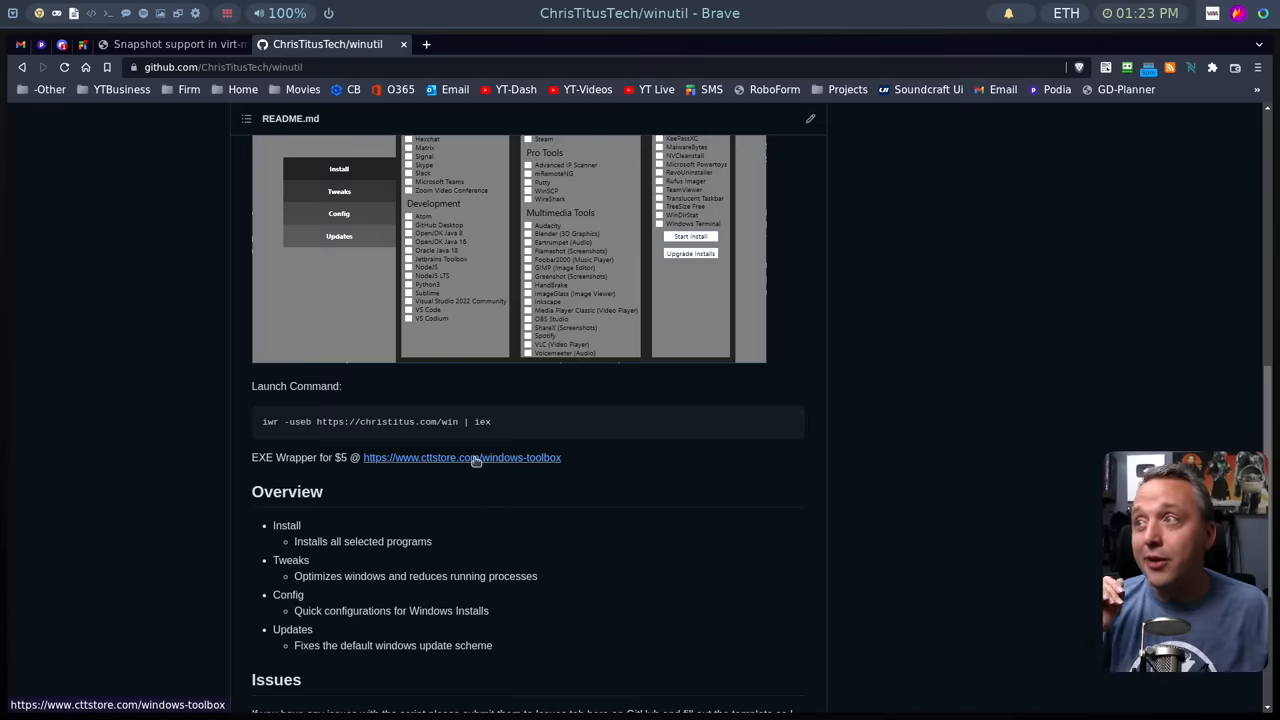
{"action": "mouse_move", "coordinate": [472, 464]}
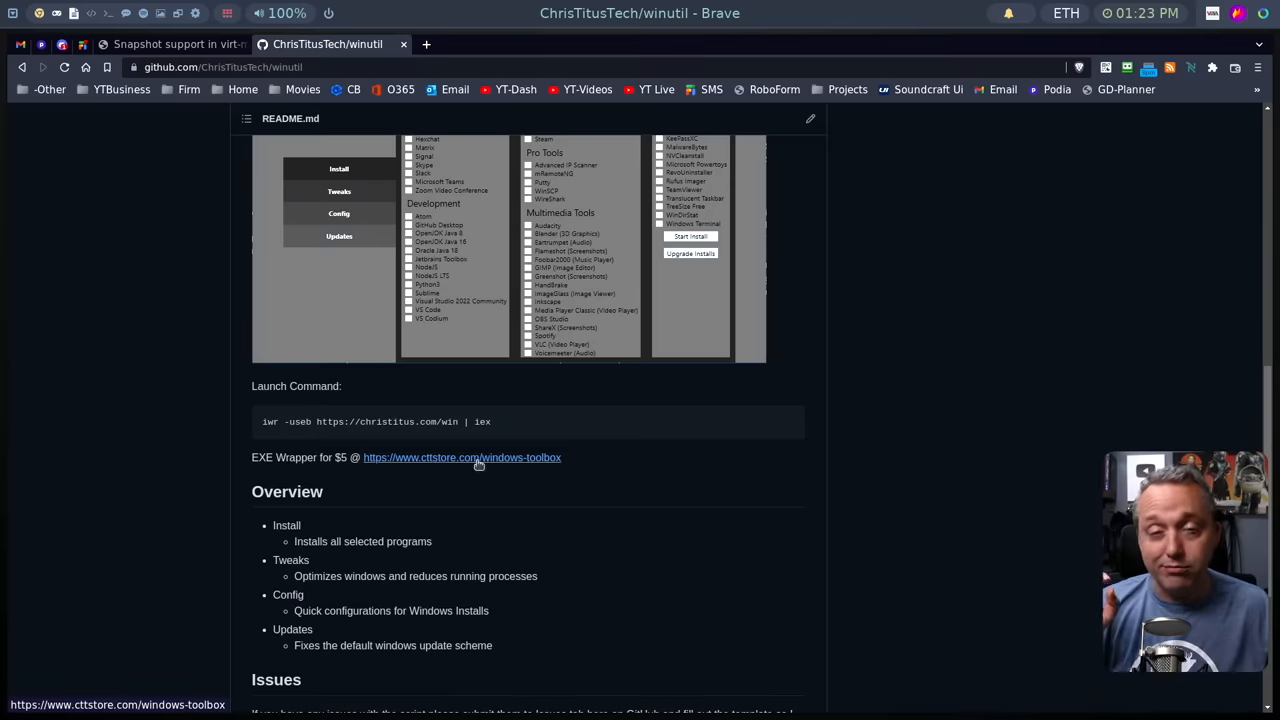
{"action": "mouse_move", "coordinate": [478, 448]}
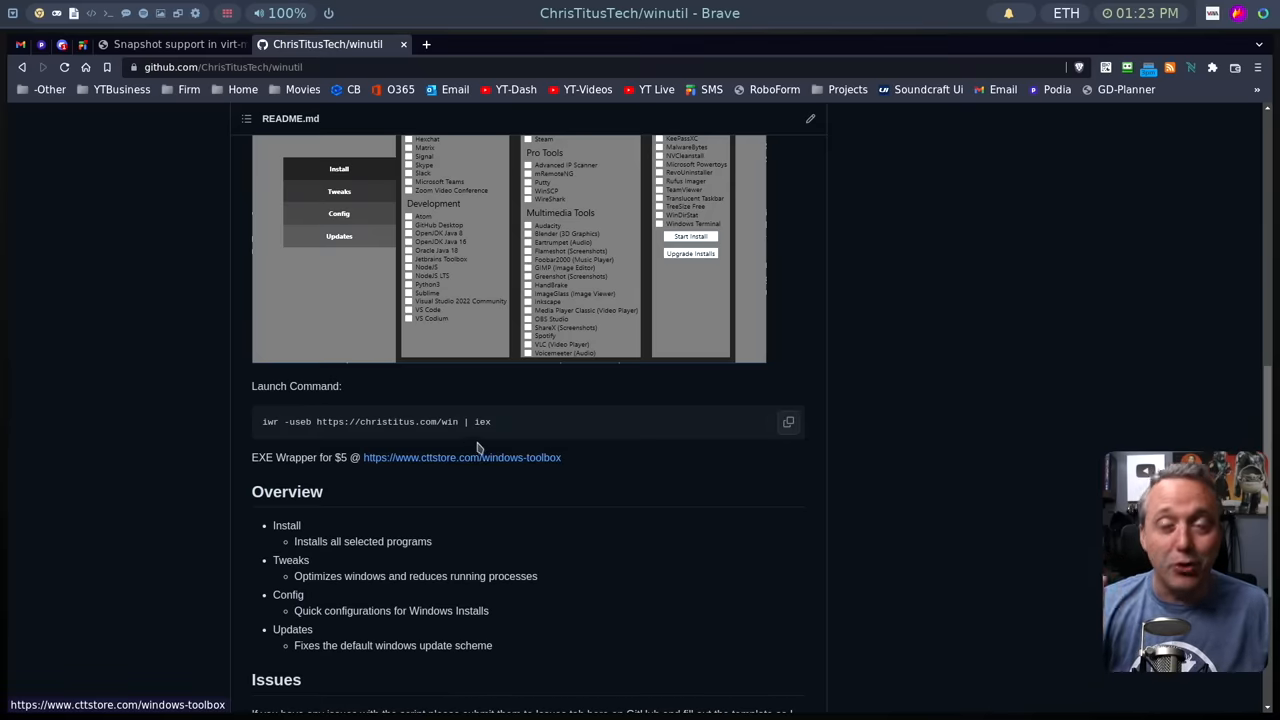
{"action": "mouse_move", "coordinate": [484, 436]}
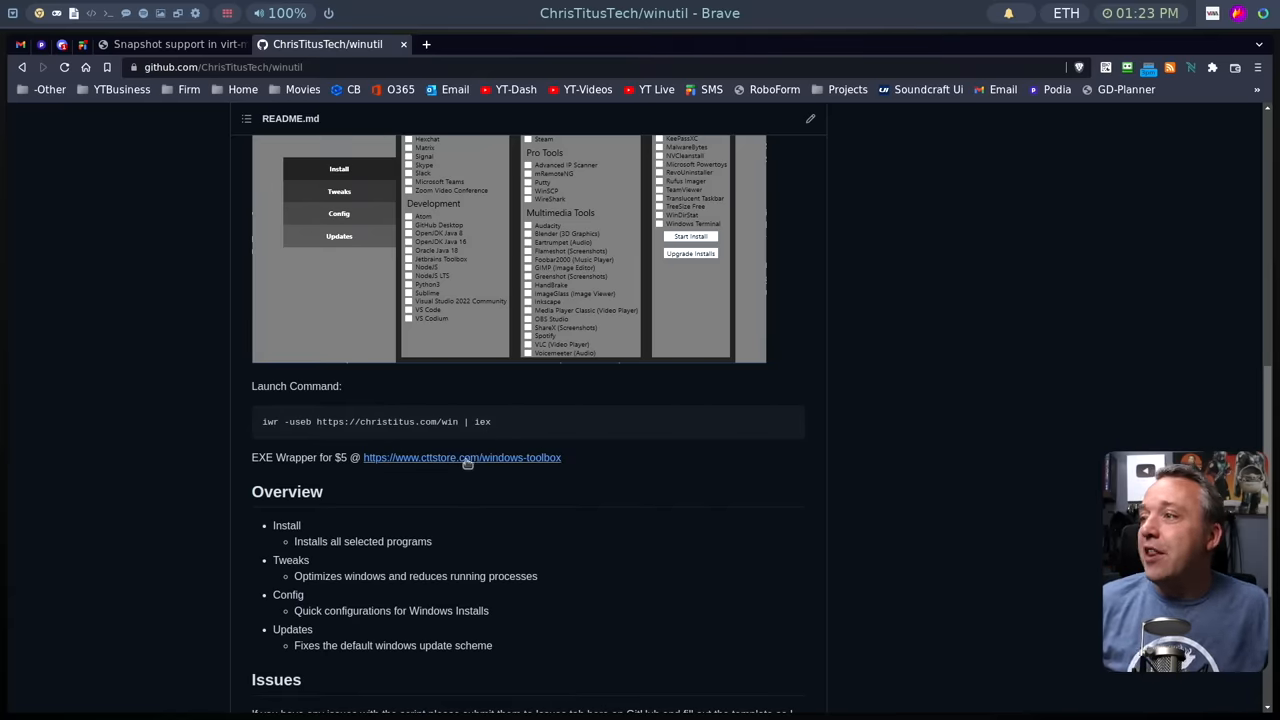
{"action": "mouse_move", "coordinate": [416, 392]}
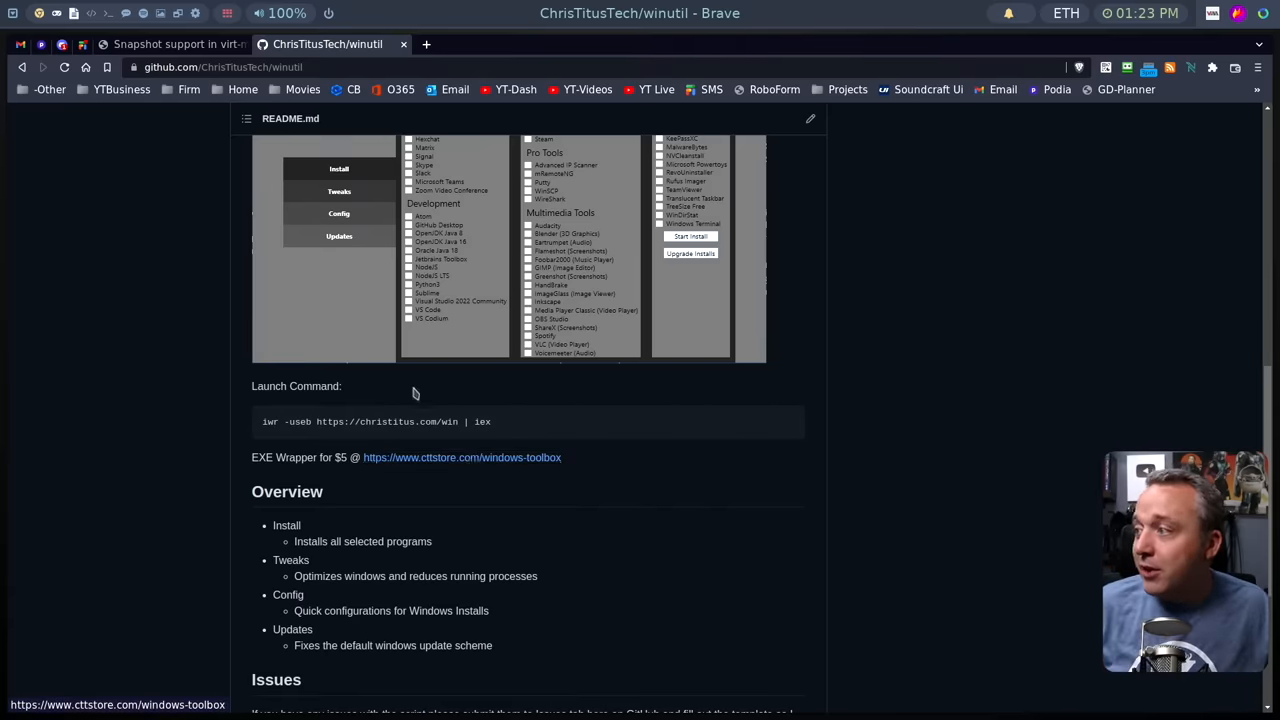
{"action": "scroll", "scroll_direction": "up", "scroll_amount": 3}
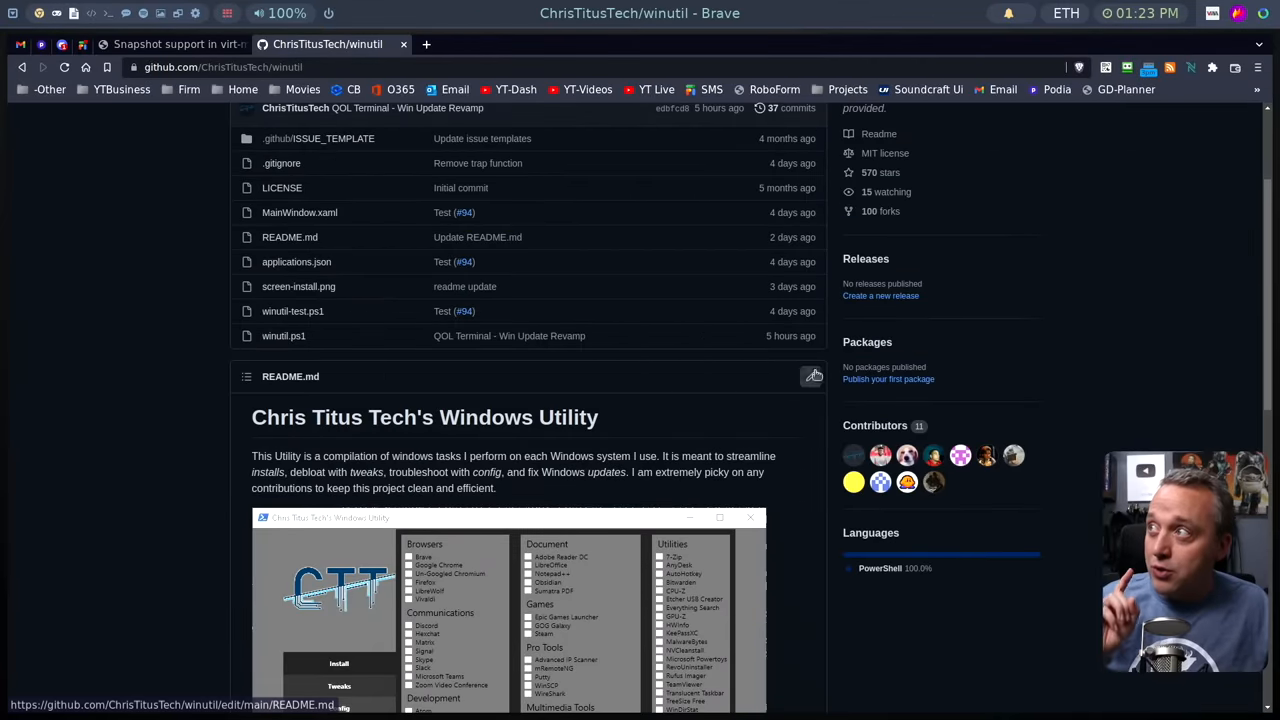
{"action": "scroll", "scroll_direction": "up", "scroll_amount": 3}
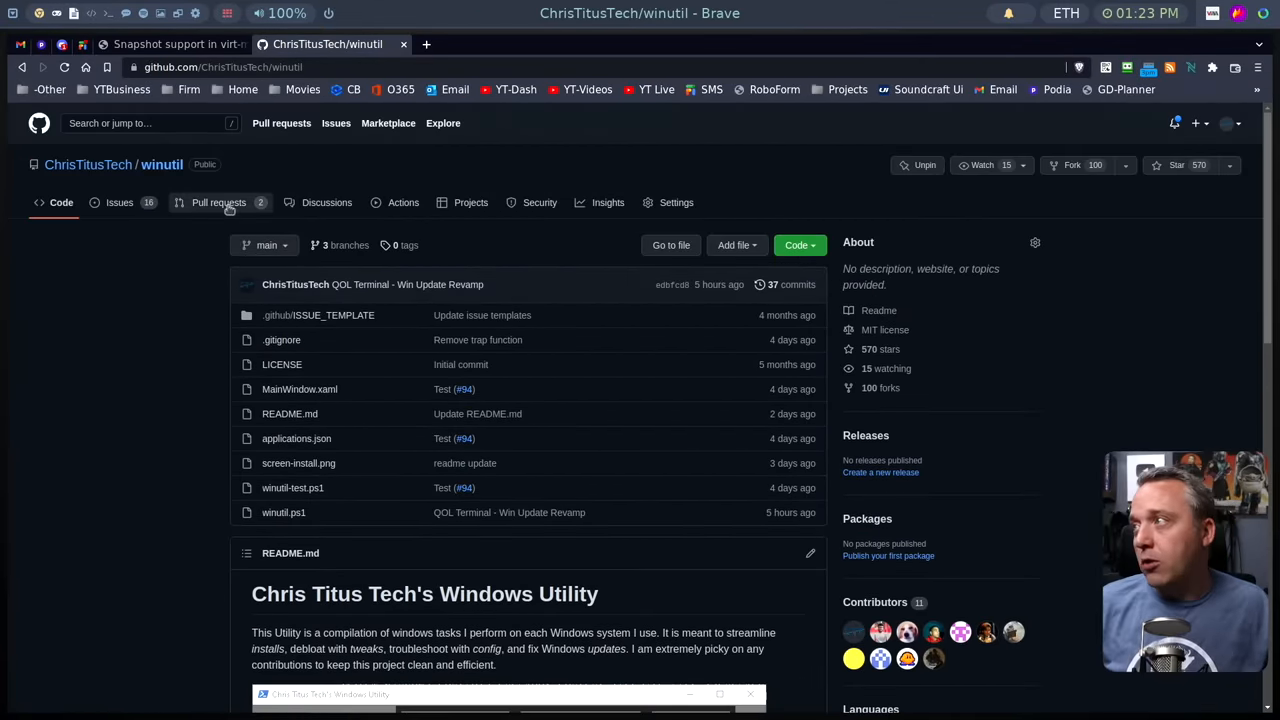
Review the winutil repository's two open pull requests, then its list of 16 open issues.
{"action": "left_click", "coordinate": [218, 202]}
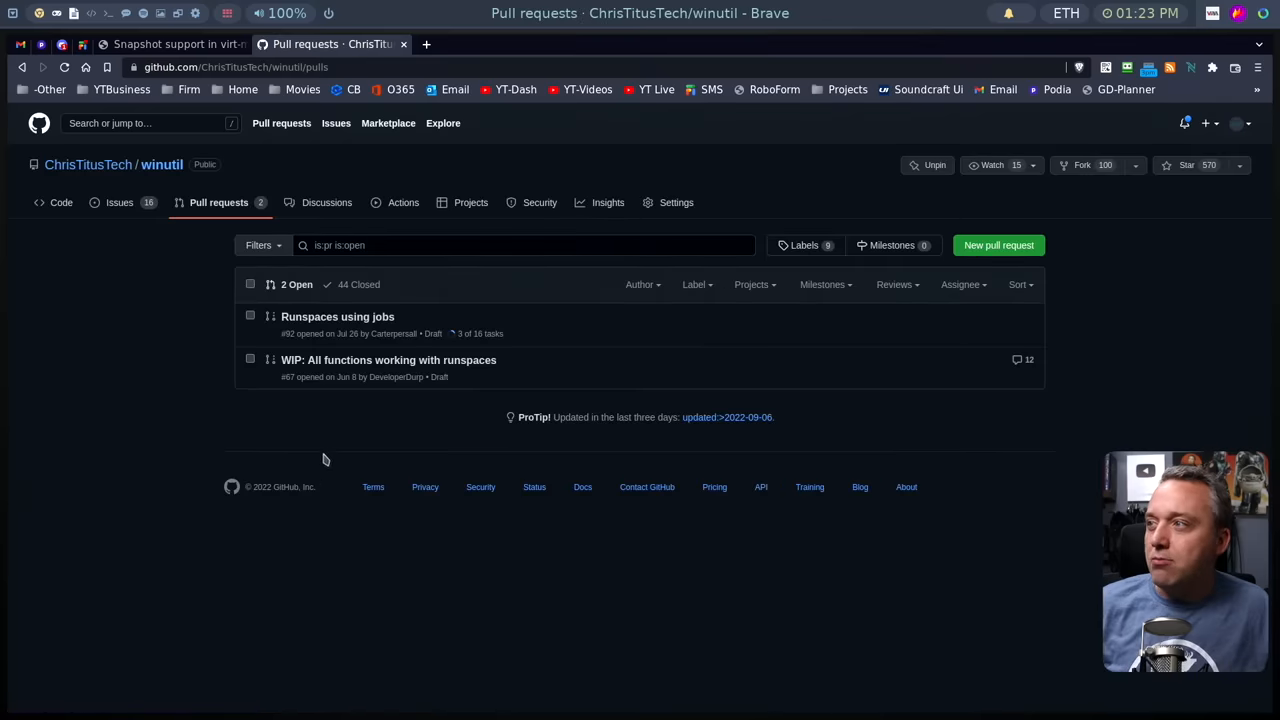
{"action": "mouse_move", "coordinate": [410, 324]}
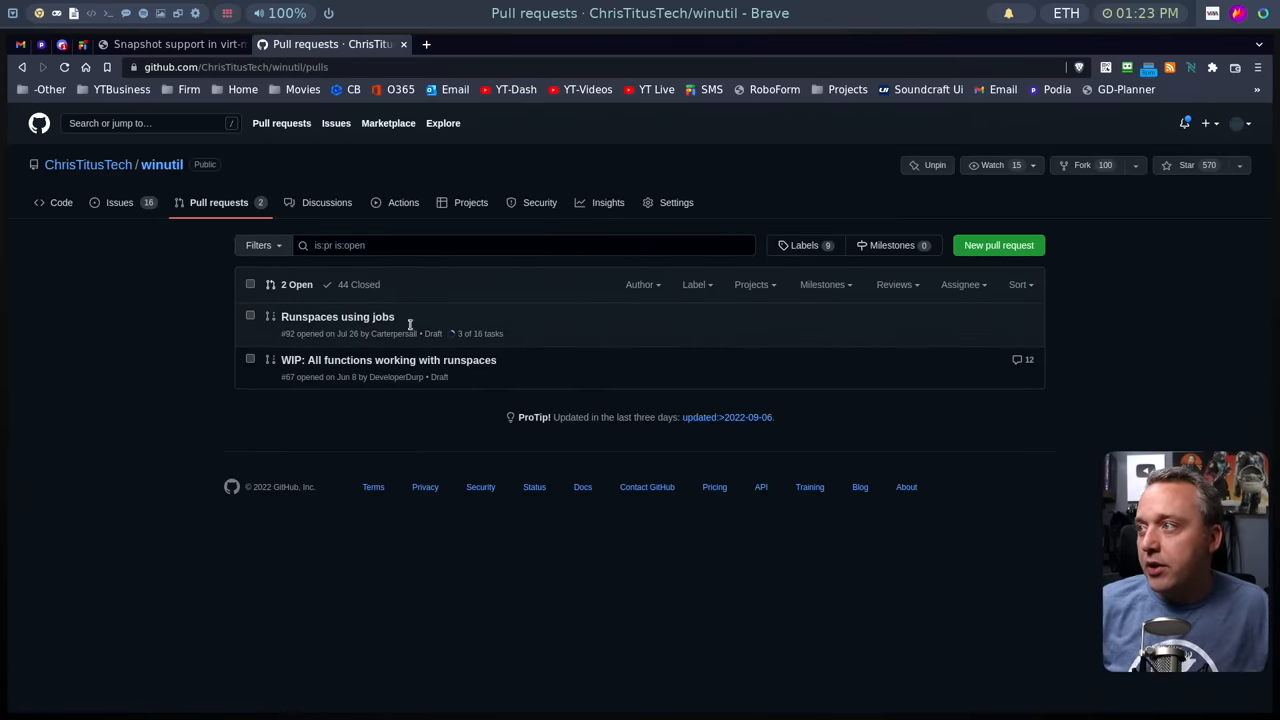
{"action": "mouse_move", "coordinate": [396, 376]}
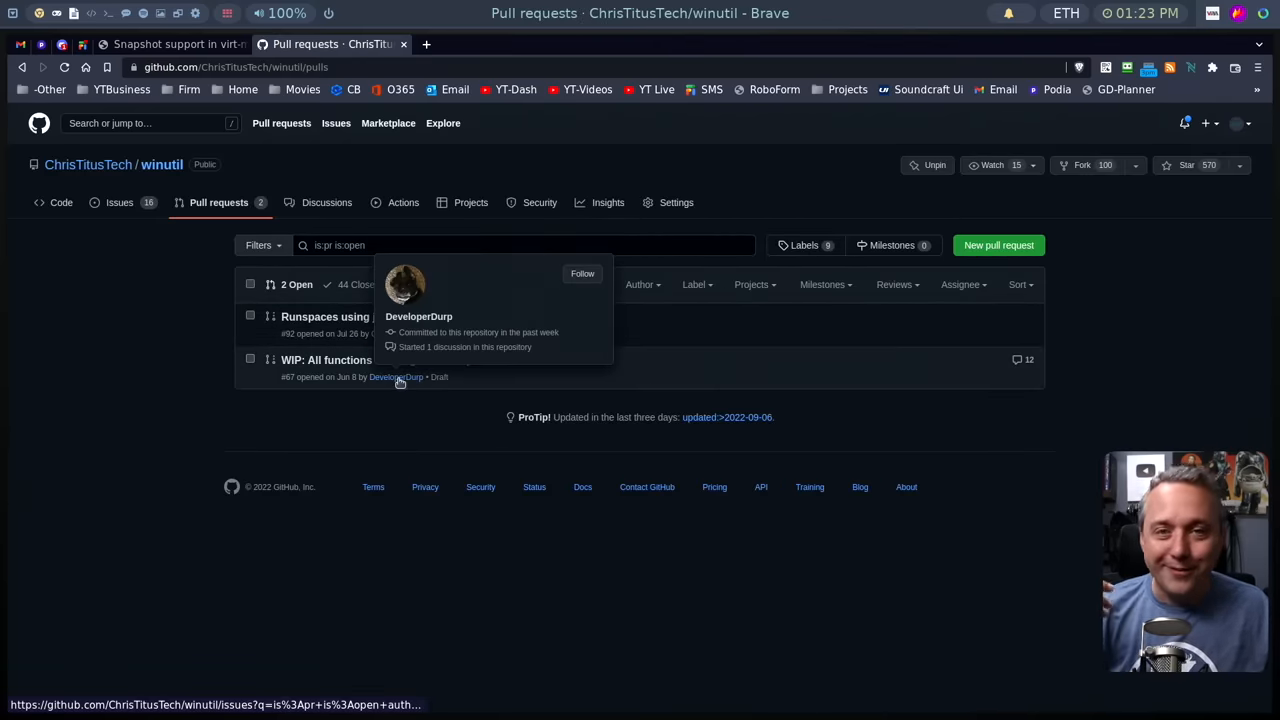
{"action": "mouse_move", "coordinate": [520, 374]}
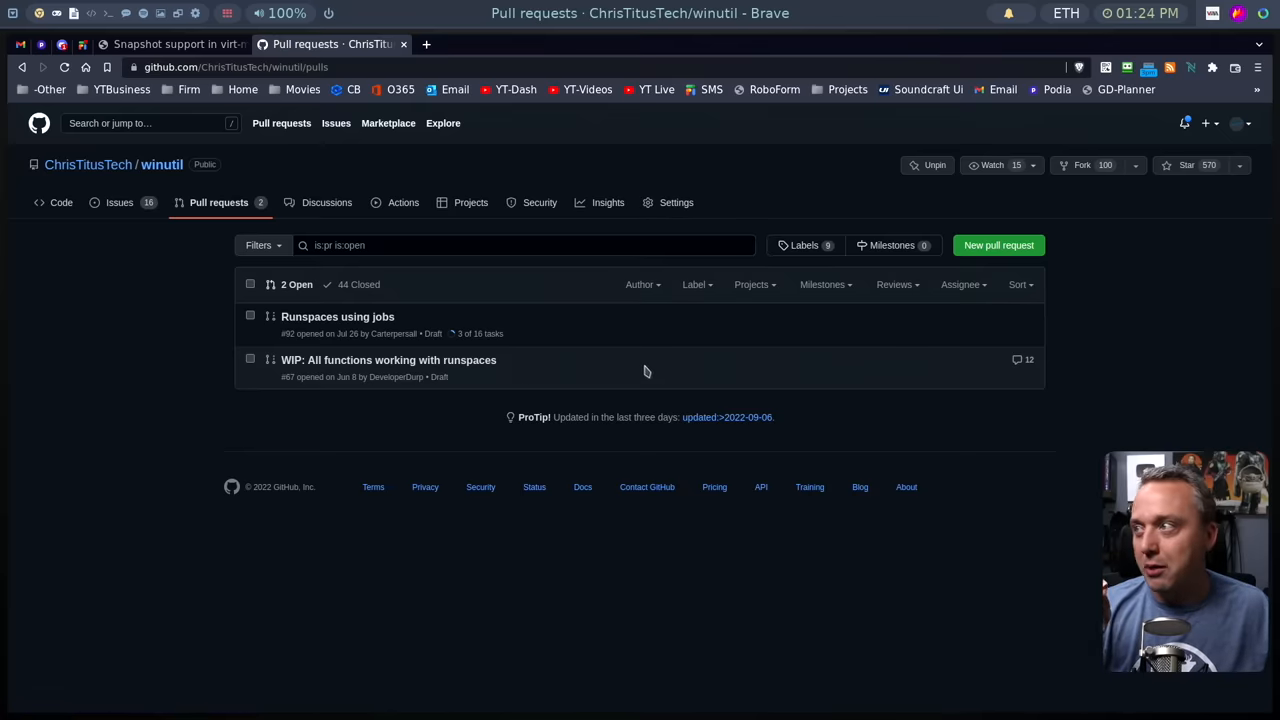
{"action": "mouse_move", "coordinate": [492, 376]}
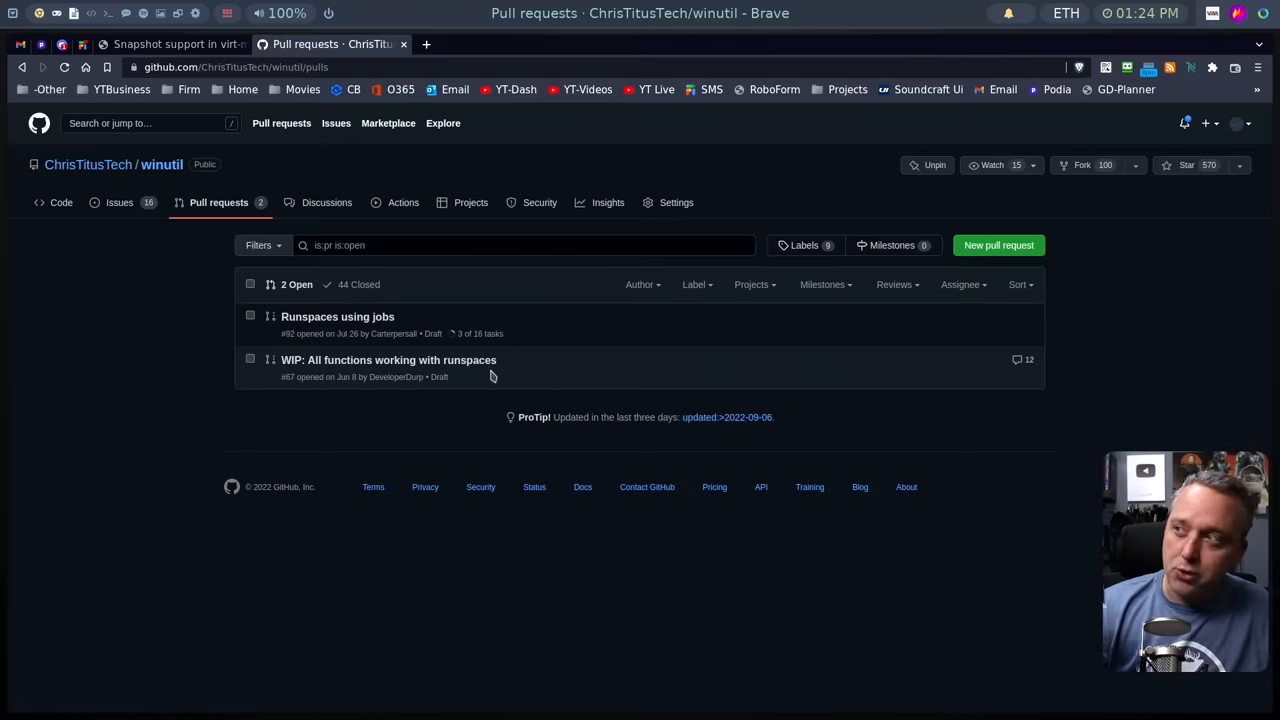
{"action": "mouse_move", "coordinate": [500, 380]}
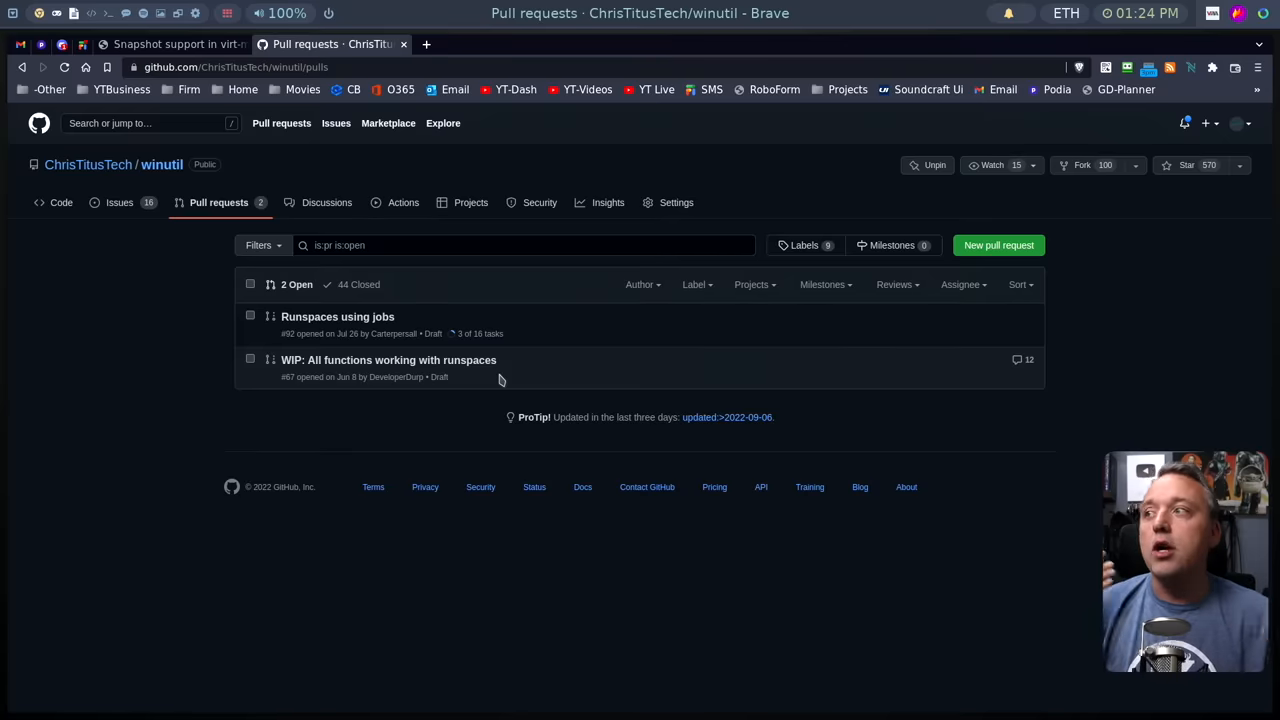
{"action": "mouse_move", "coordinate": [458, 330]}
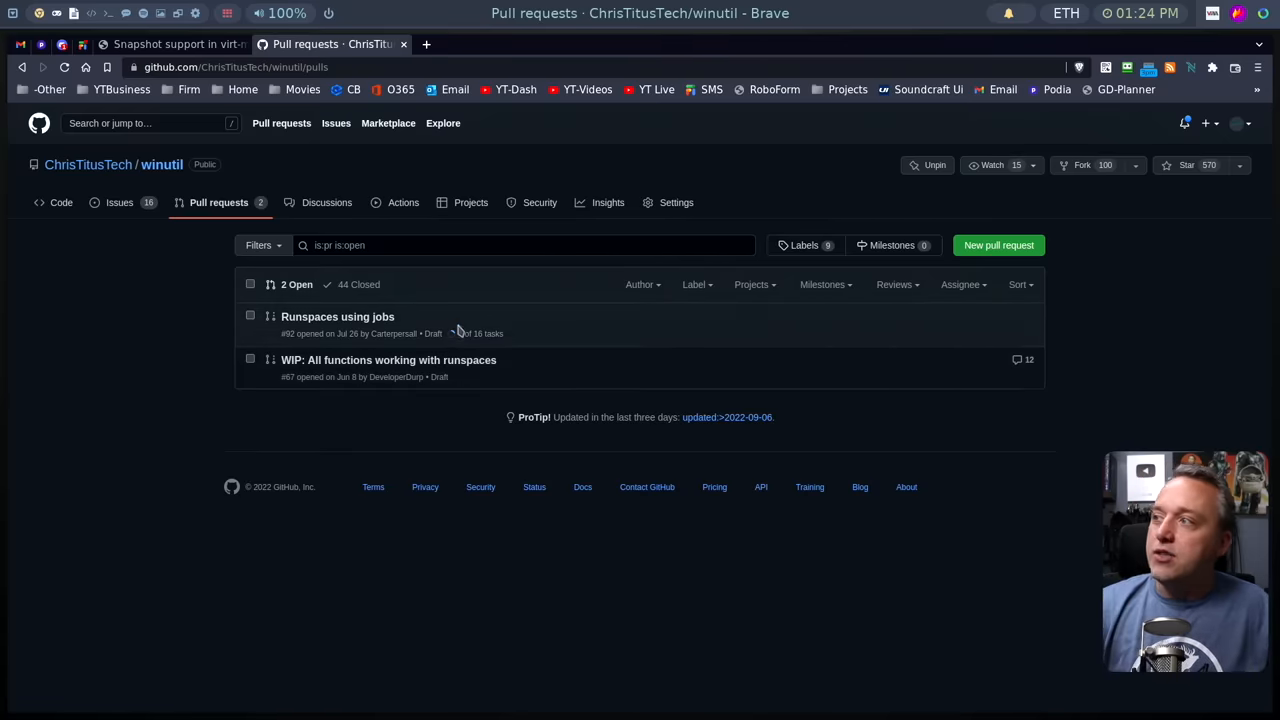
{"action": "mouse_move", "coordinate": [450, 332]}
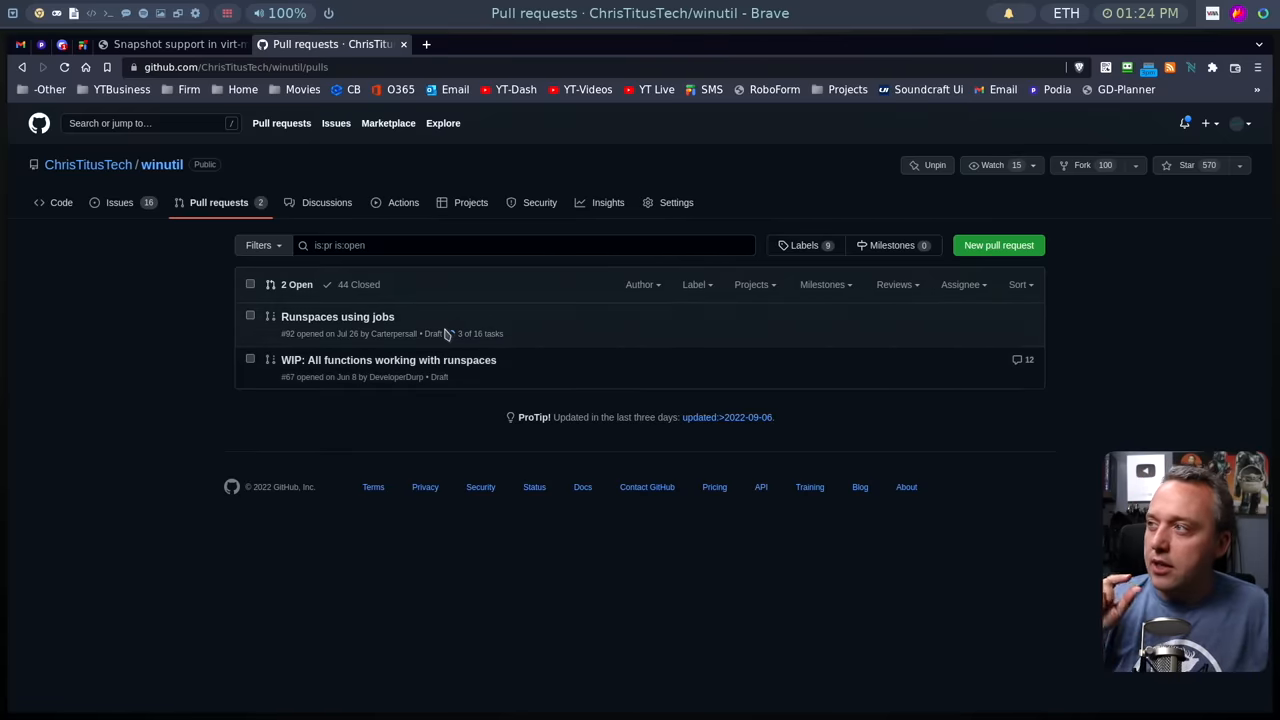
{"action": "mouse_move", "coordinate": [448, 330]}
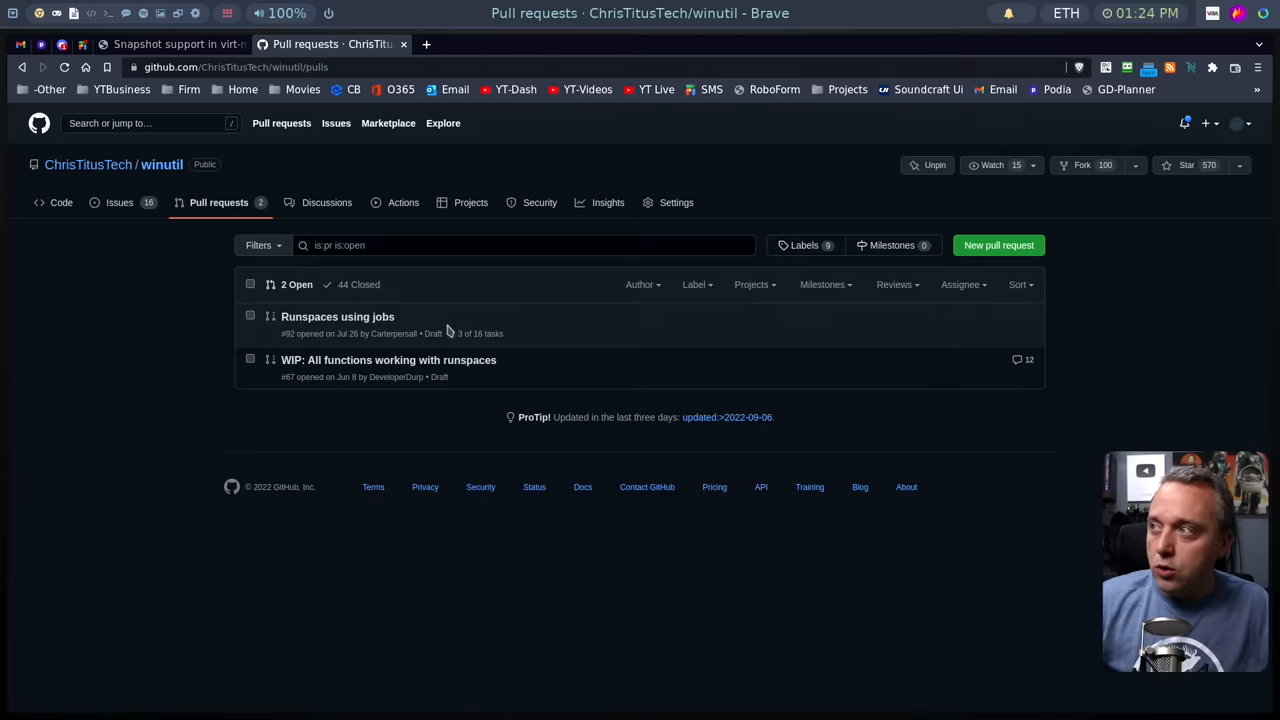
{"action": "mouse_move", "coordinate": [484, 380]}
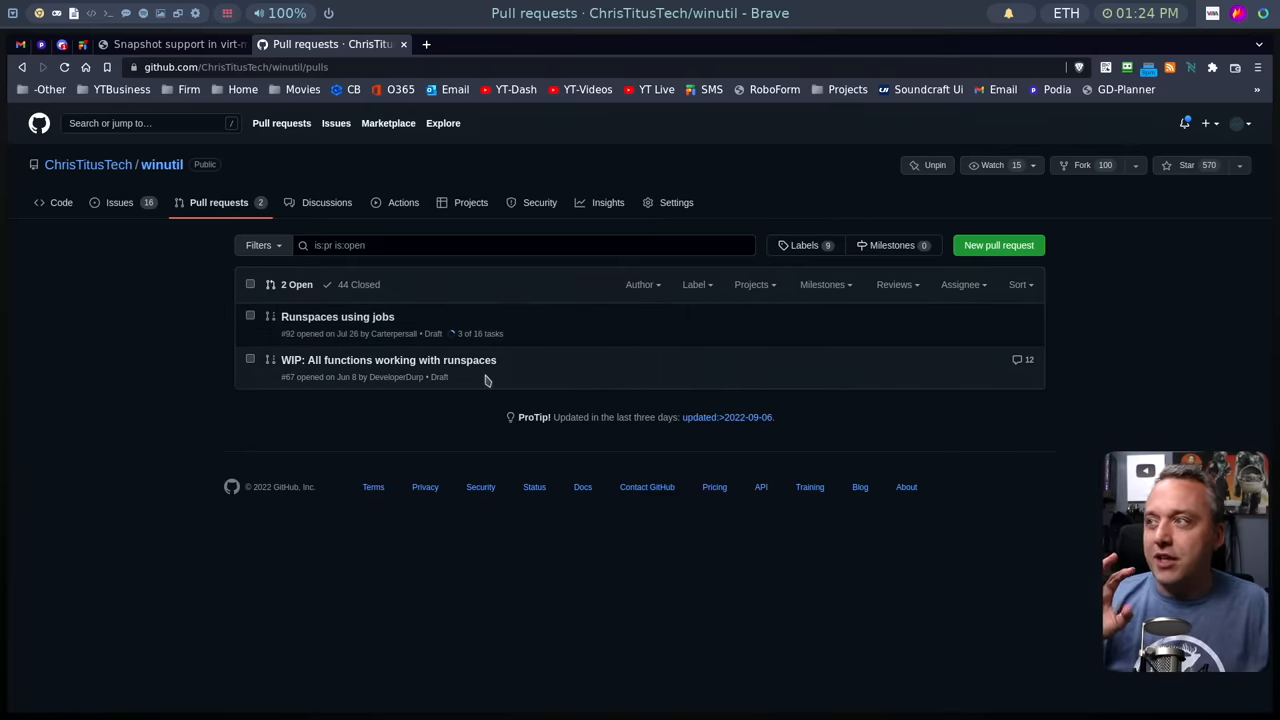
{"action": "mouse_move", "coordinate": [498, 374]}
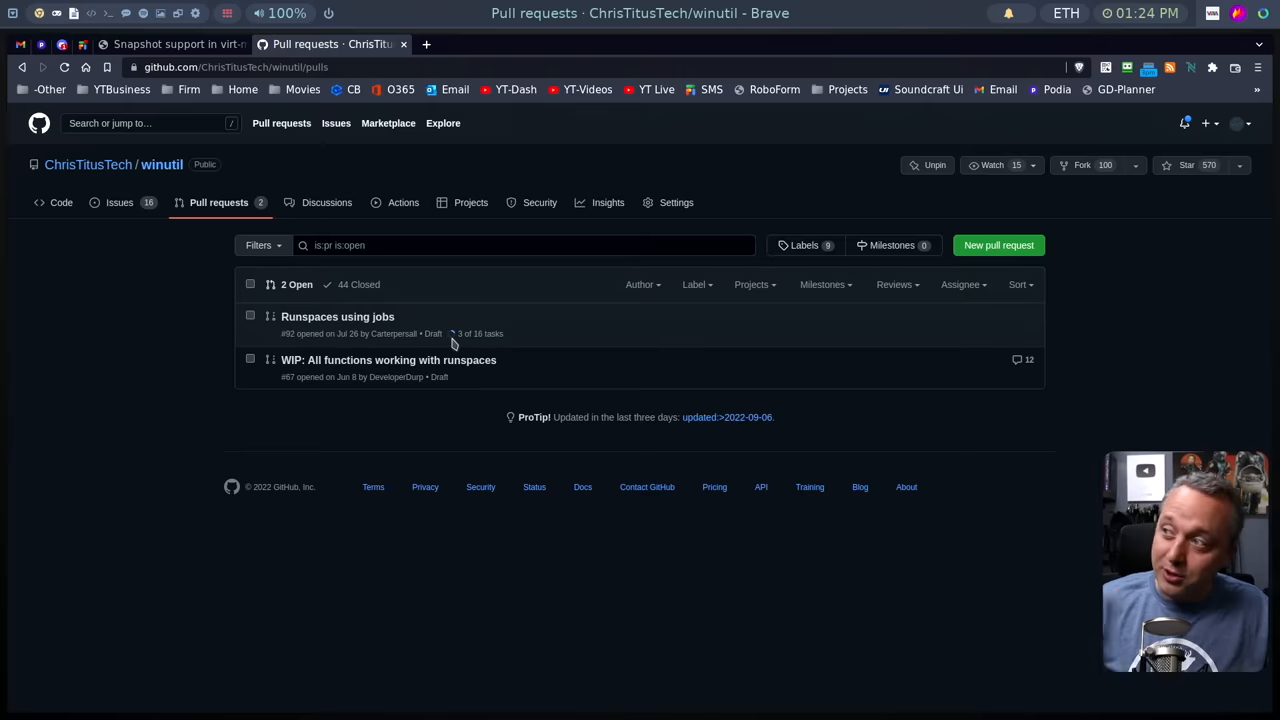
{"action": "mouse_move", "coordinate": [414, 352]}
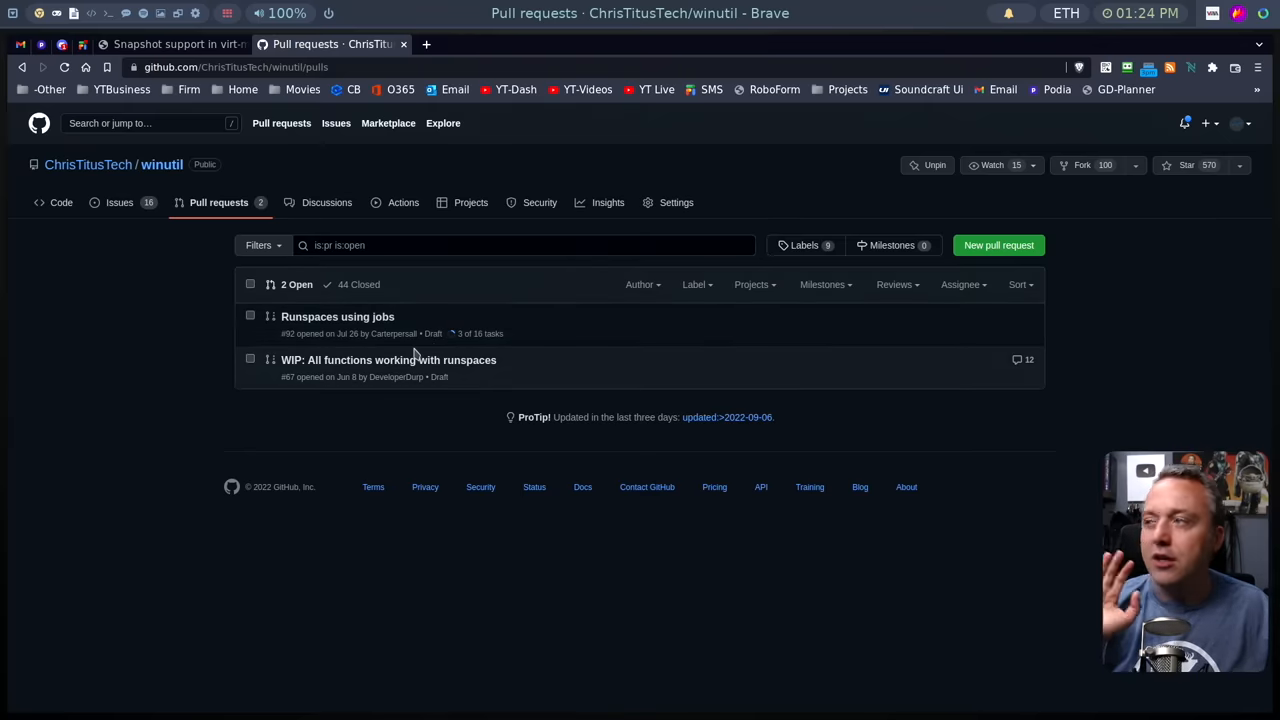
{"action": "mouse_move", "coordinate": [336, 332]}
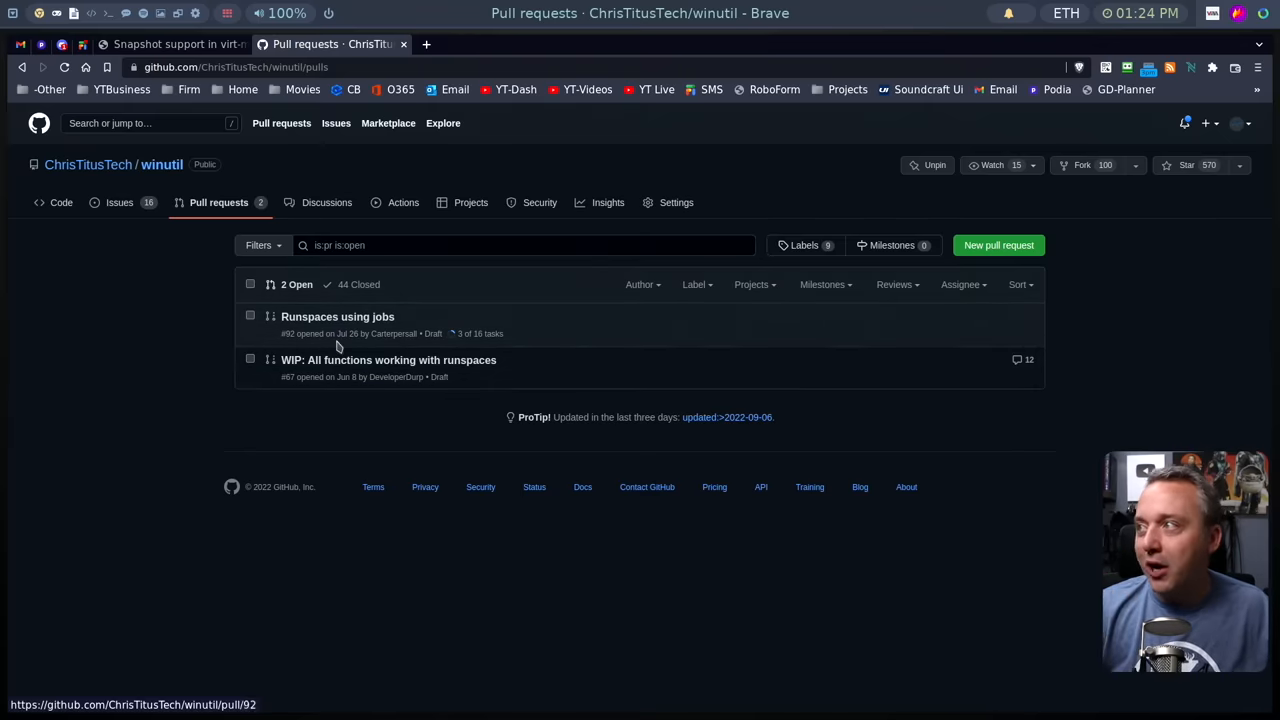
{"action": "left_click", "coordinate": [120, 202]}
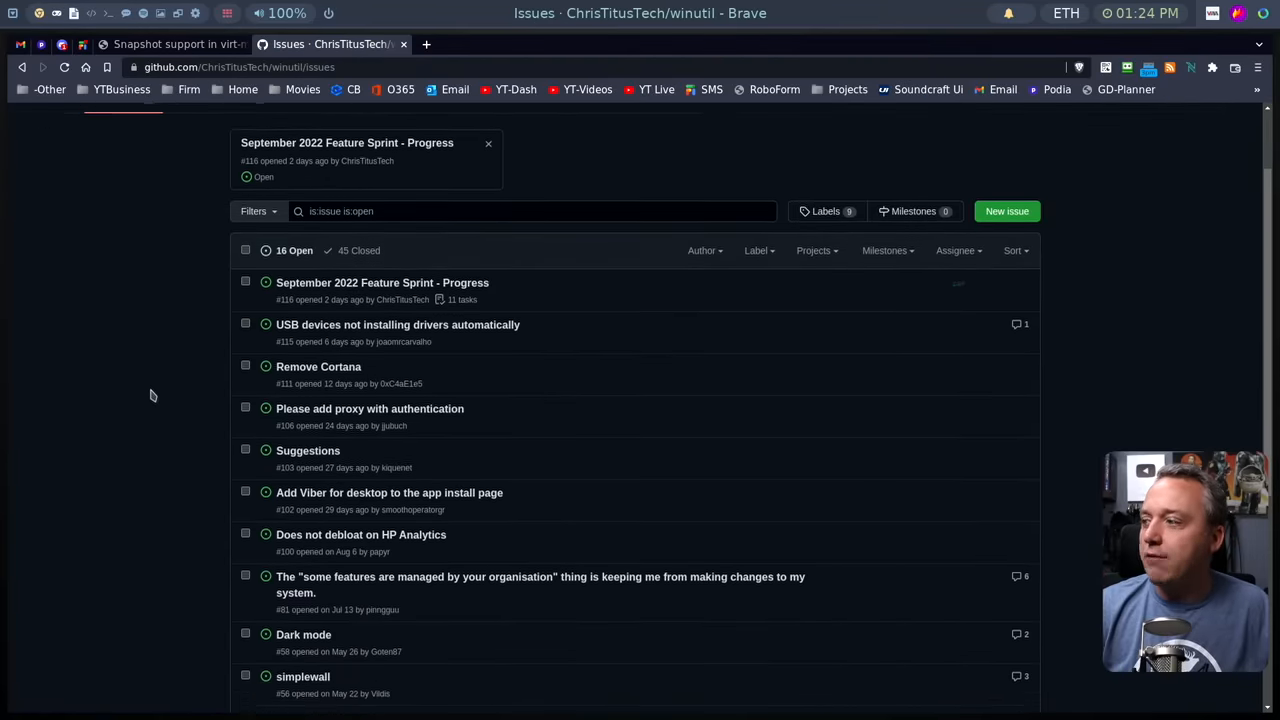
{"action": "scroll", "scroll_direction": "down", "scroll_amount": 3}
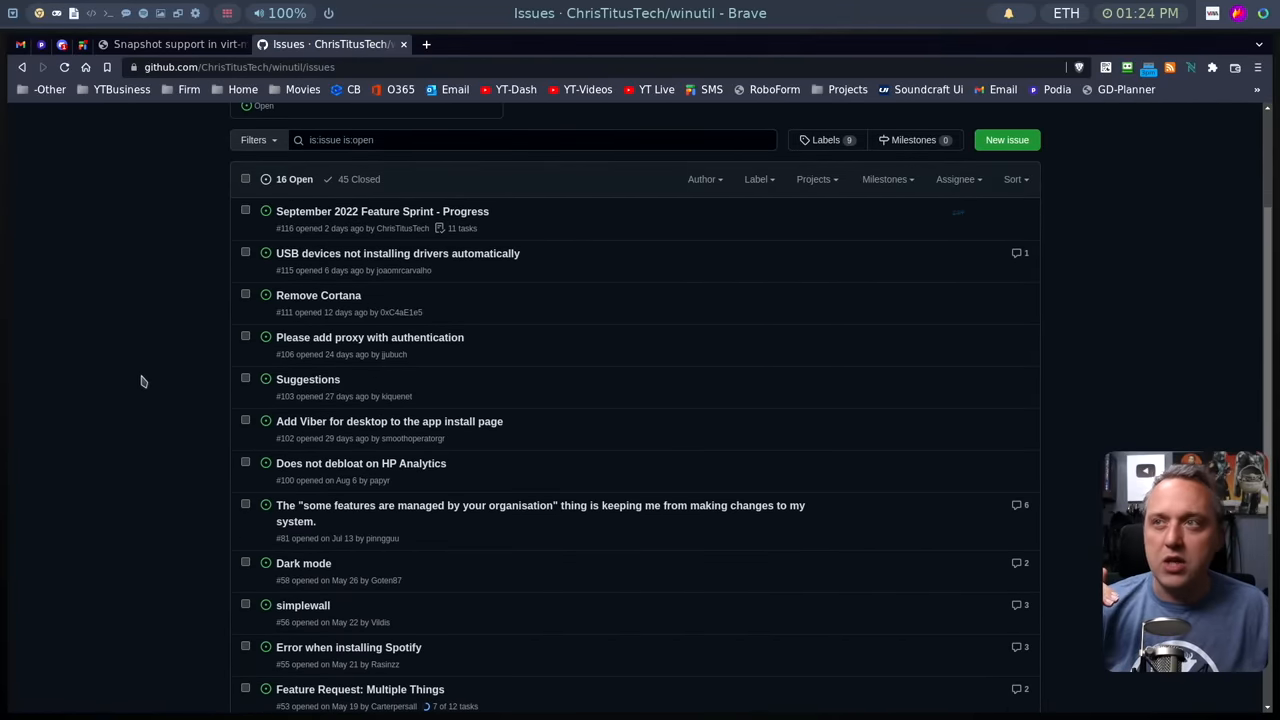
{"action": "mouse_move", "coordinate": [132, 378]}
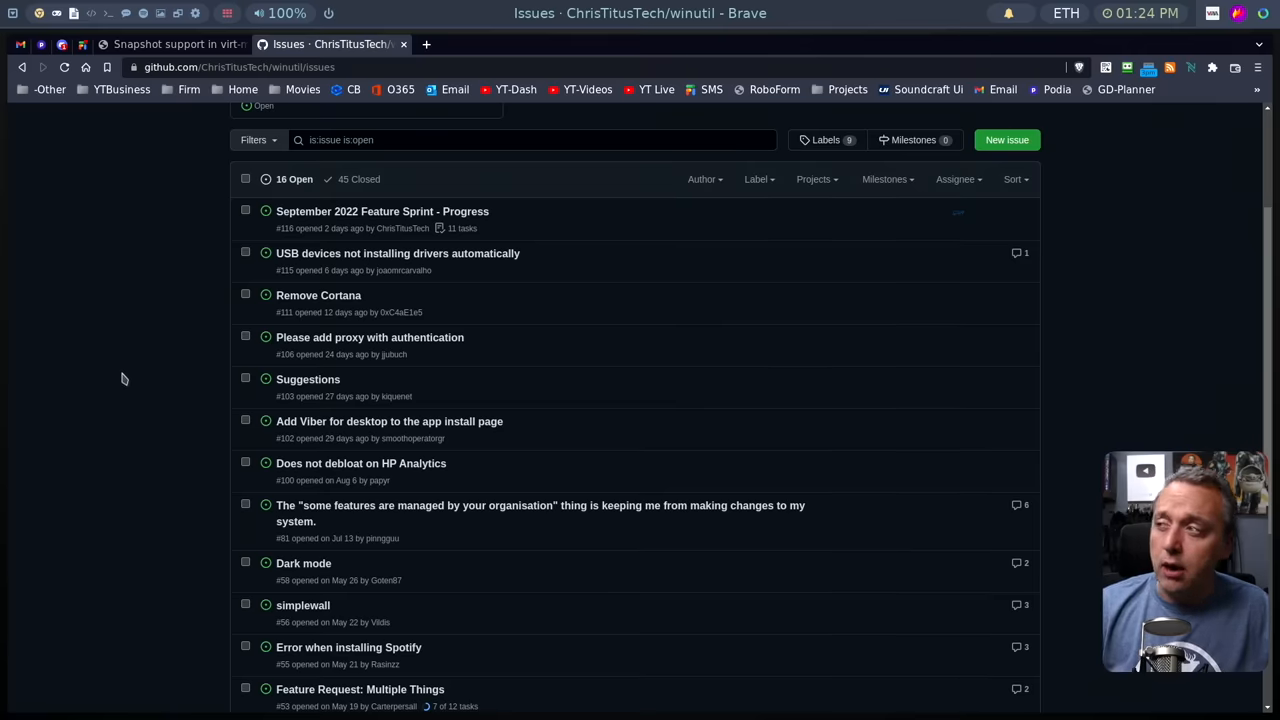
{"action": "scroll", "scroll_direction": "down", "scroll_amount": 3}
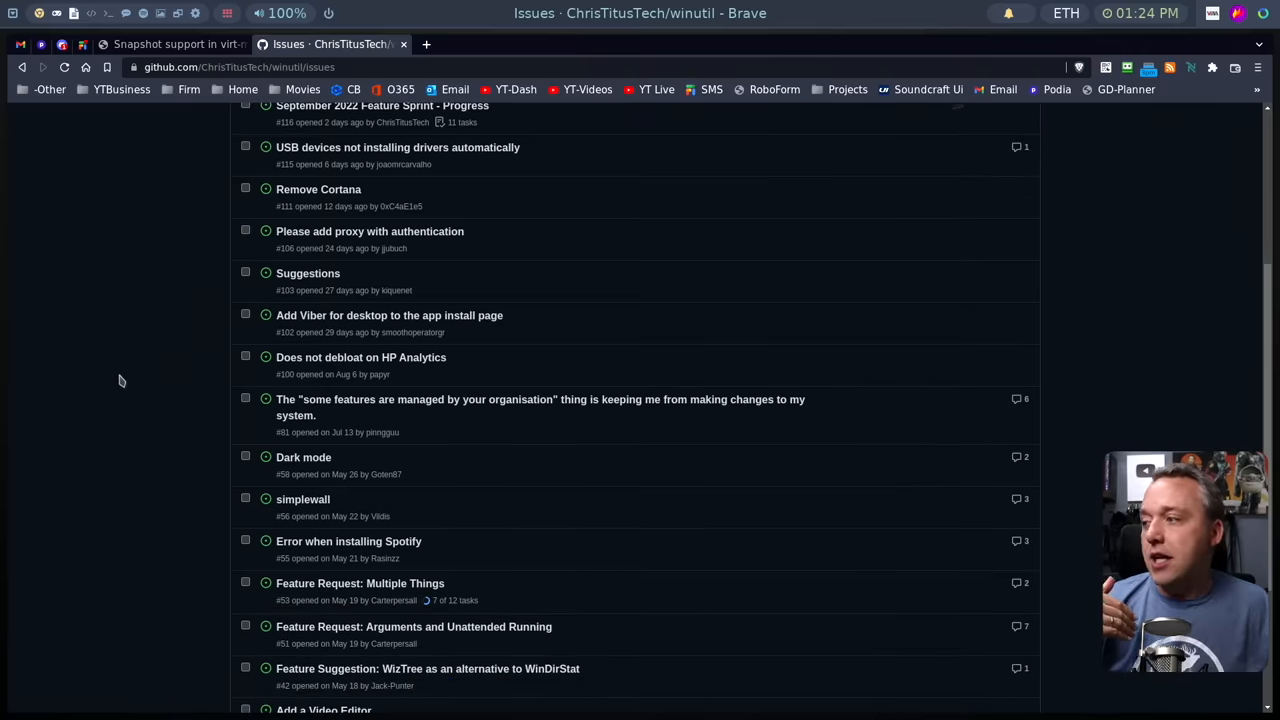
{"action": "scroll", "scroll_direction": "down", "scroll_amount": 3}
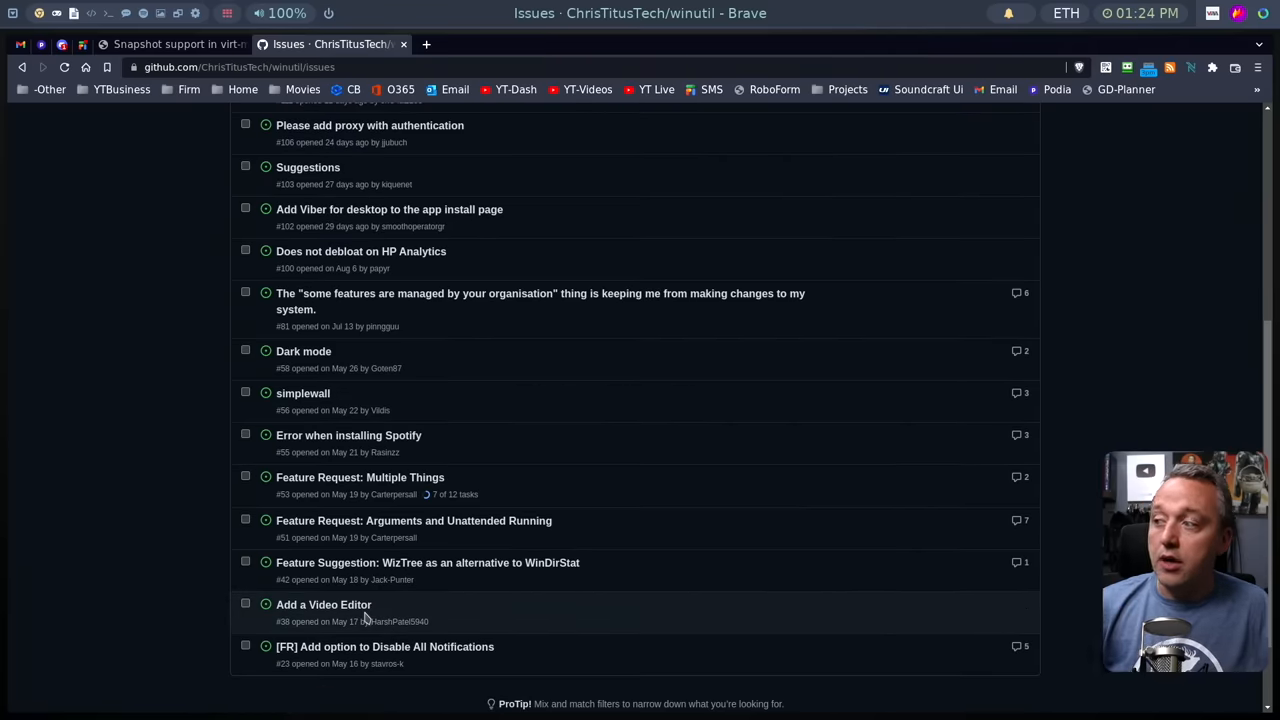
{"action": "scroll", "scroll_direction": "up", "scroll_amount": 3}
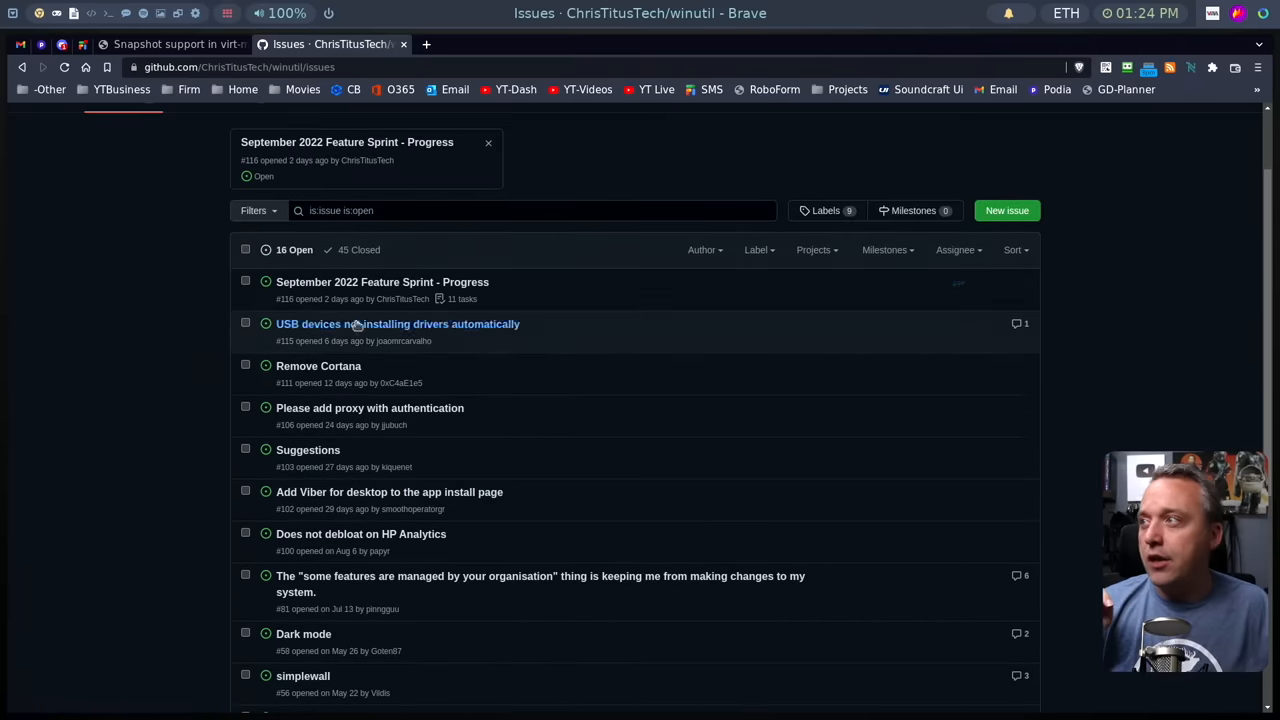
{"action": "mouse_move", "coordinate": [382, 282]}
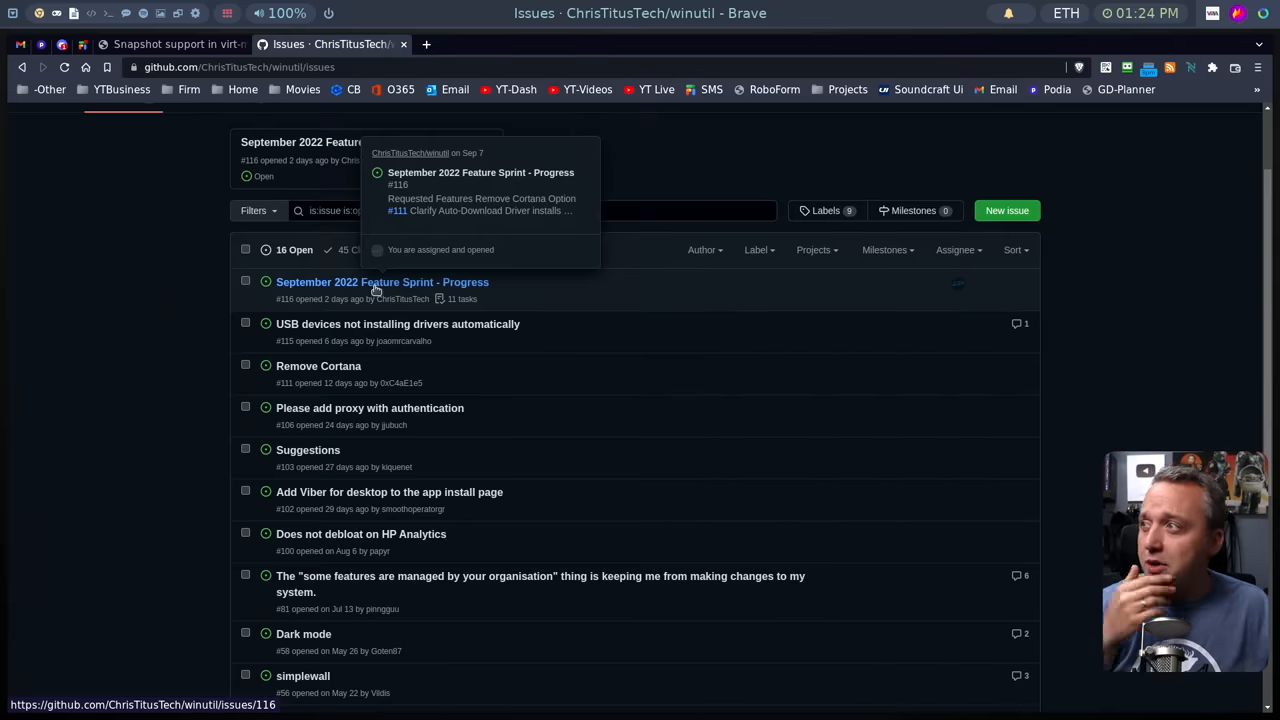
Open the September 2022 Feature Sprint - Progress issue and review its requested features checklist.
{"action": "left_click", "coordinate": [382, 282]}
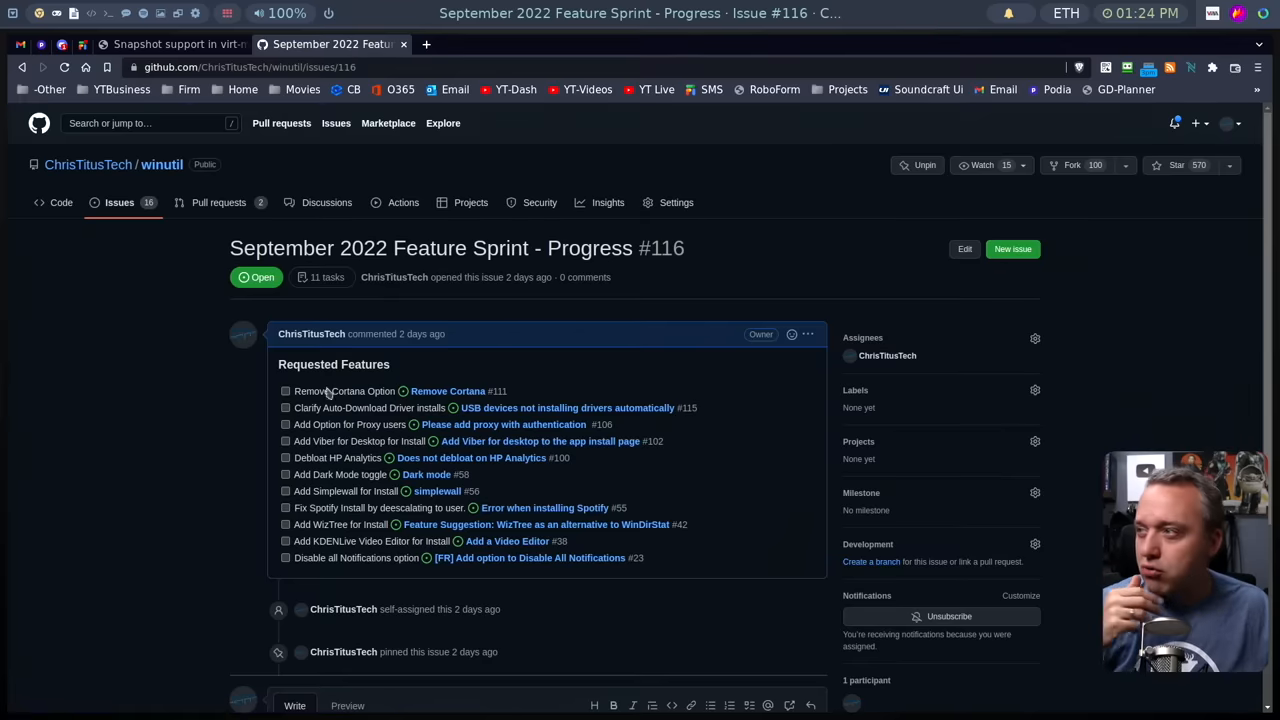
{"action": "mouse_move", "coordinate": [216, 508]}
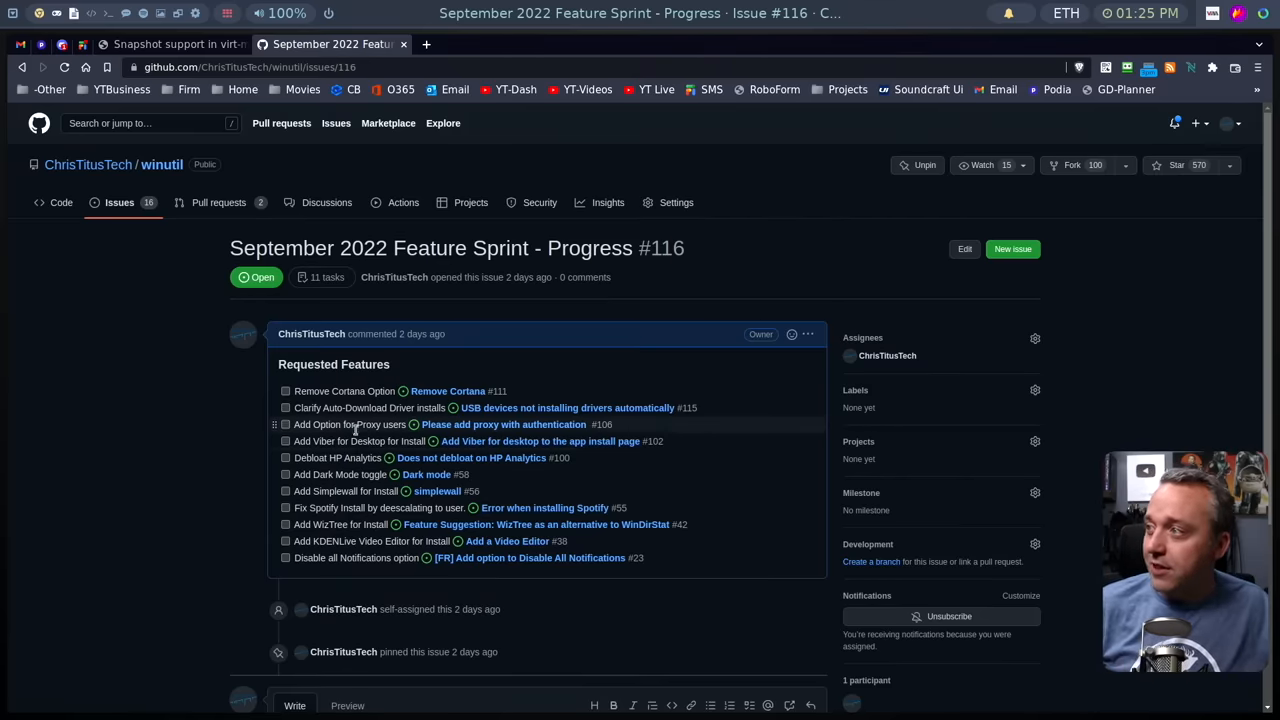
{"action": "mouse_move", "coordinate": [350, 442]}
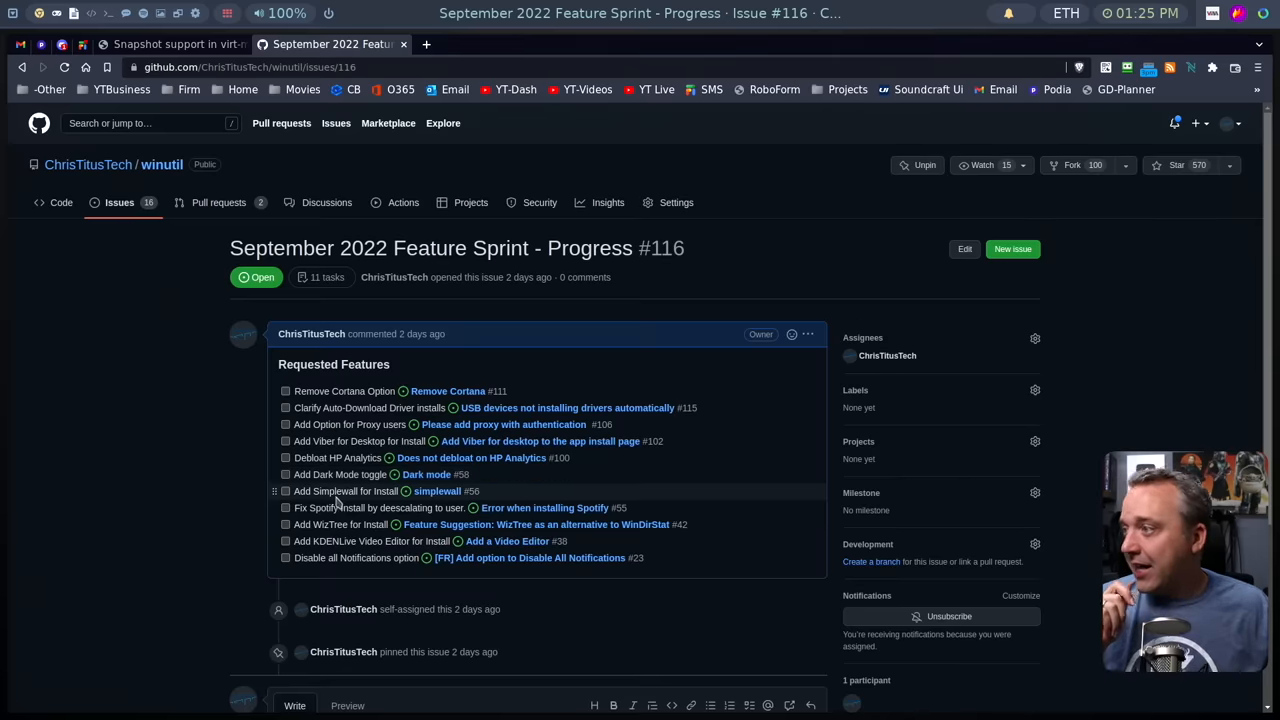
{"action": "mouse_move", "coordinate": [330, 524]}
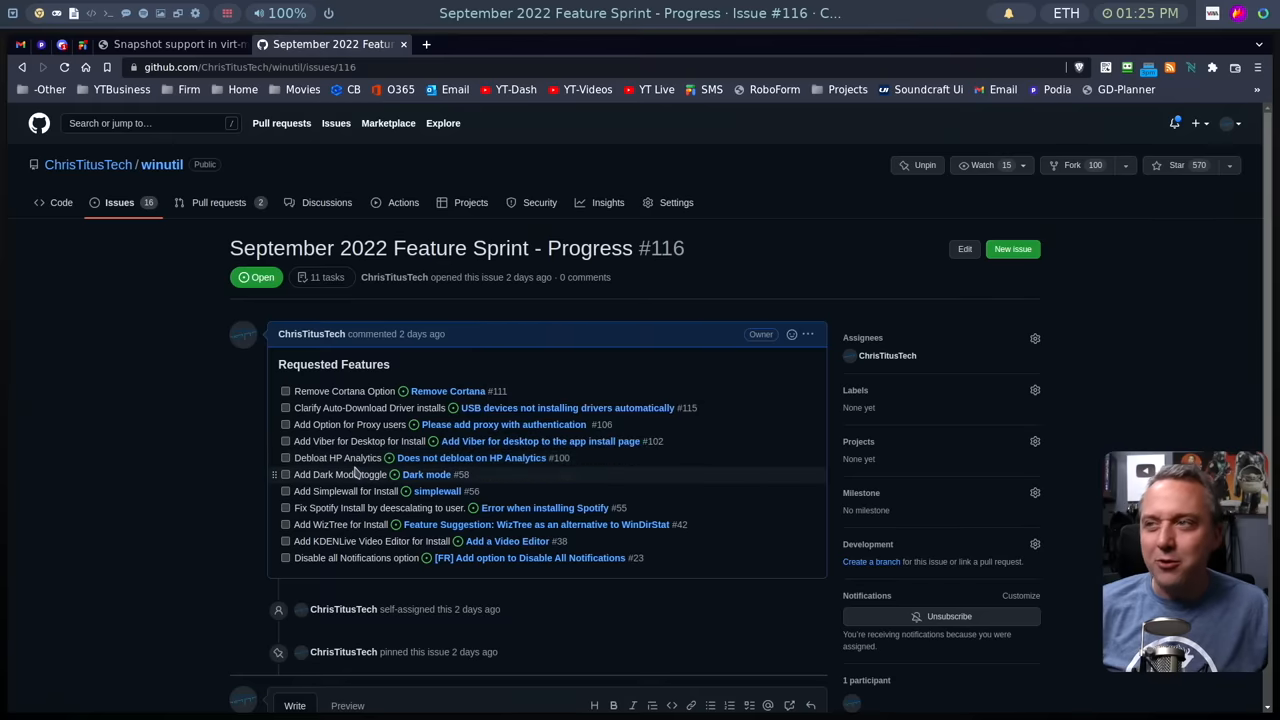
{"action": "mouse_move", "coordinate": [336, 442]}
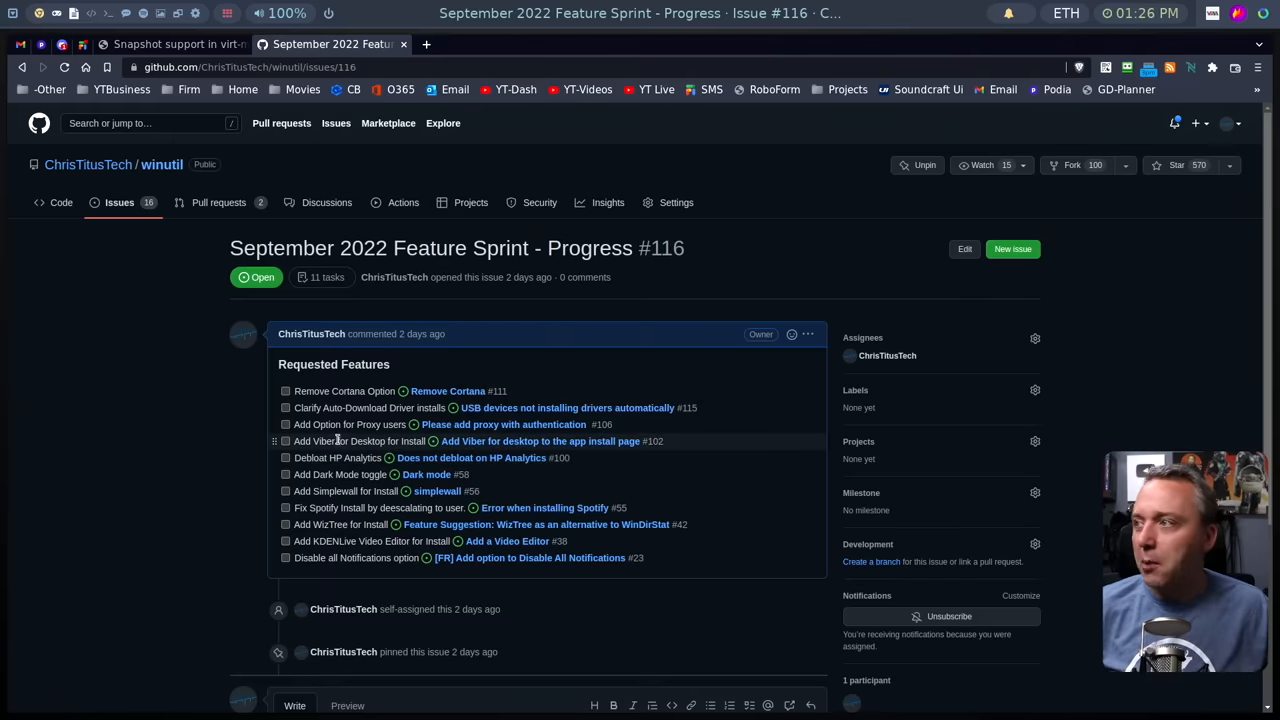
{"action": "mouse_move", "coordinate": [374, 492]}
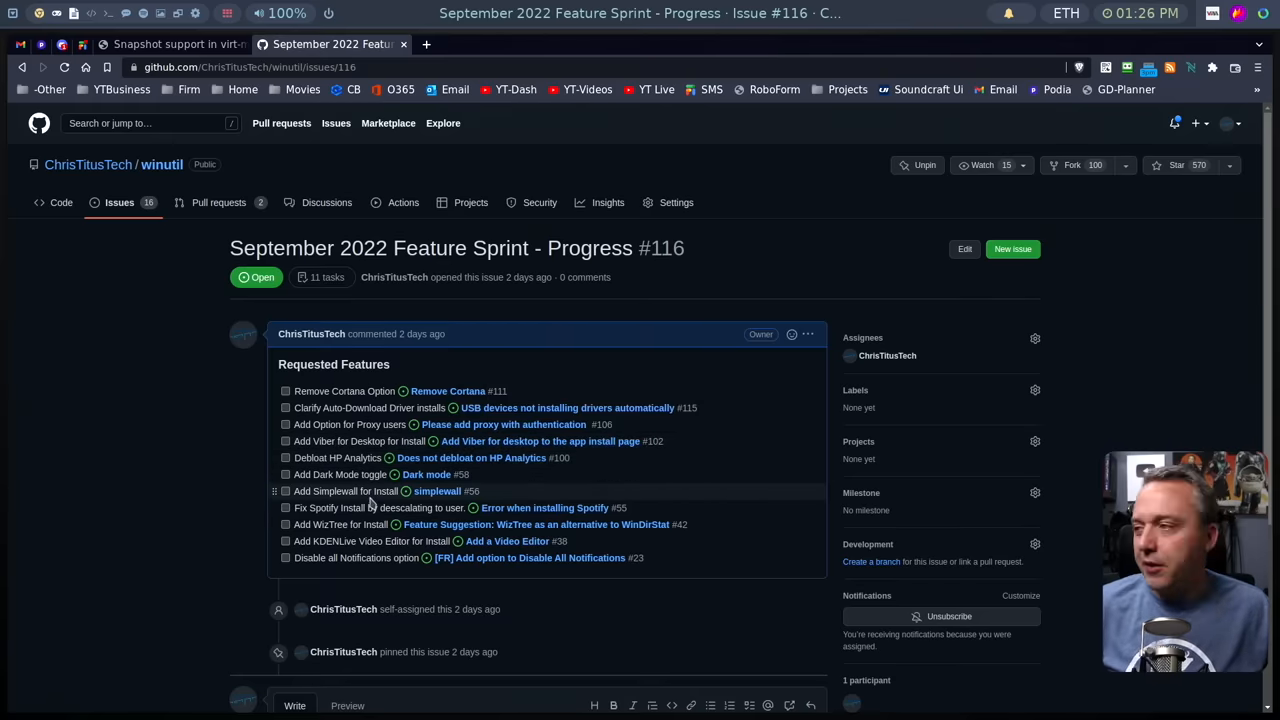
{"action": "mouse_move", "coordinate": [596, 612]}
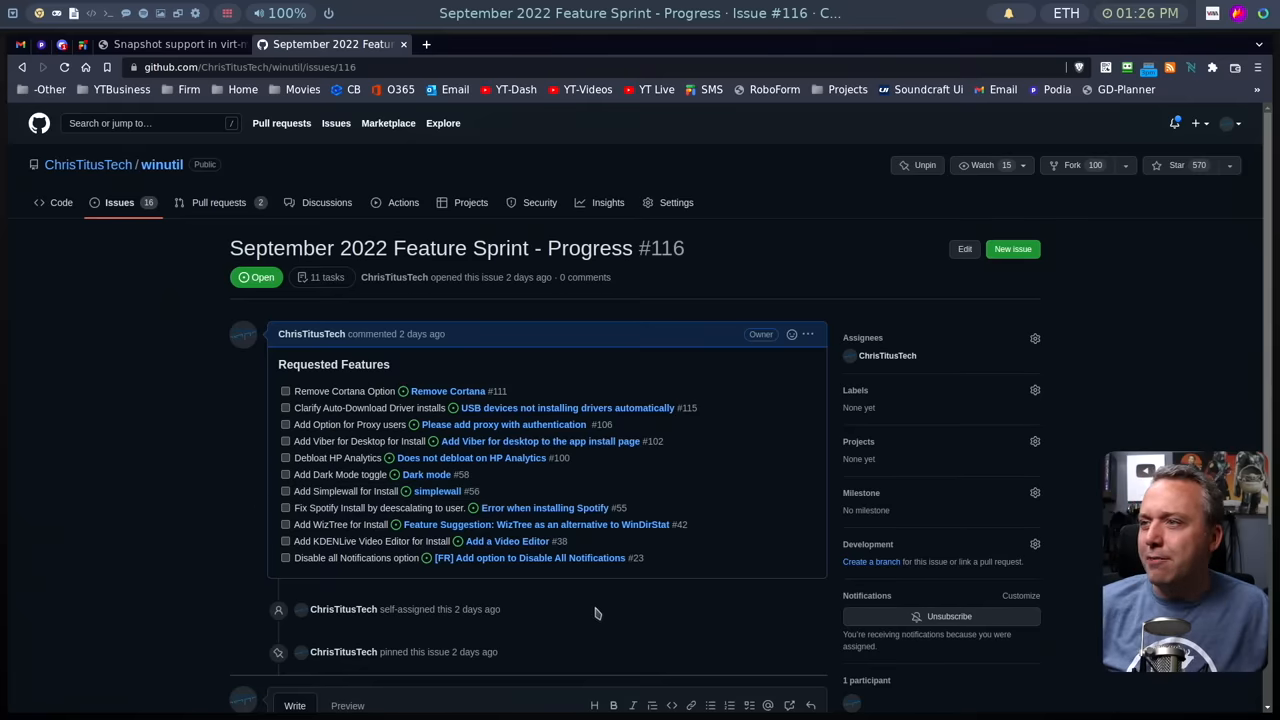
{"action": "mouse_move", "coordinate": [542, 596]}
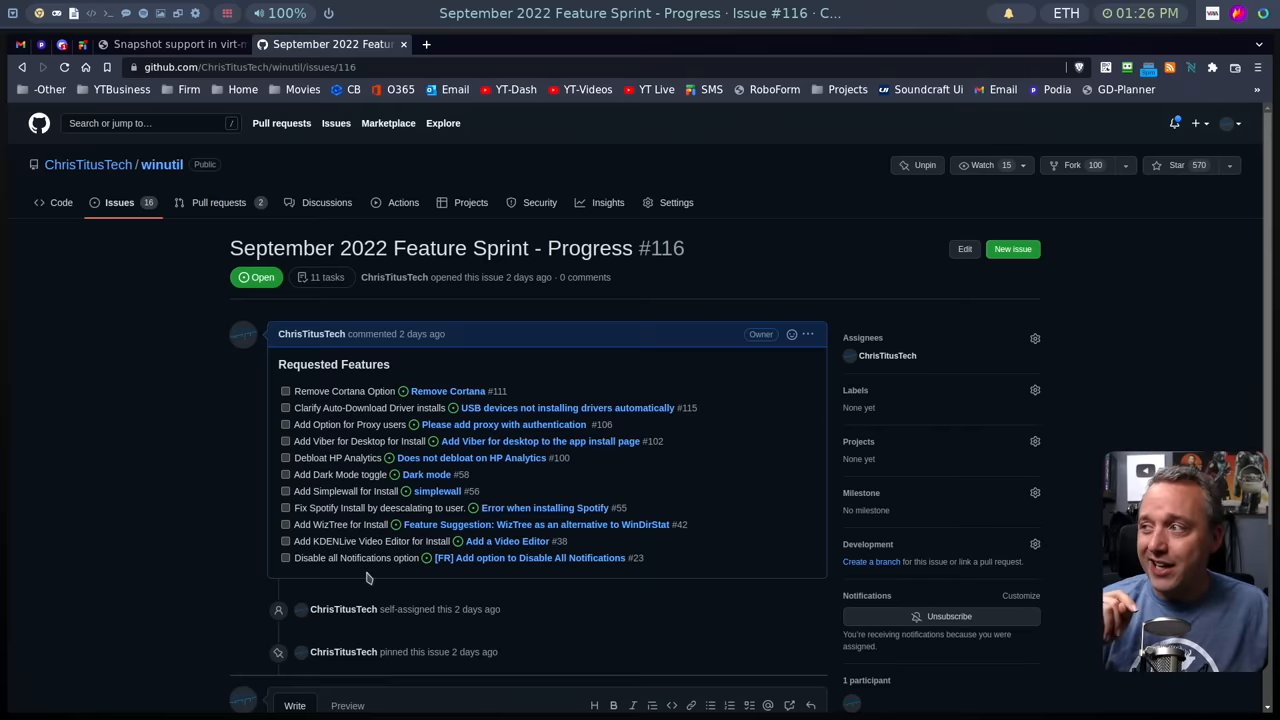
{"action": "mouse_move", "coordinate": [356, 582]}
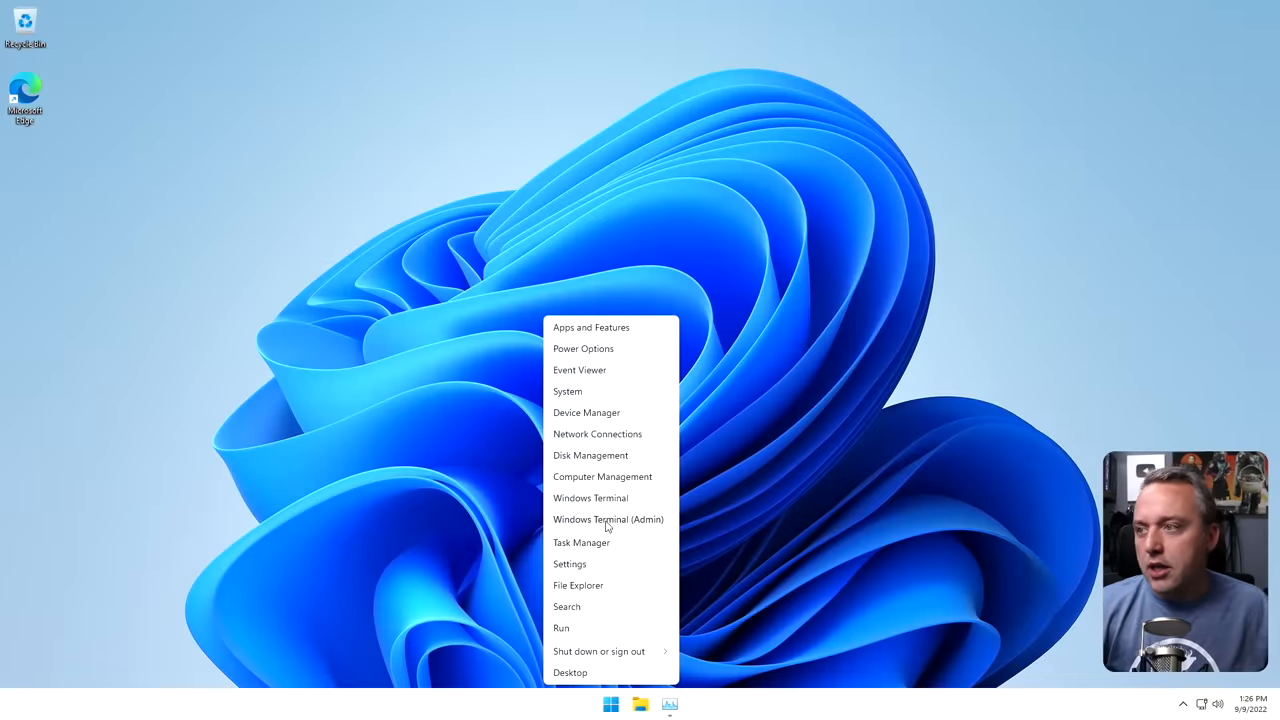
Launch Windows Terminal (Admin) and reveal more details on its User Account Control prompt.
{"action": "left_click", "coordinate": [608, 520]}
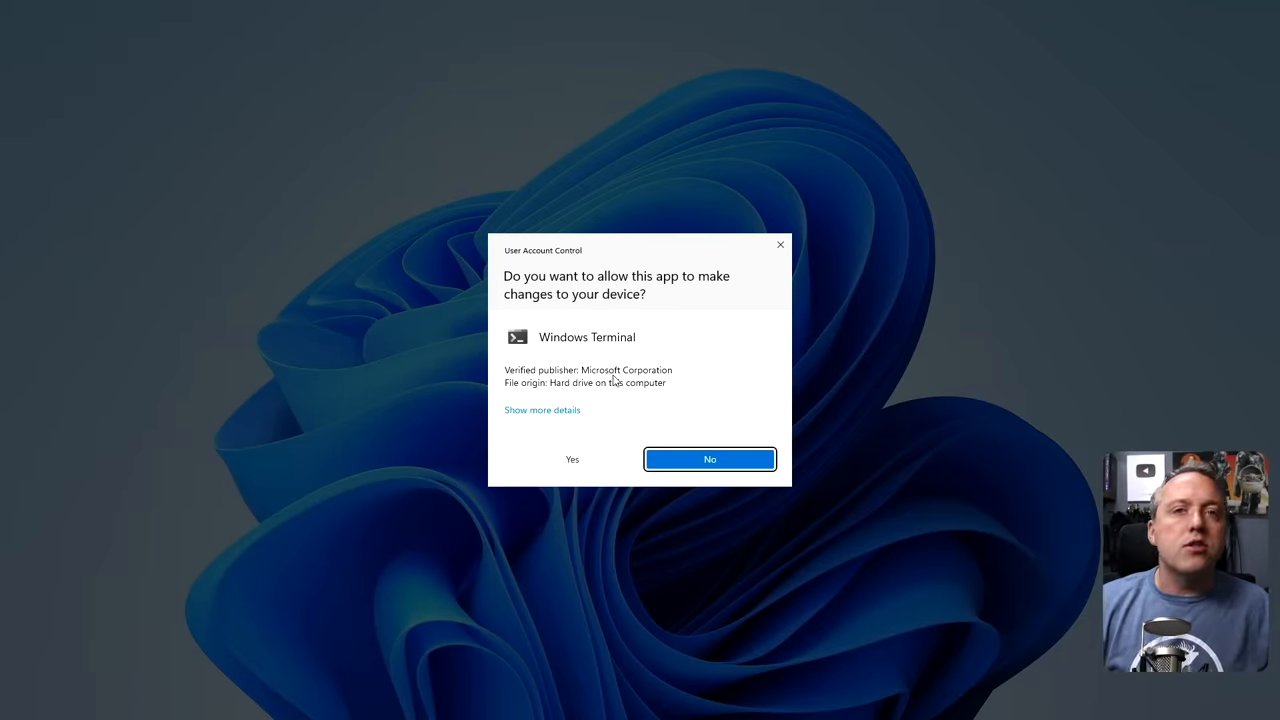
{"action": "left_click", "coordinate": [542, 410]}
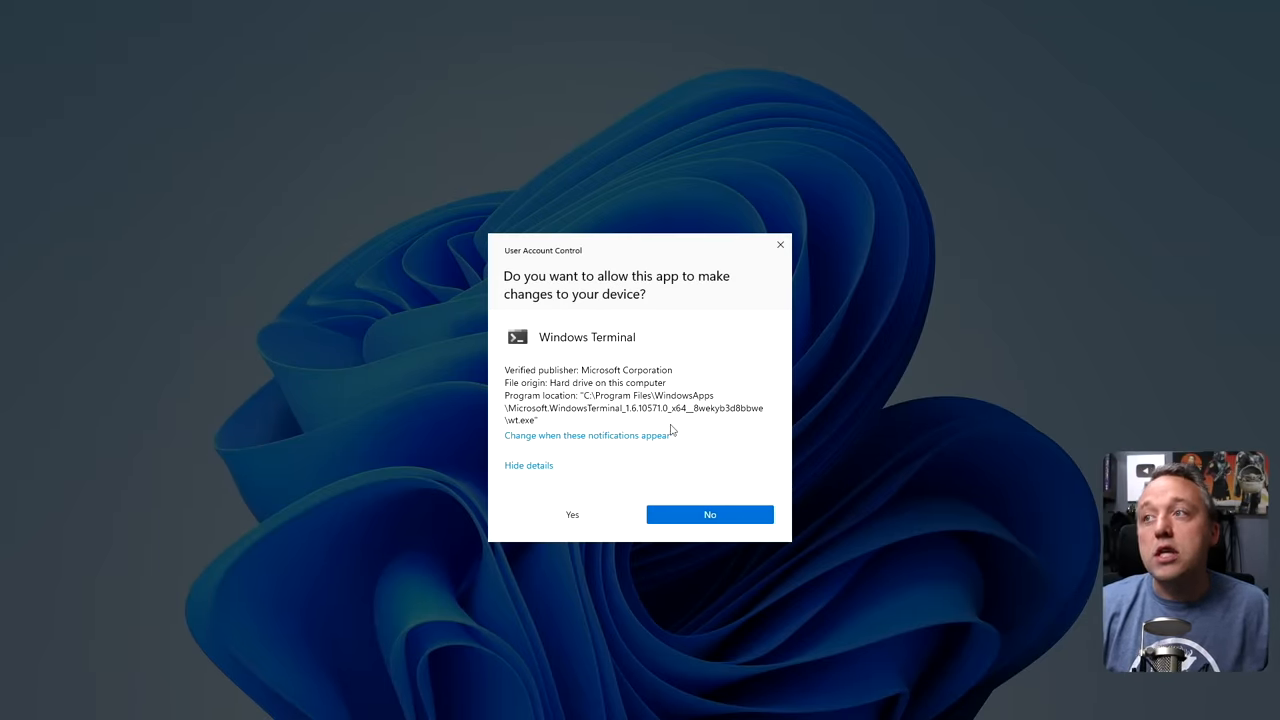
{"action": "mouse_move", "coordinate": [580, 264]}
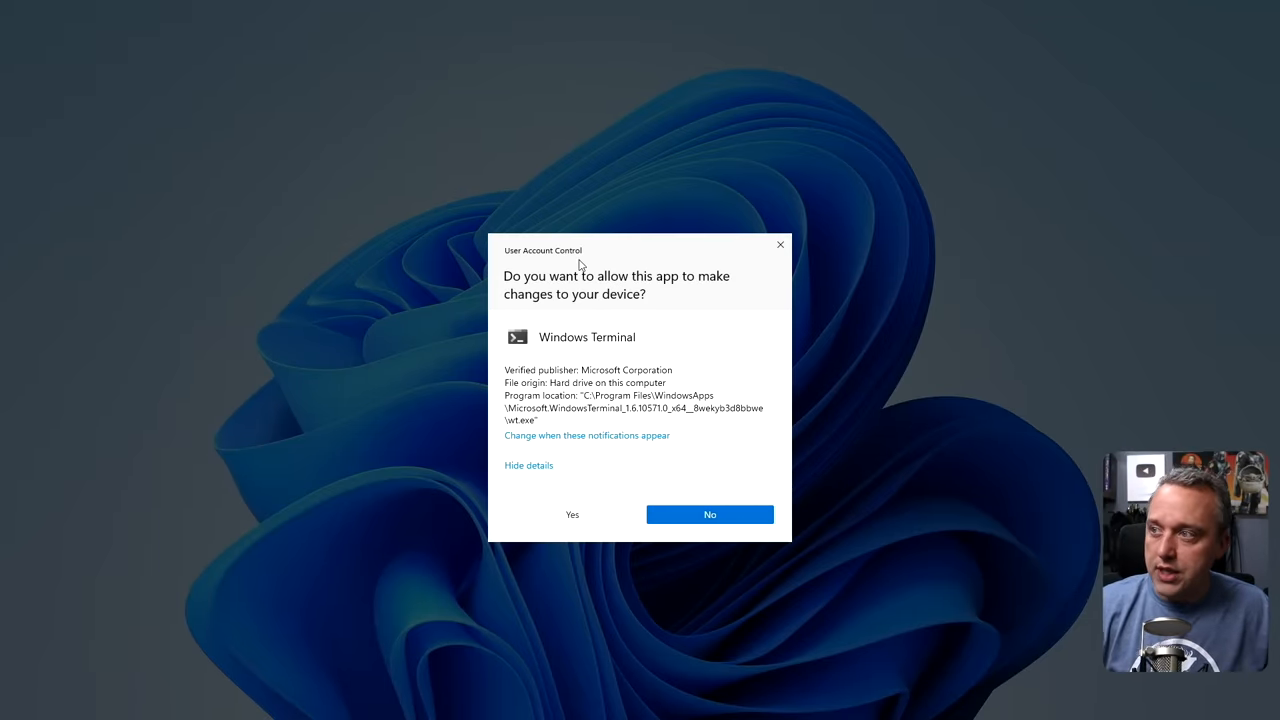
Set User Account Control to Never notify and confirm with OK.
{"action": "left_click", "coordinate": [572, 514]}
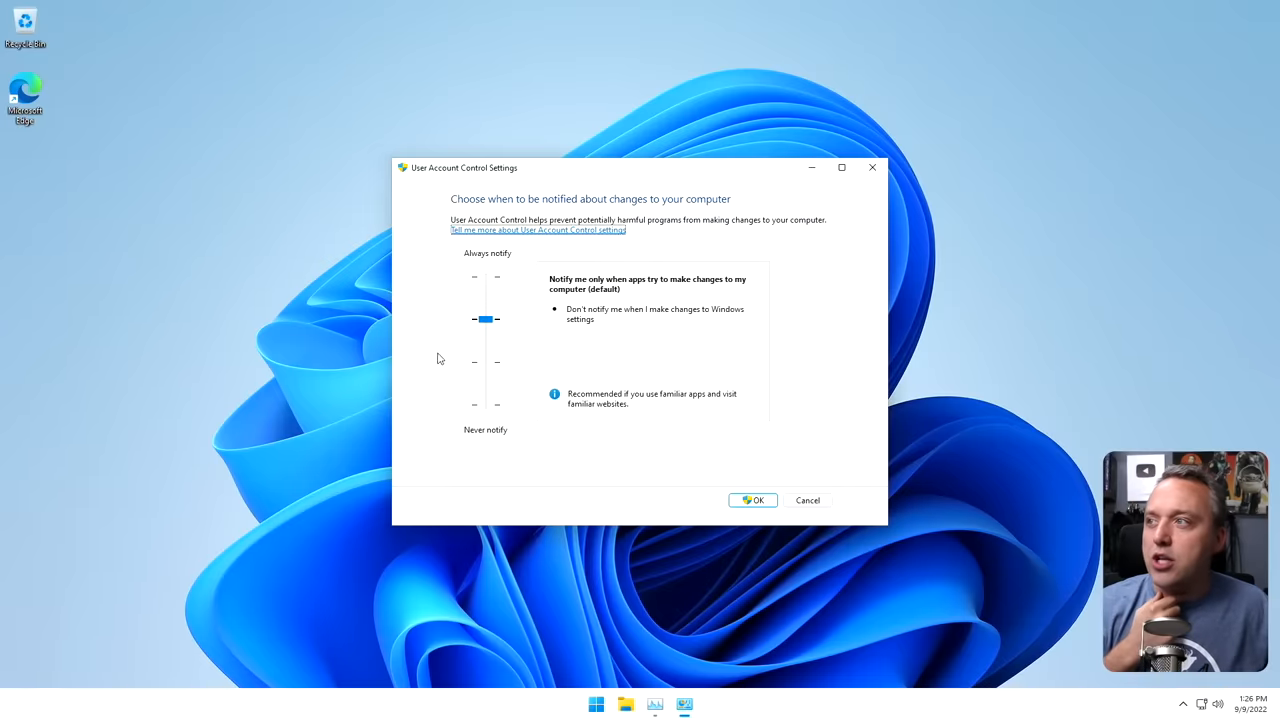
{"action": "left_click_drag", "start_coordinate": [484, 320], "coordinate": [484, 404]}
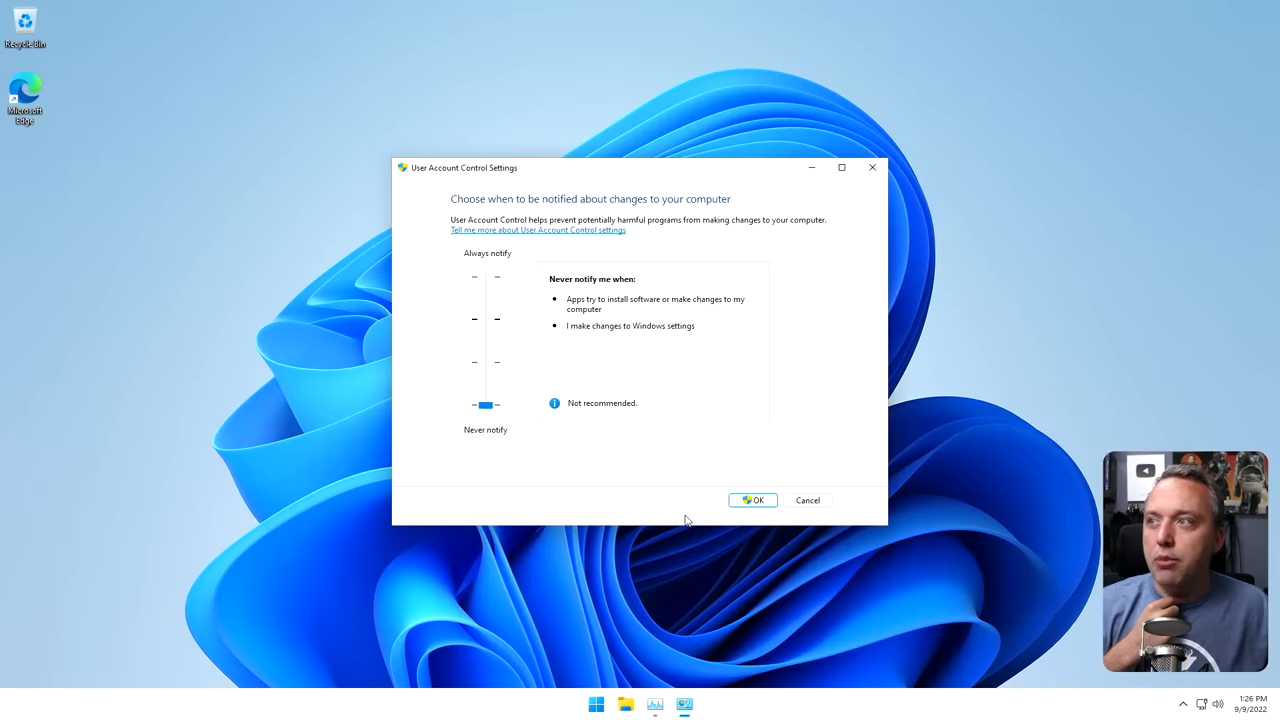
{"action": "mouse_move", "coordinate": [616, 508]}
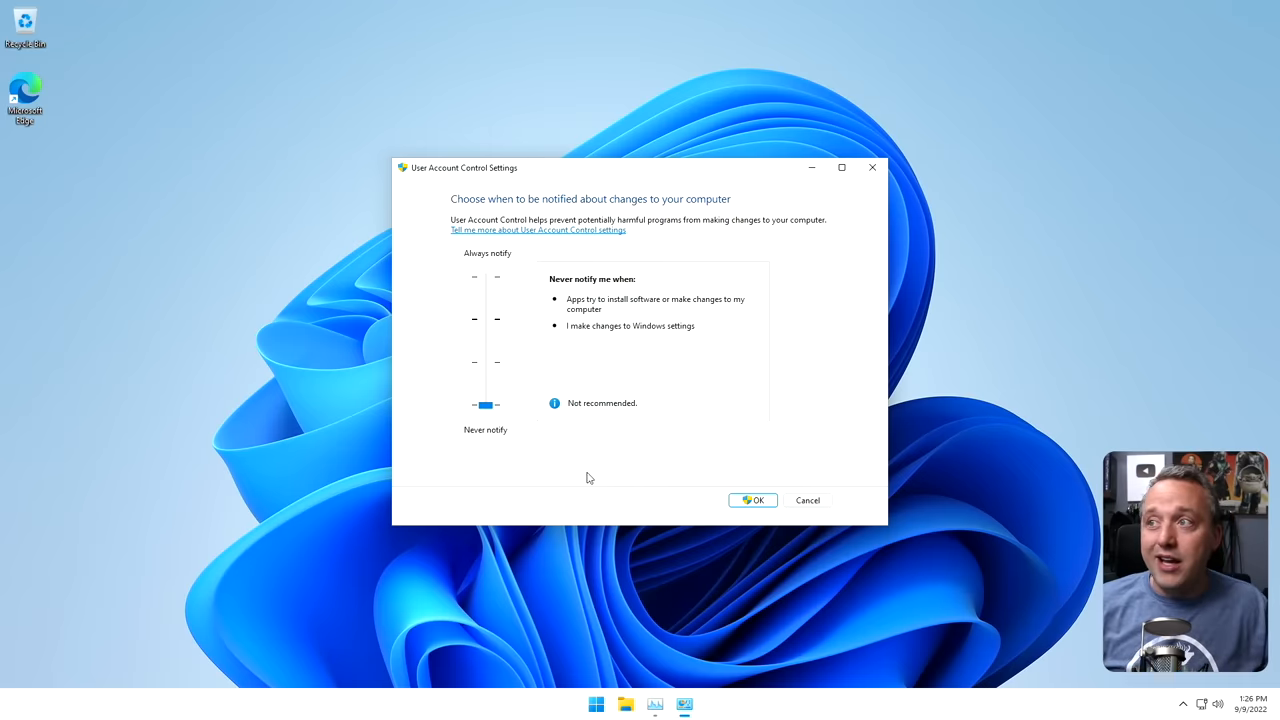
{"action": "mouse_move", "coordinate": [592, 482]}
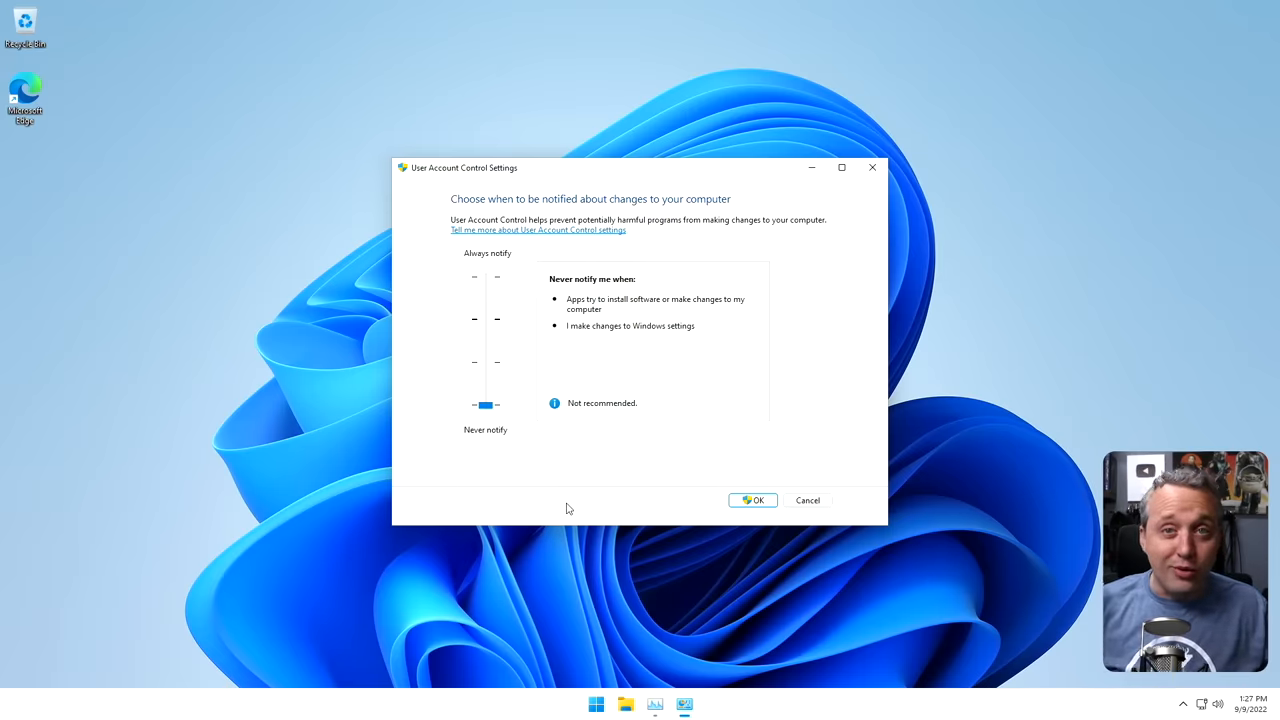
{"action": "mouse_move", "coordinate": [498, 438]}
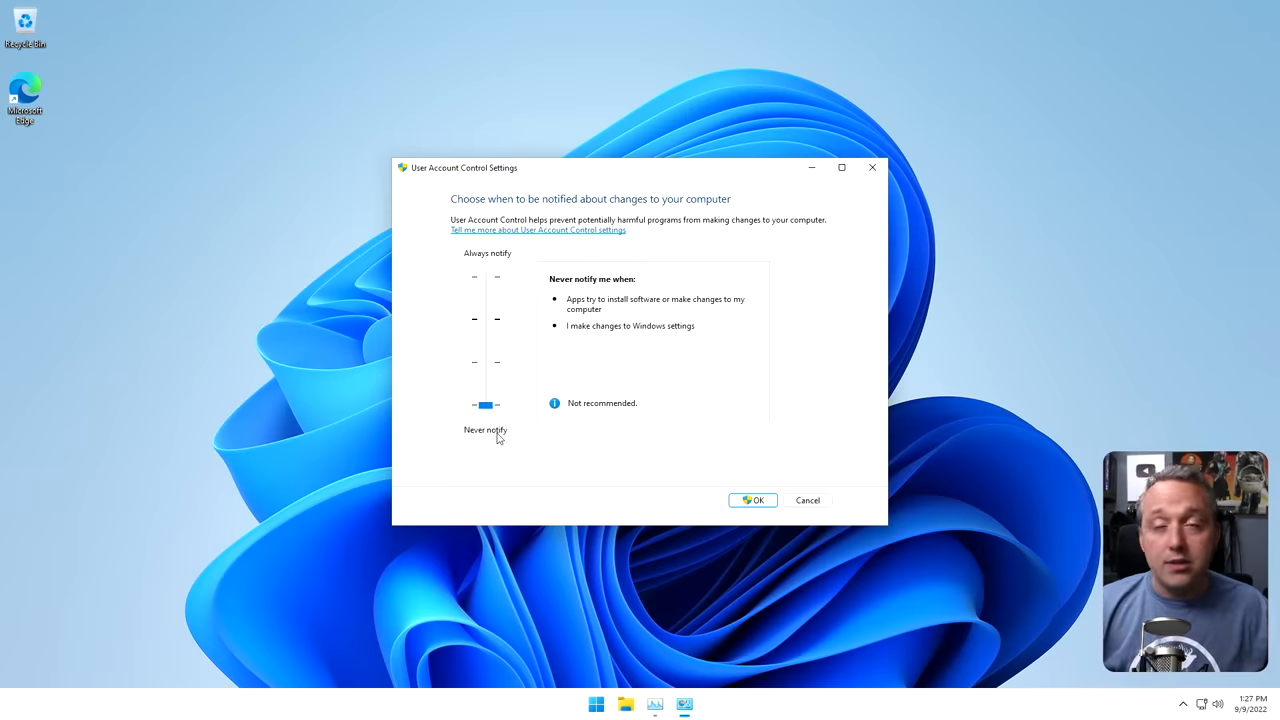
{"action": "mouse_move", "coordinate": [490, 436]}
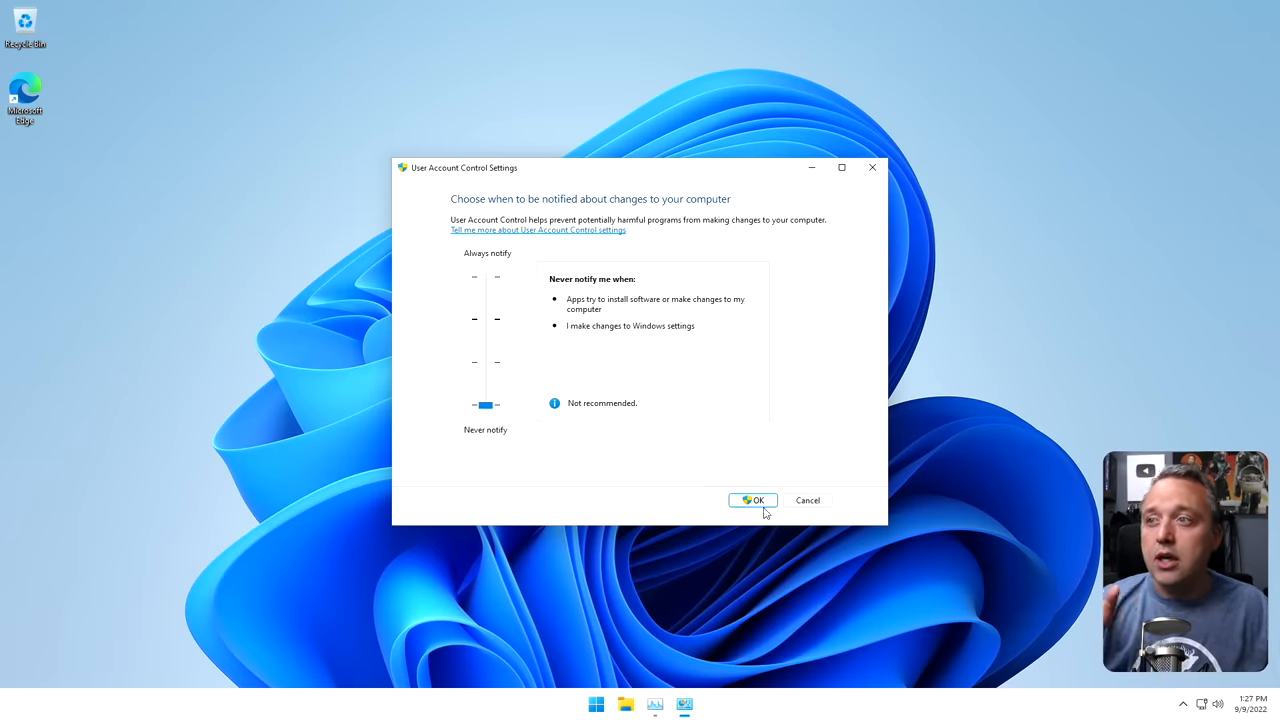
{"action": "mouse_move", "coordinate": [718, 500]}
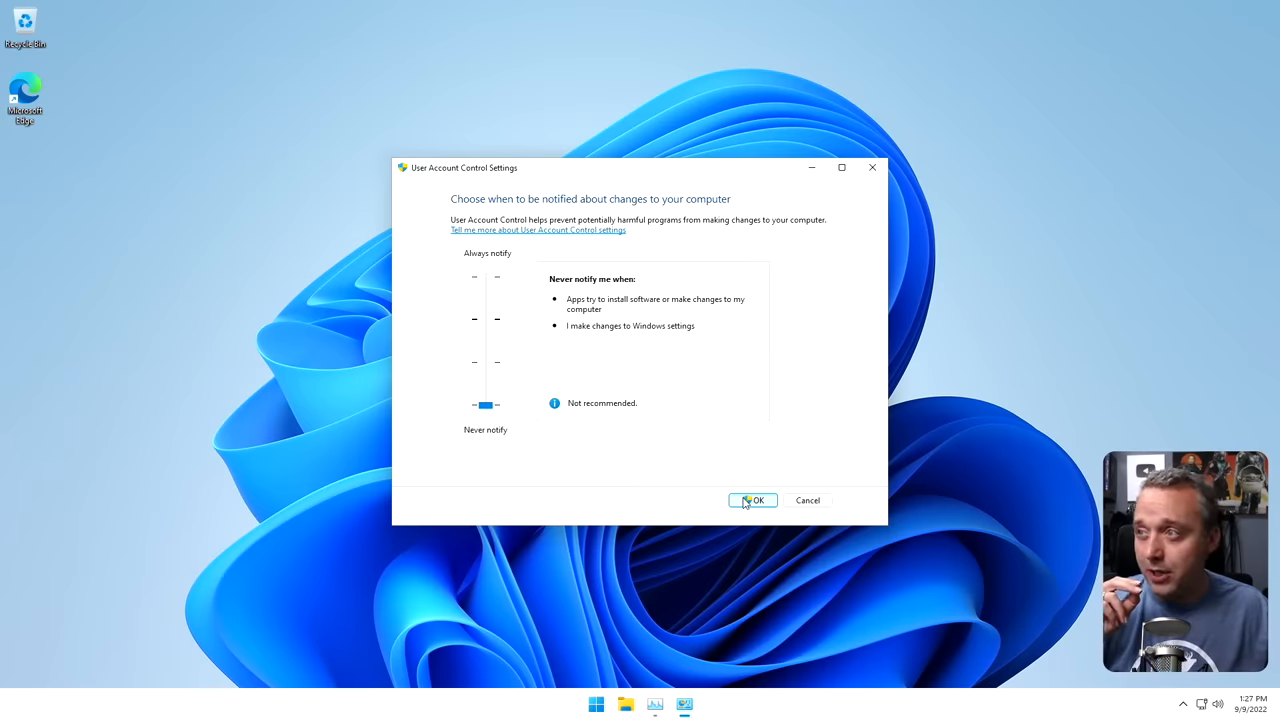
{"action": "mouse_move", "coordinate": [752, 500]}
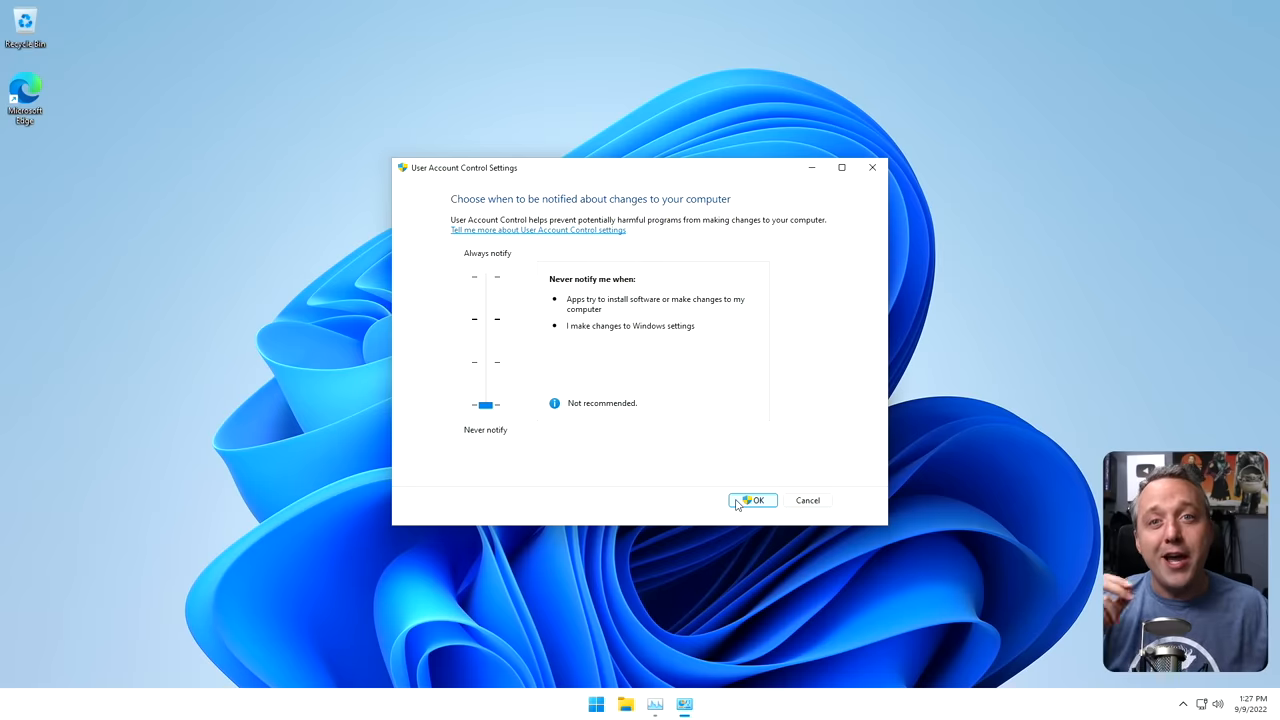
{"action": "mouse_move", "coordinate": [708, 502]}
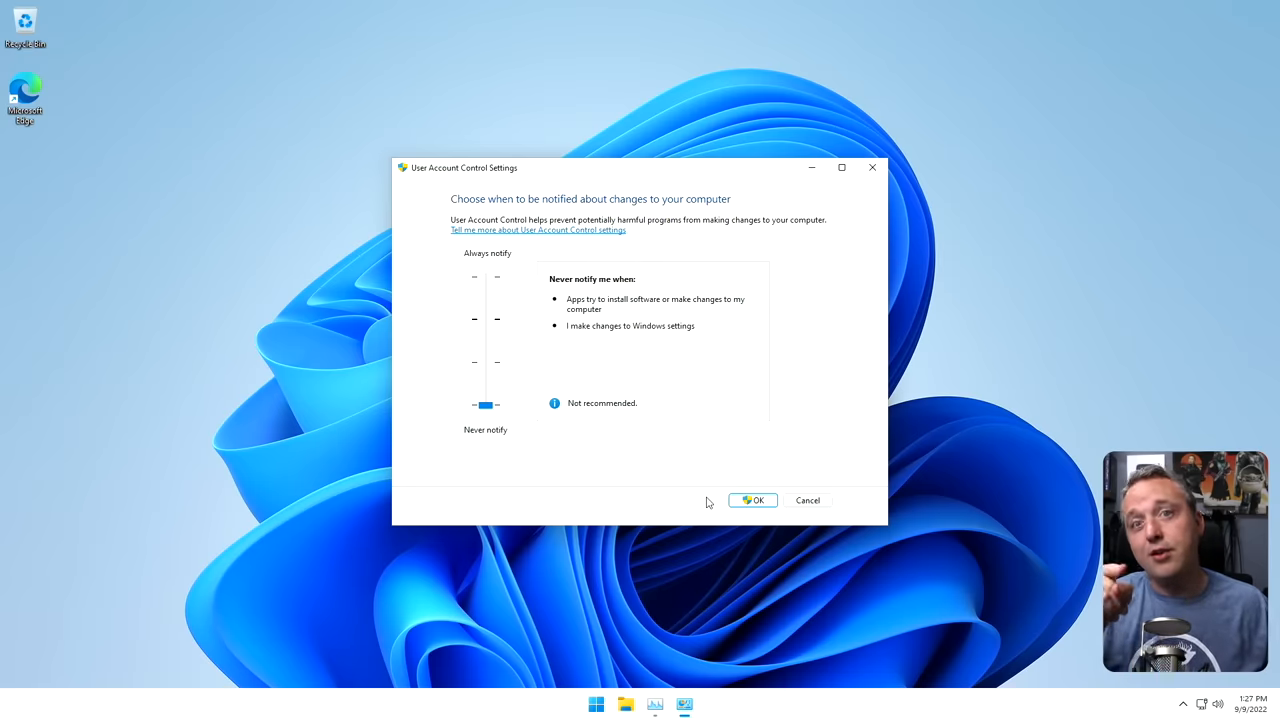
{"action": "left_click", "coordinate": [752, 500]}
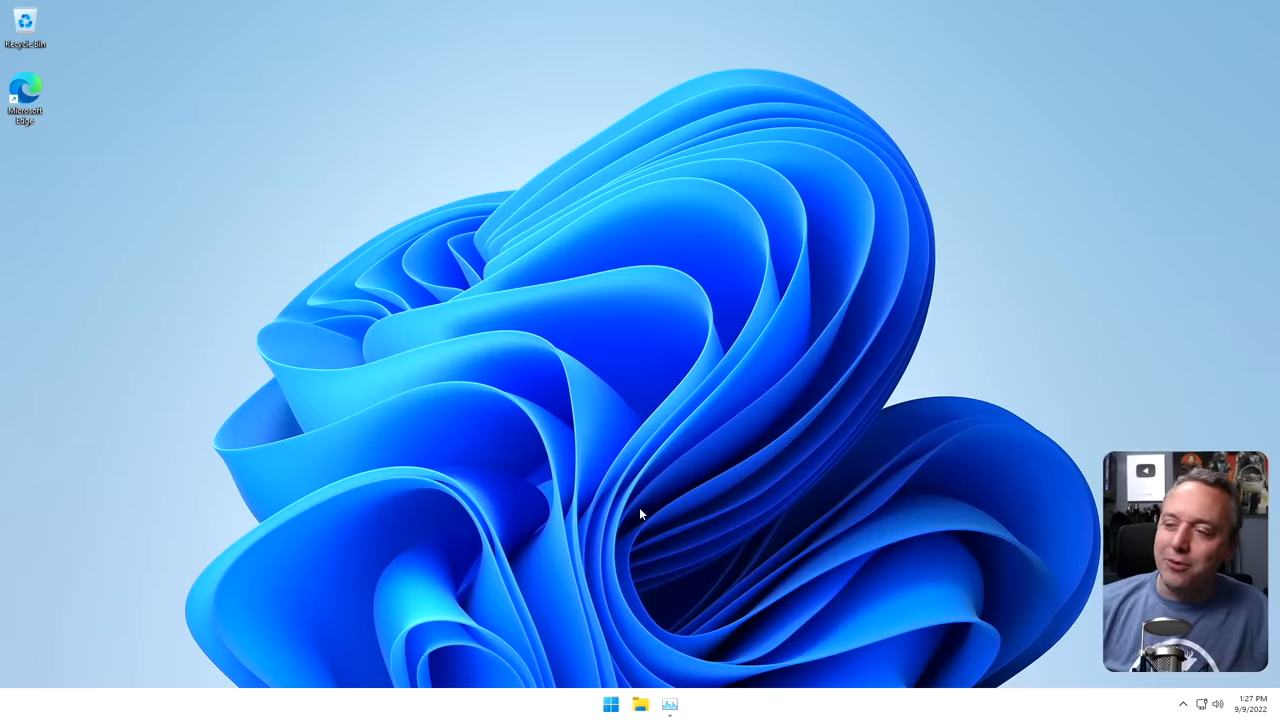
{"action": "mouse_move", "coordinate": [670, 242]}
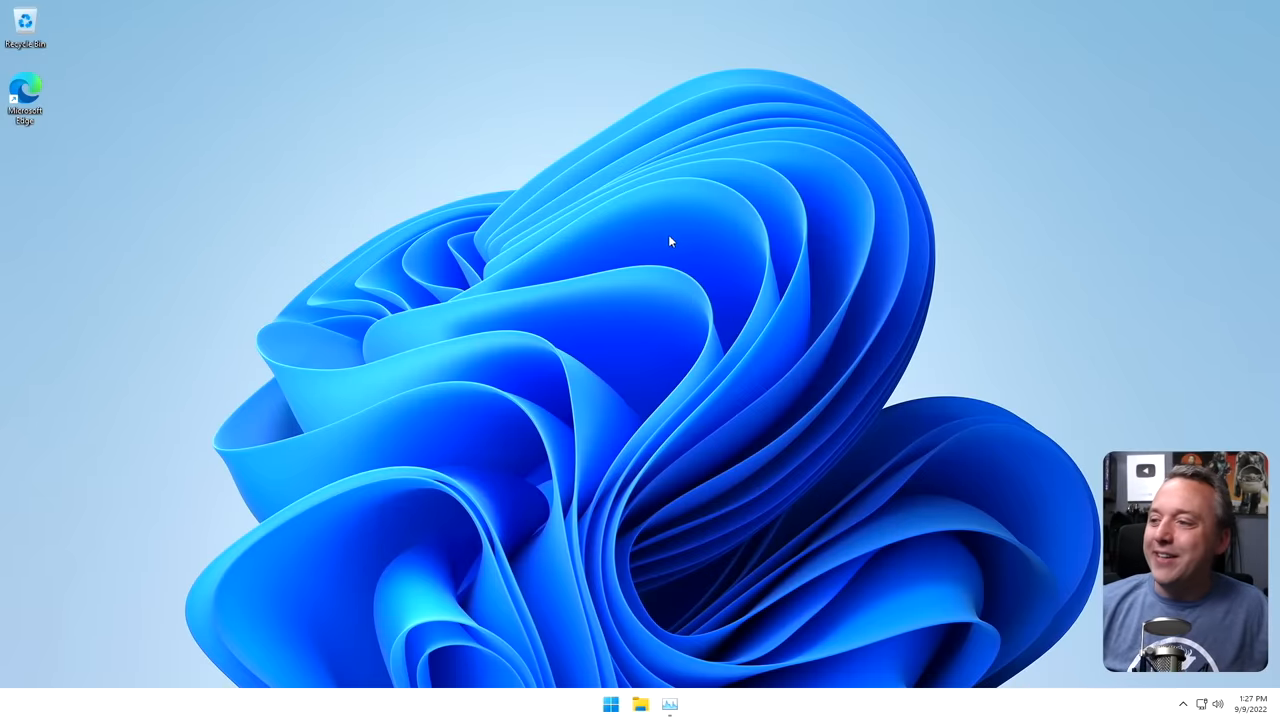
{"action": "mouse_move", "coordinate": [664, 234]}
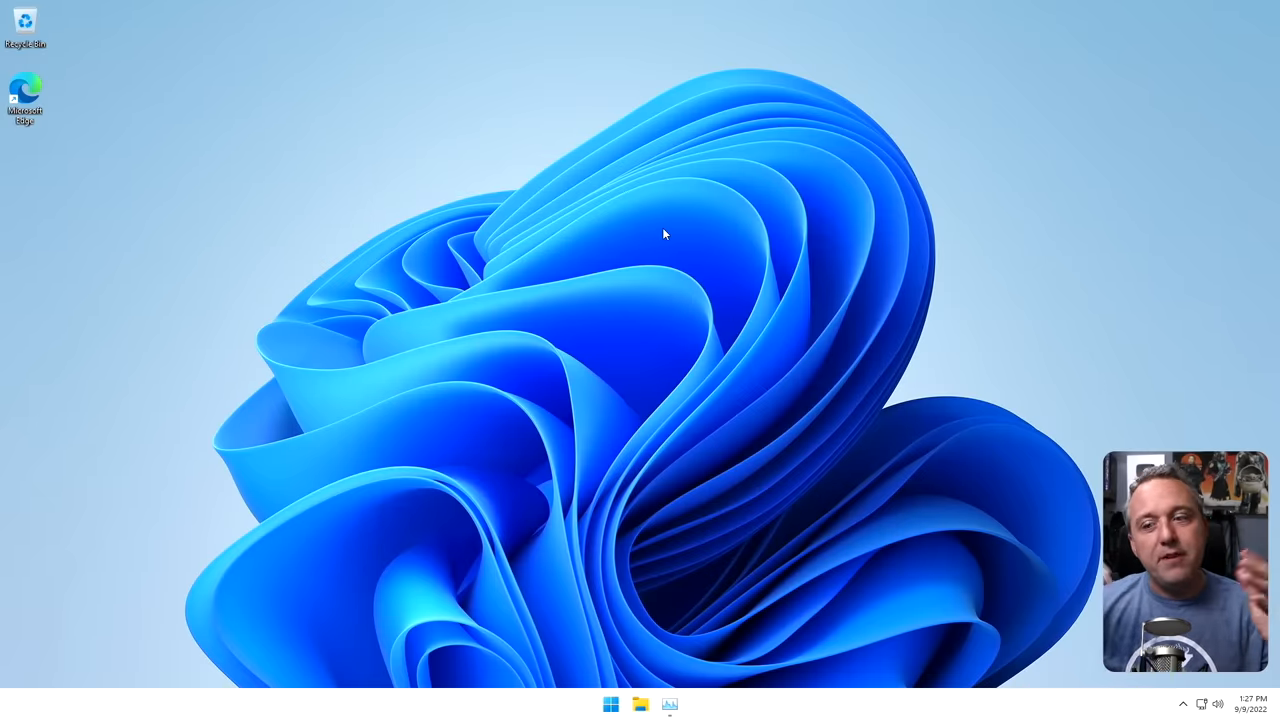